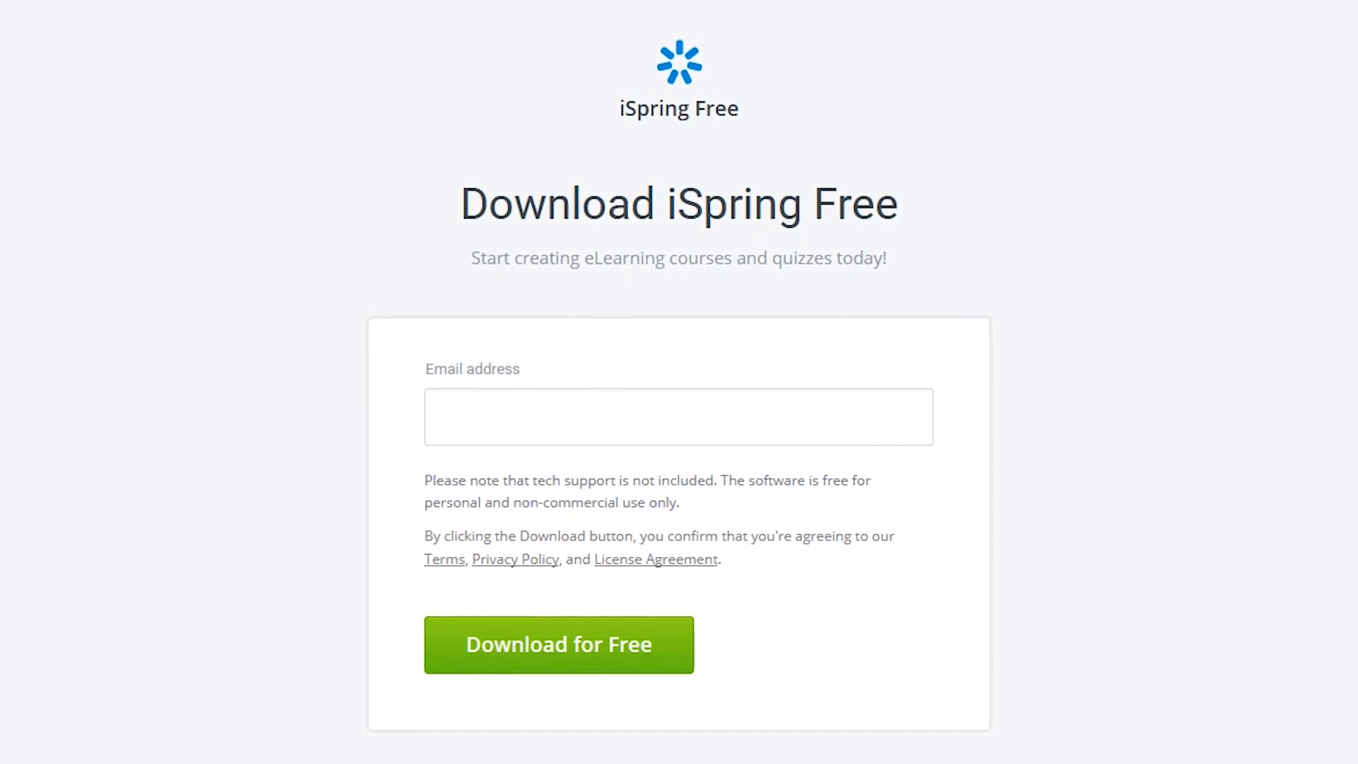
pyautogui.click(677, 420)
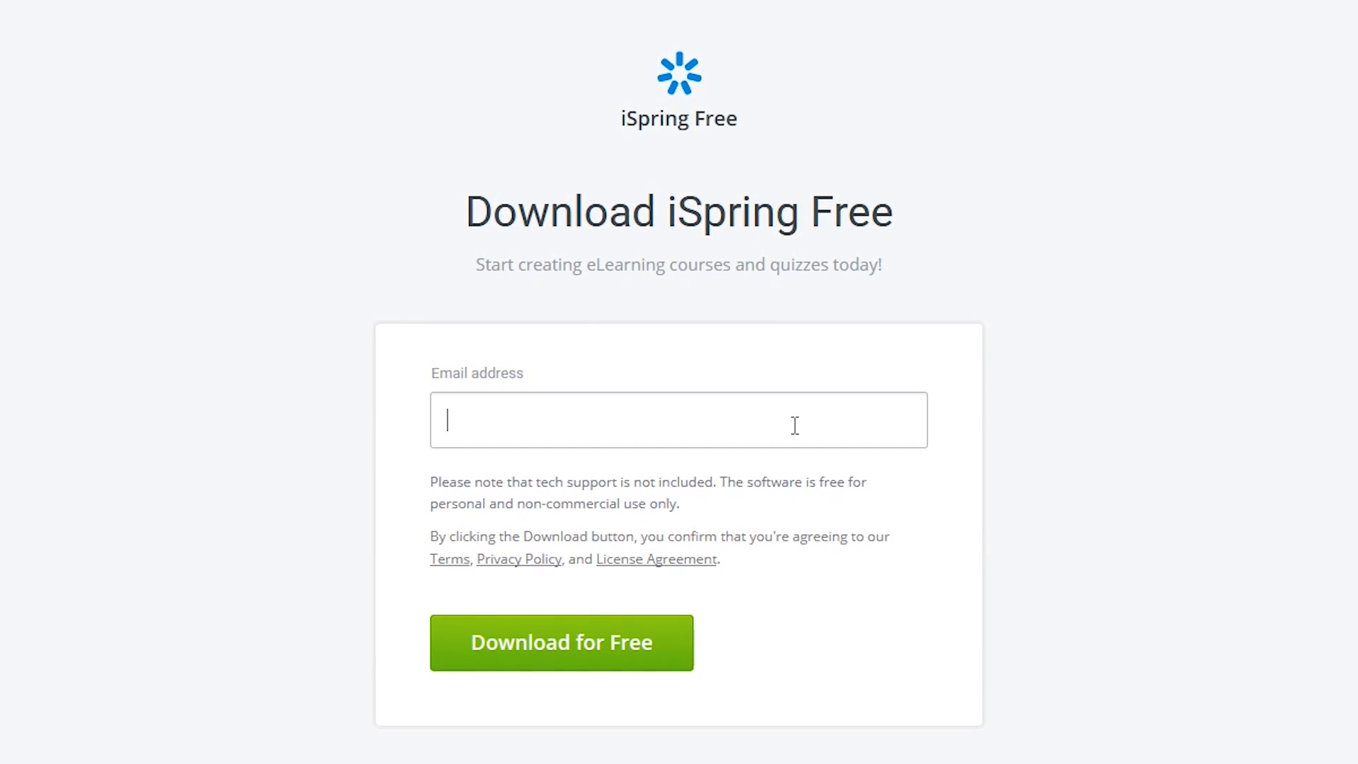
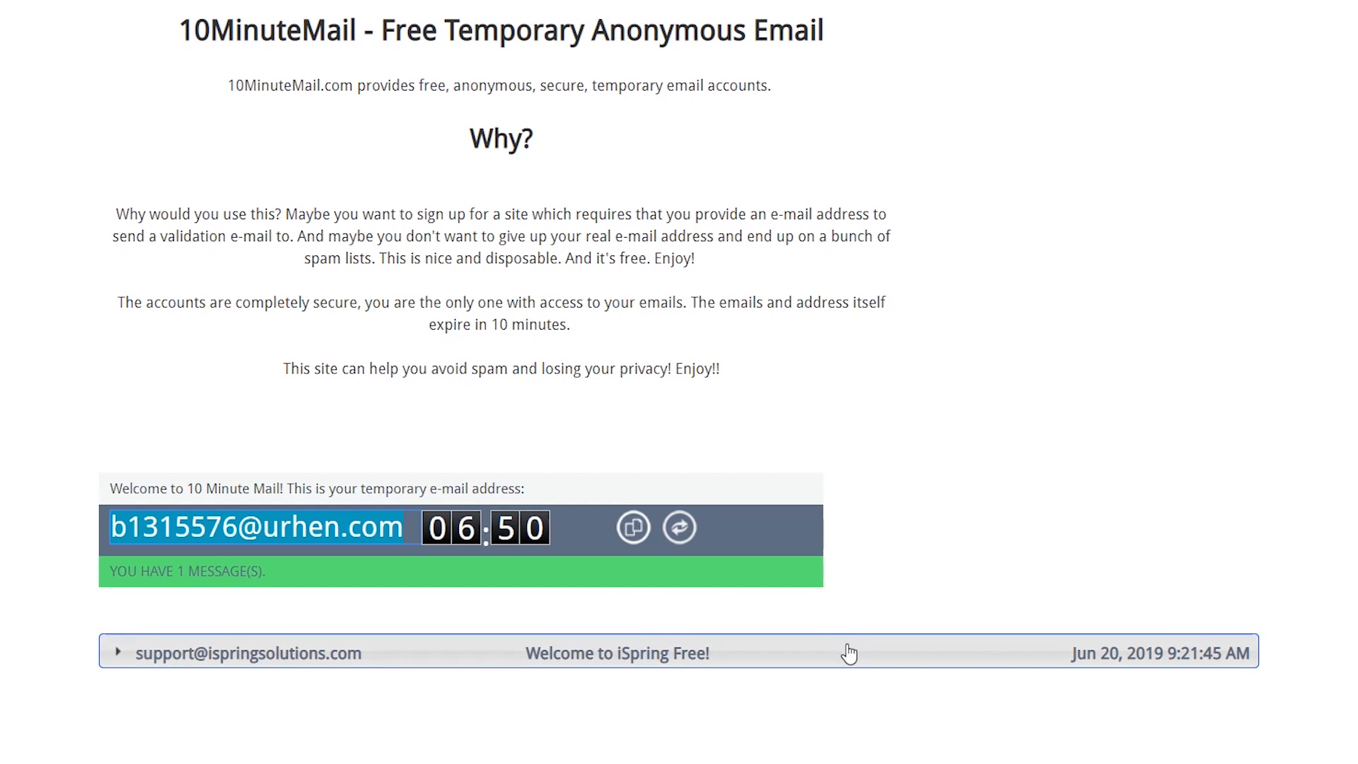
pyautogui.click(619, 652)
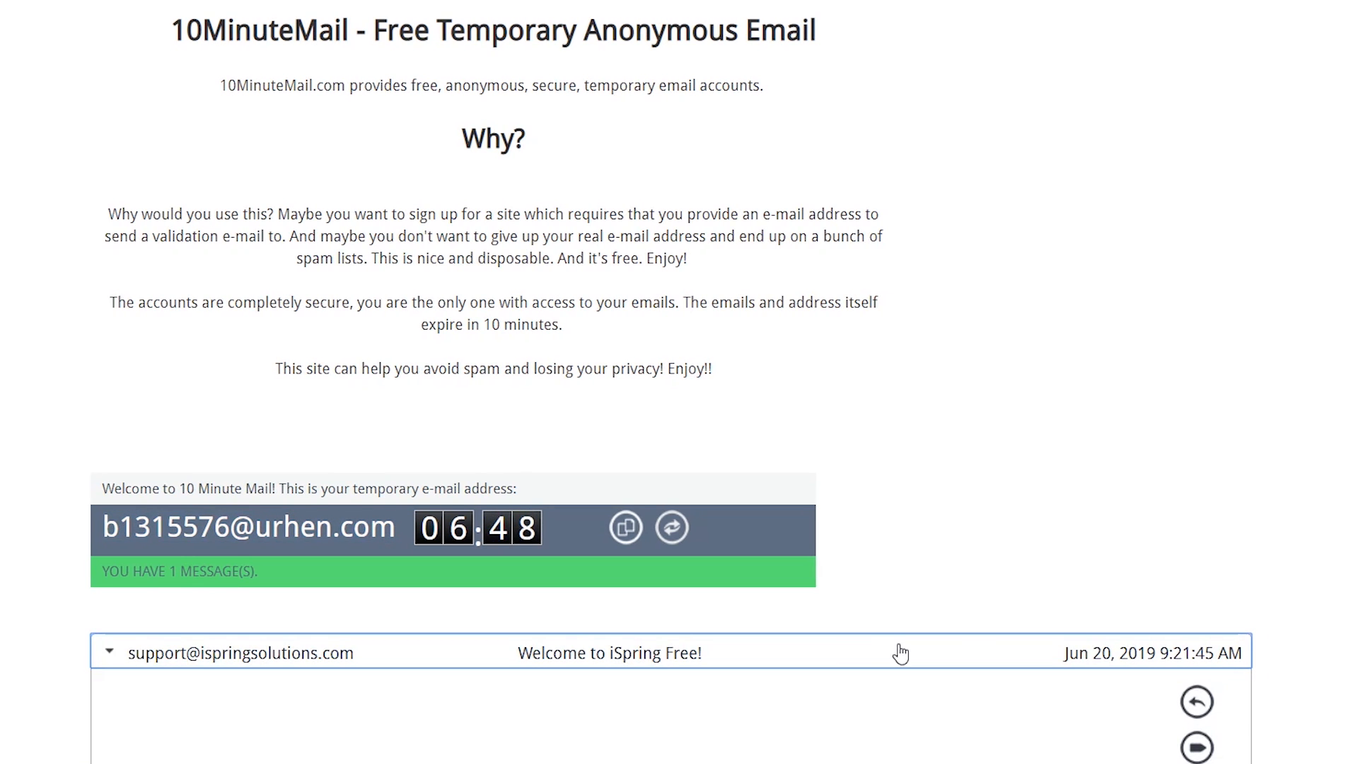
pyautogui.click(608, 653)
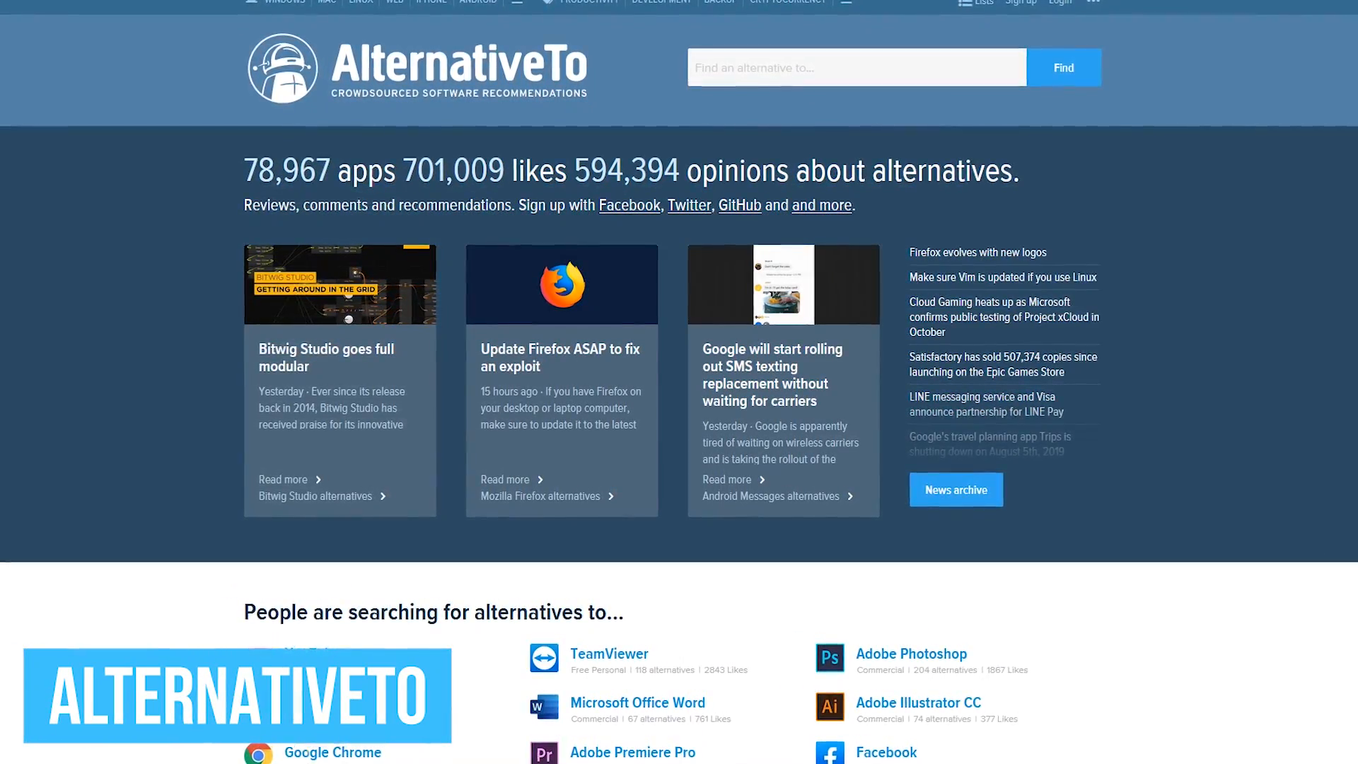
# Search AlternativeTo for 'adobe premiere pro' and browse its alternatives led by Kdenlive and DaVinci Resolve.
pyautogui.scroll(-3)
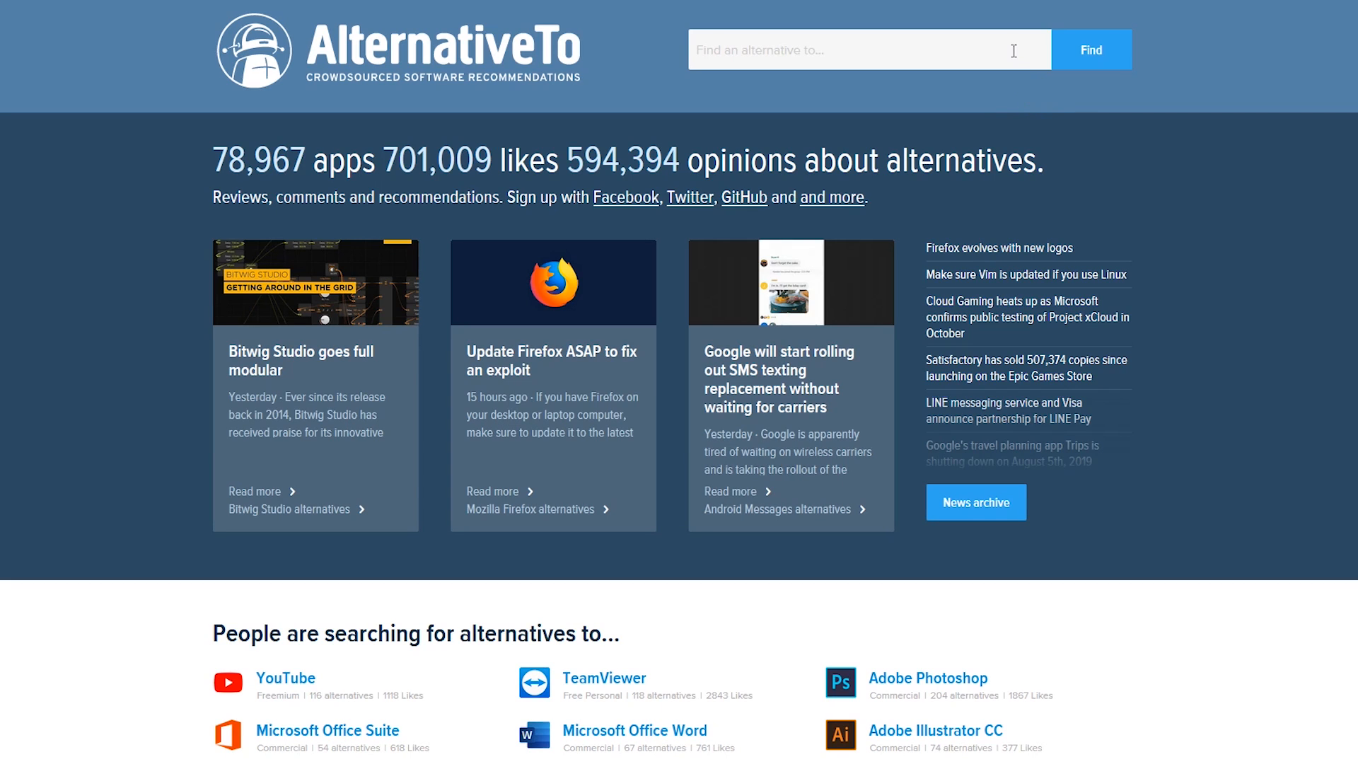
pyautogui.write('adobe premiere')
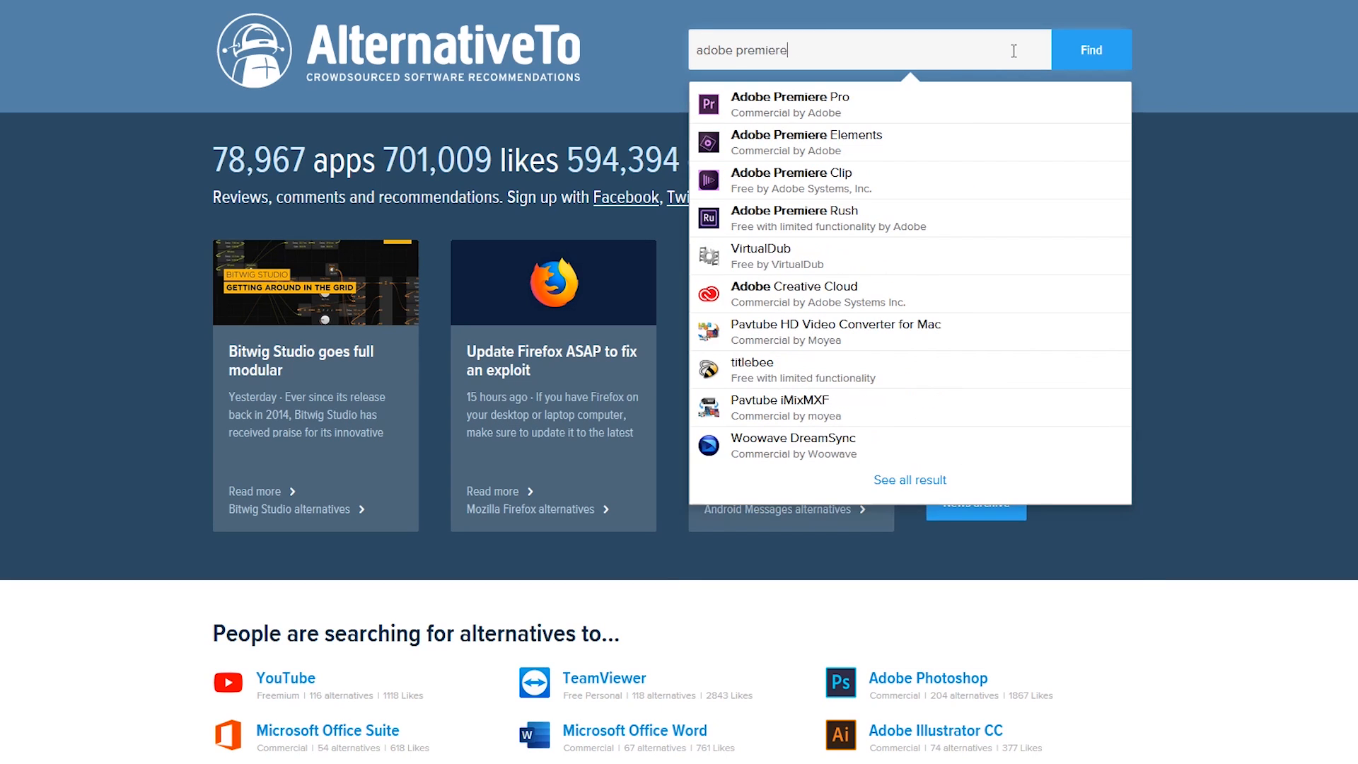
pyautogui.write('pro')
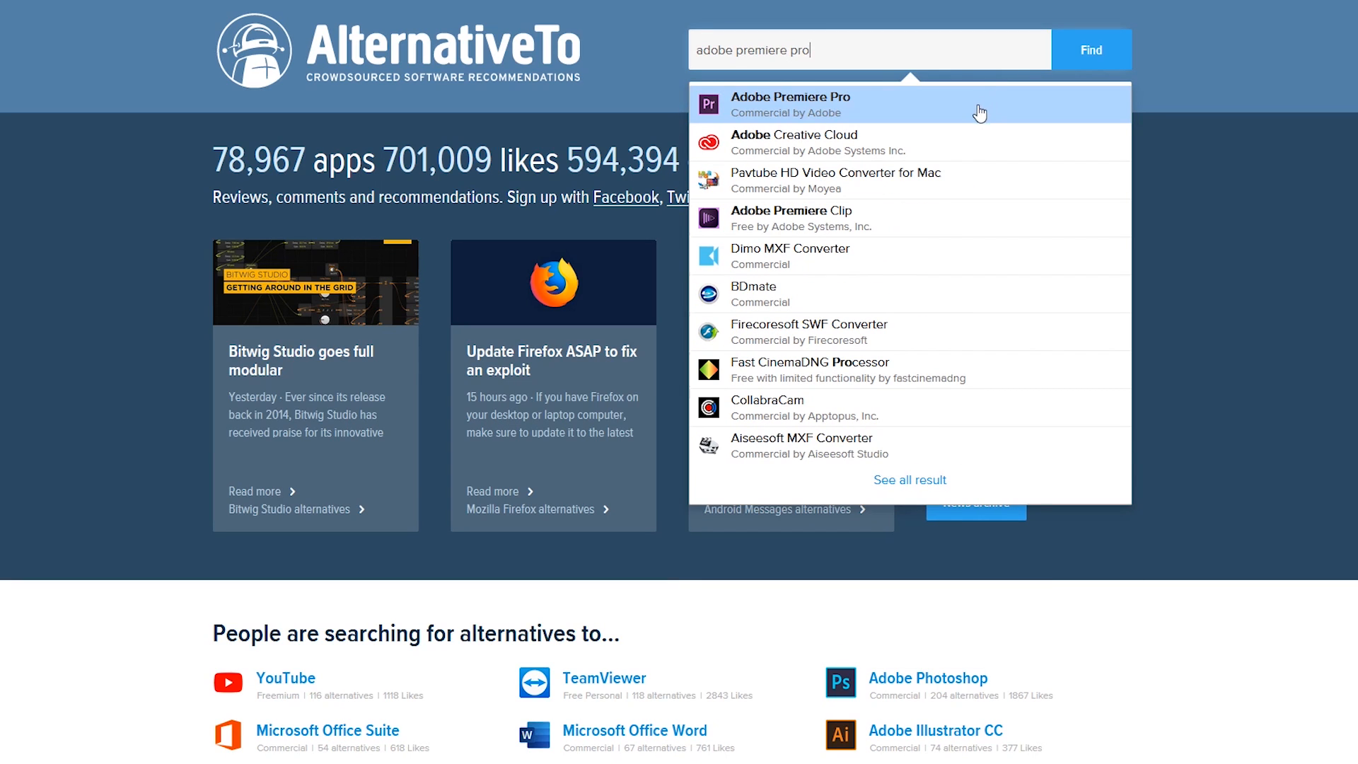
pyautogui.click(790, 104)
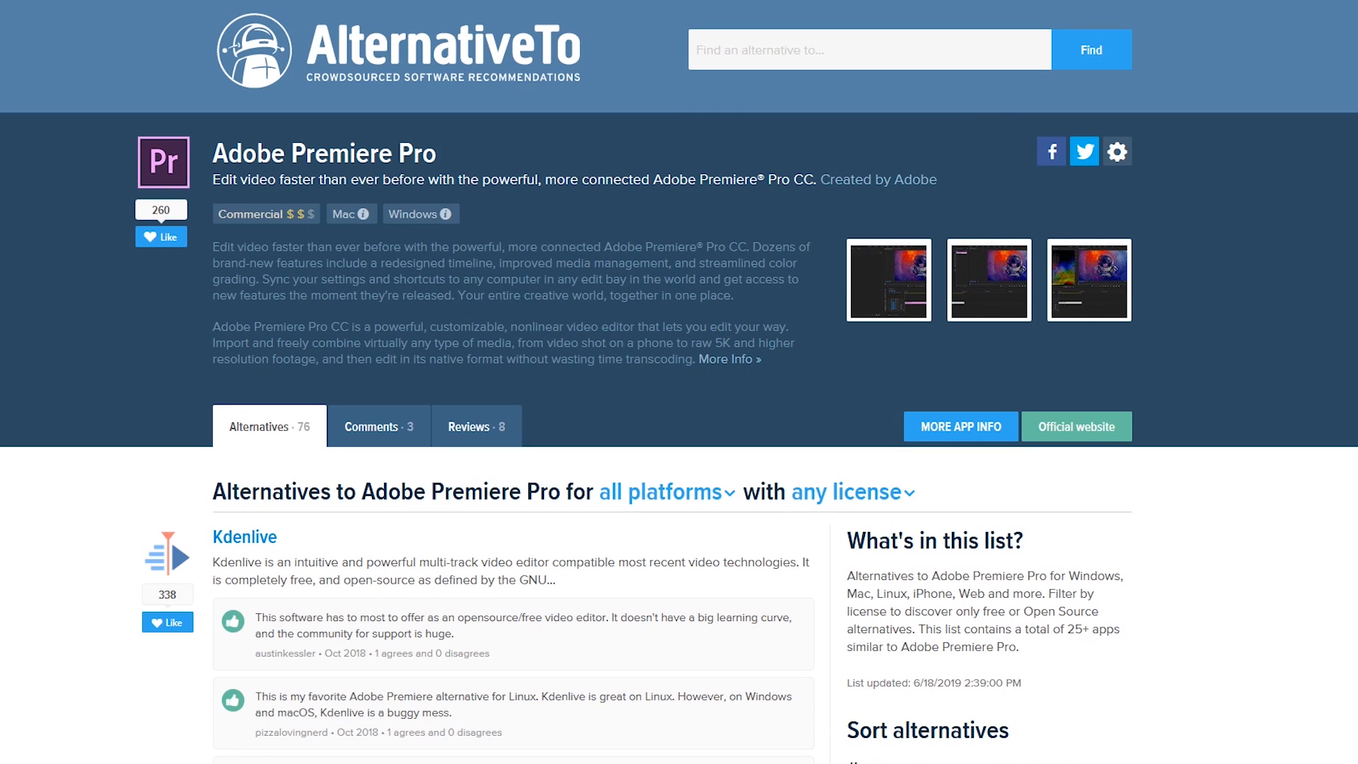
pyautogui.scroll(-3)
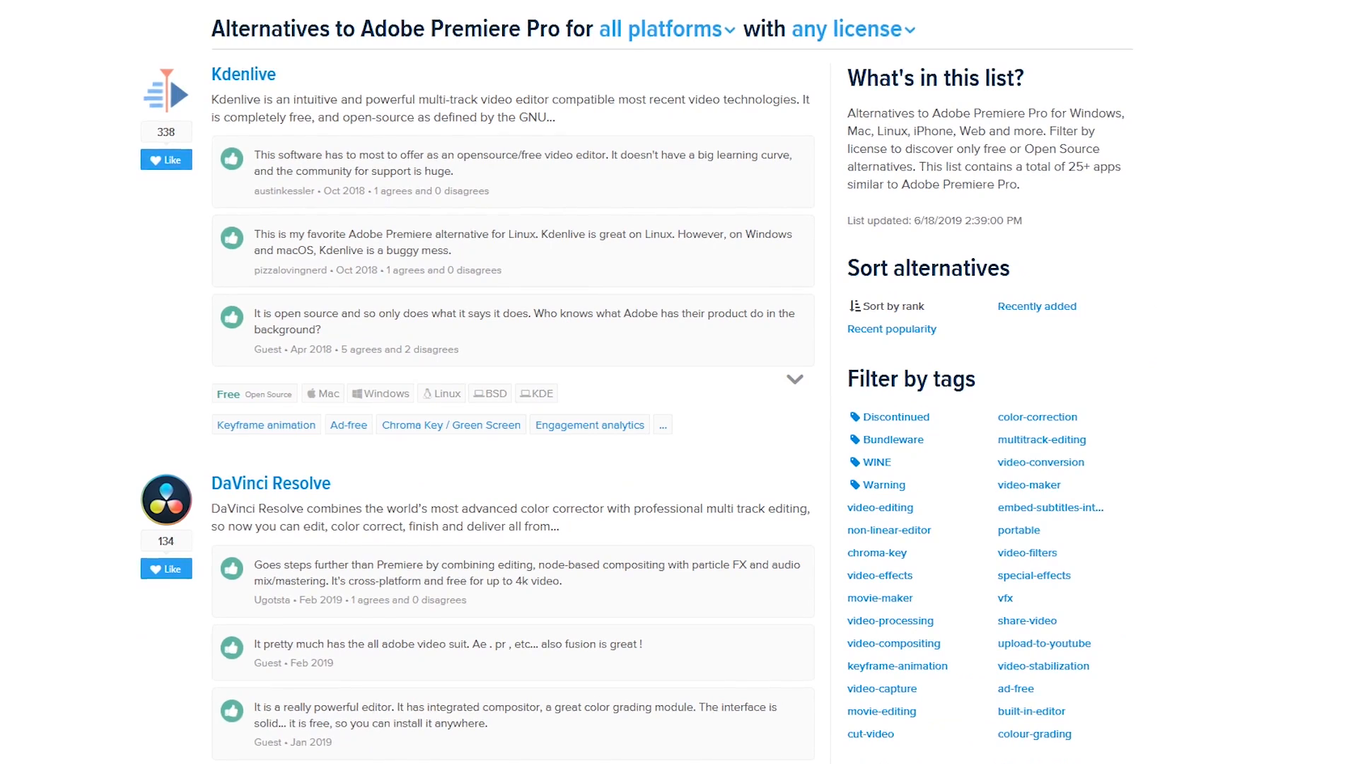
pyautogui.scroll(-3)
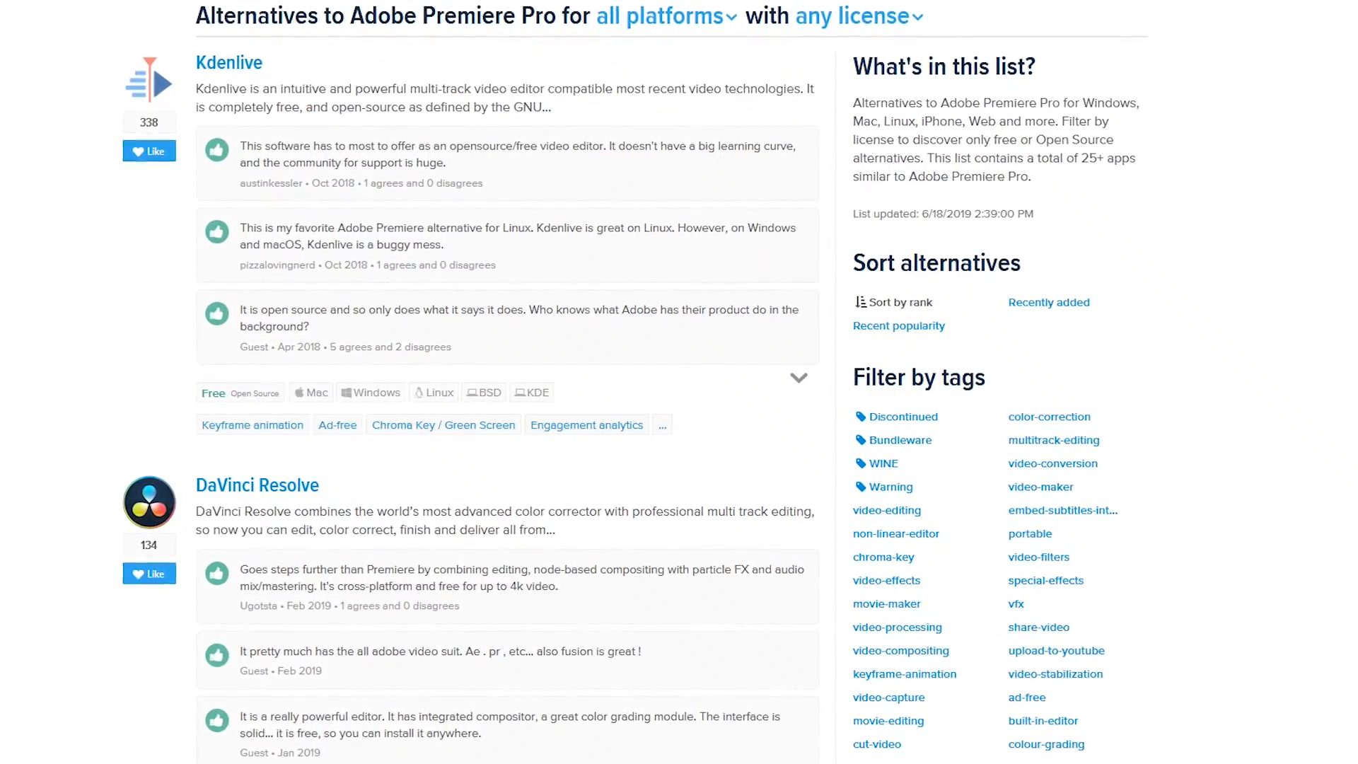
pyautogui.scroll(-3)
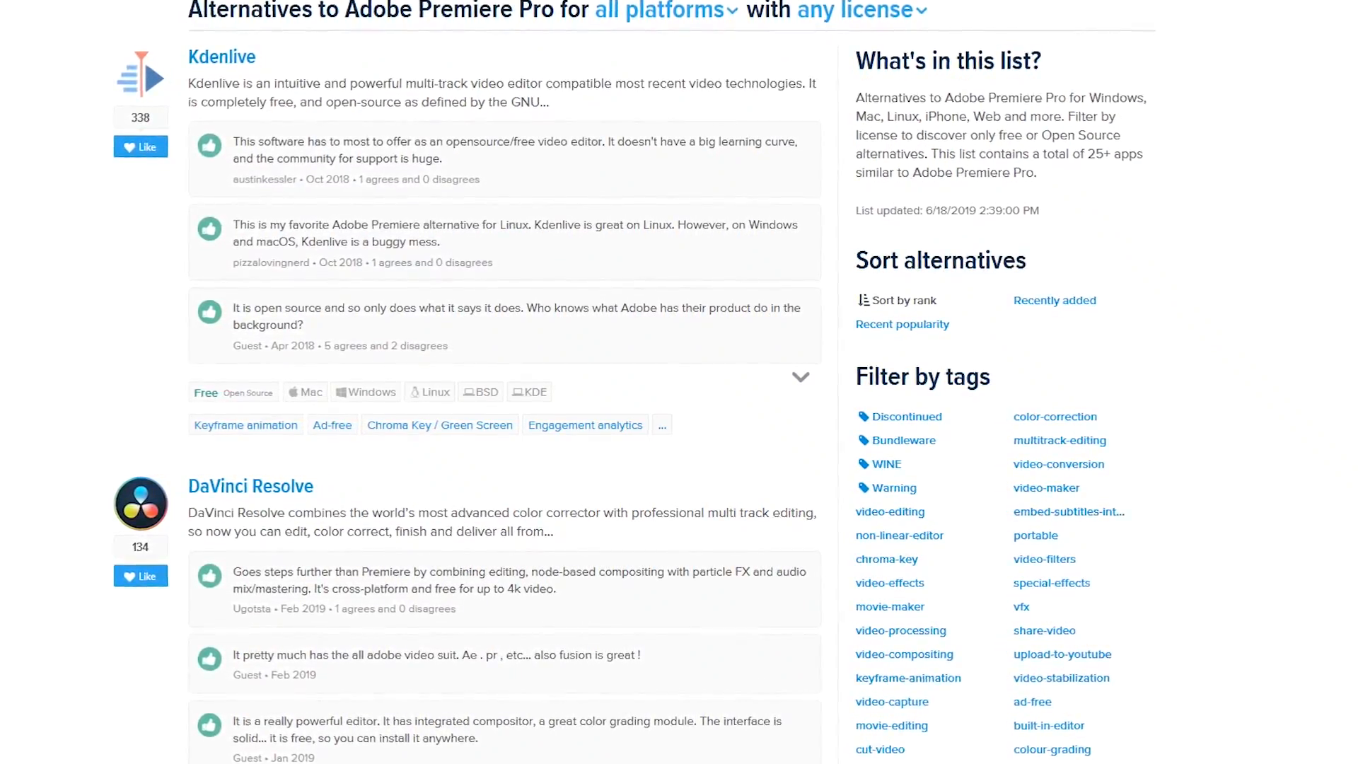
pyautogui.scroll(-3)
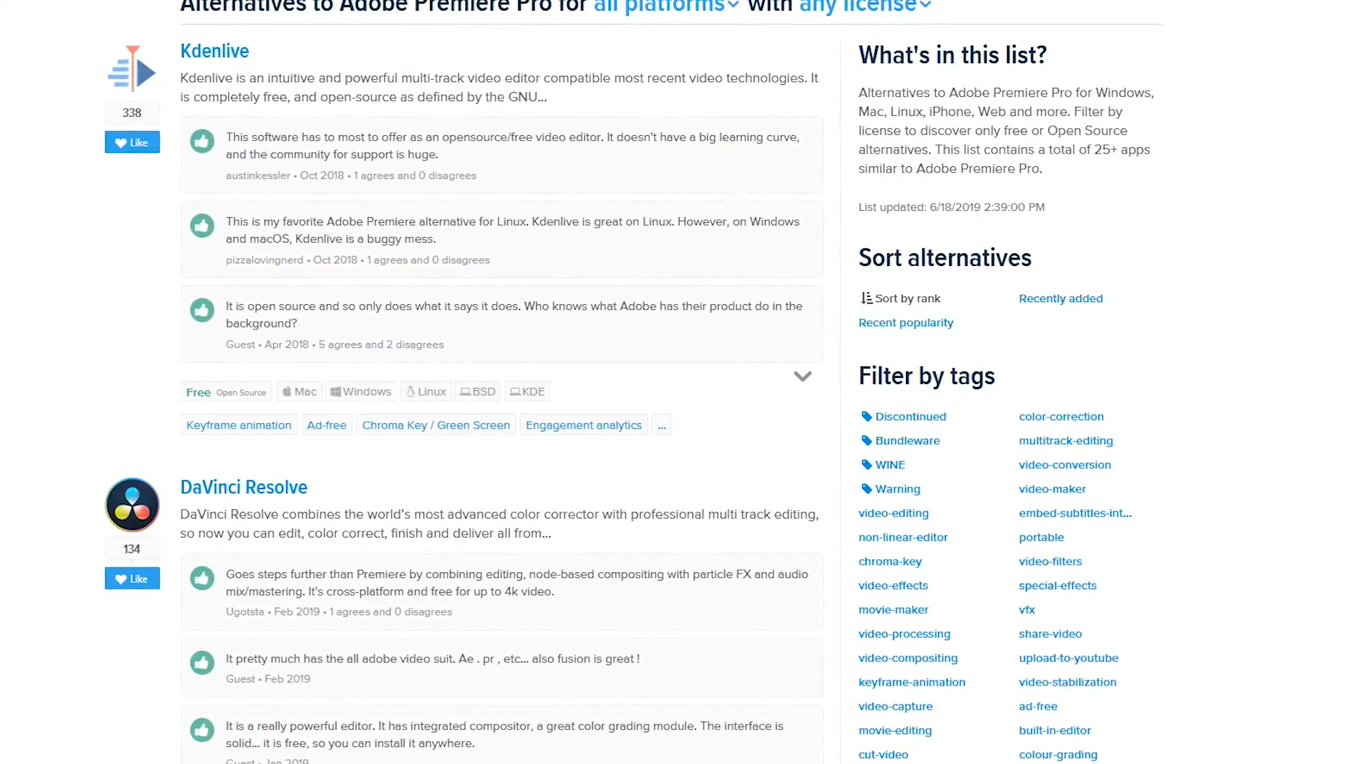
pyautogui.scroll(-3)
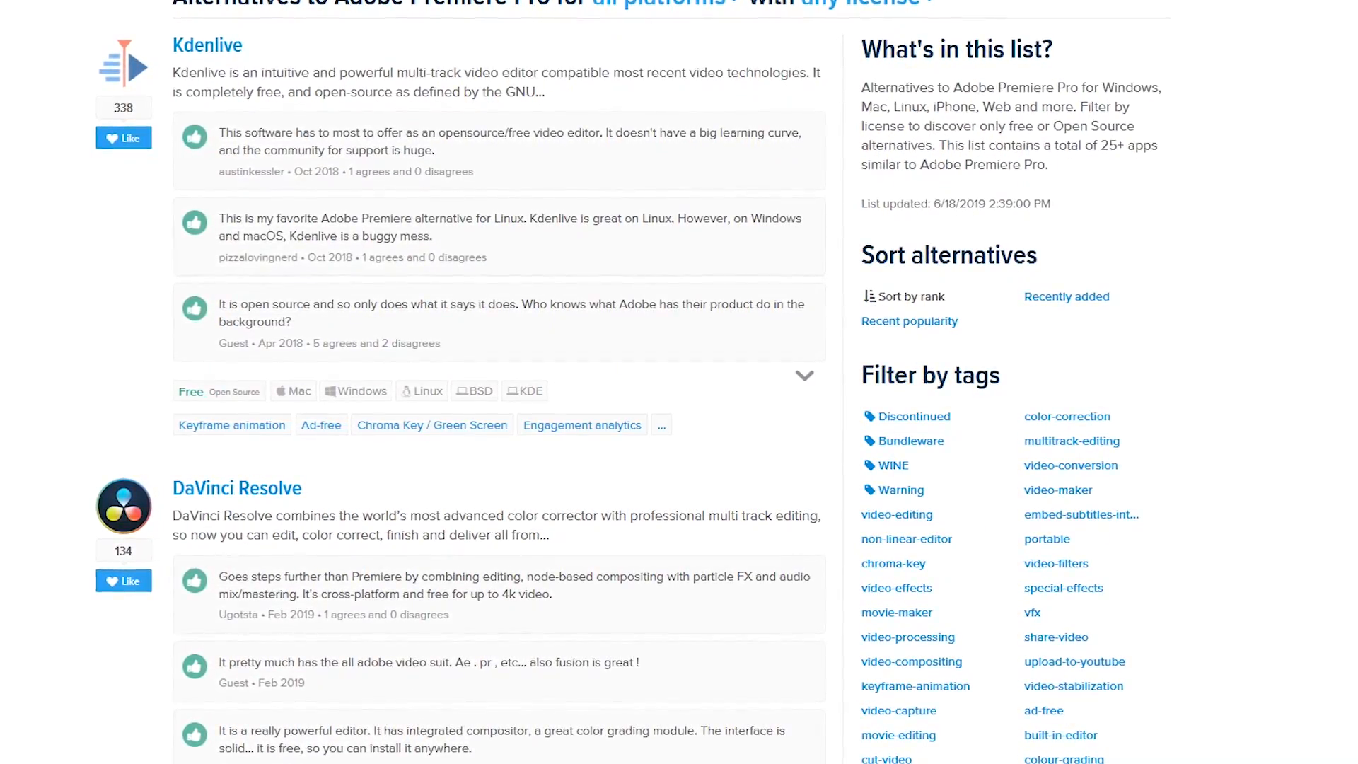
pyautogui.scroll(-3)
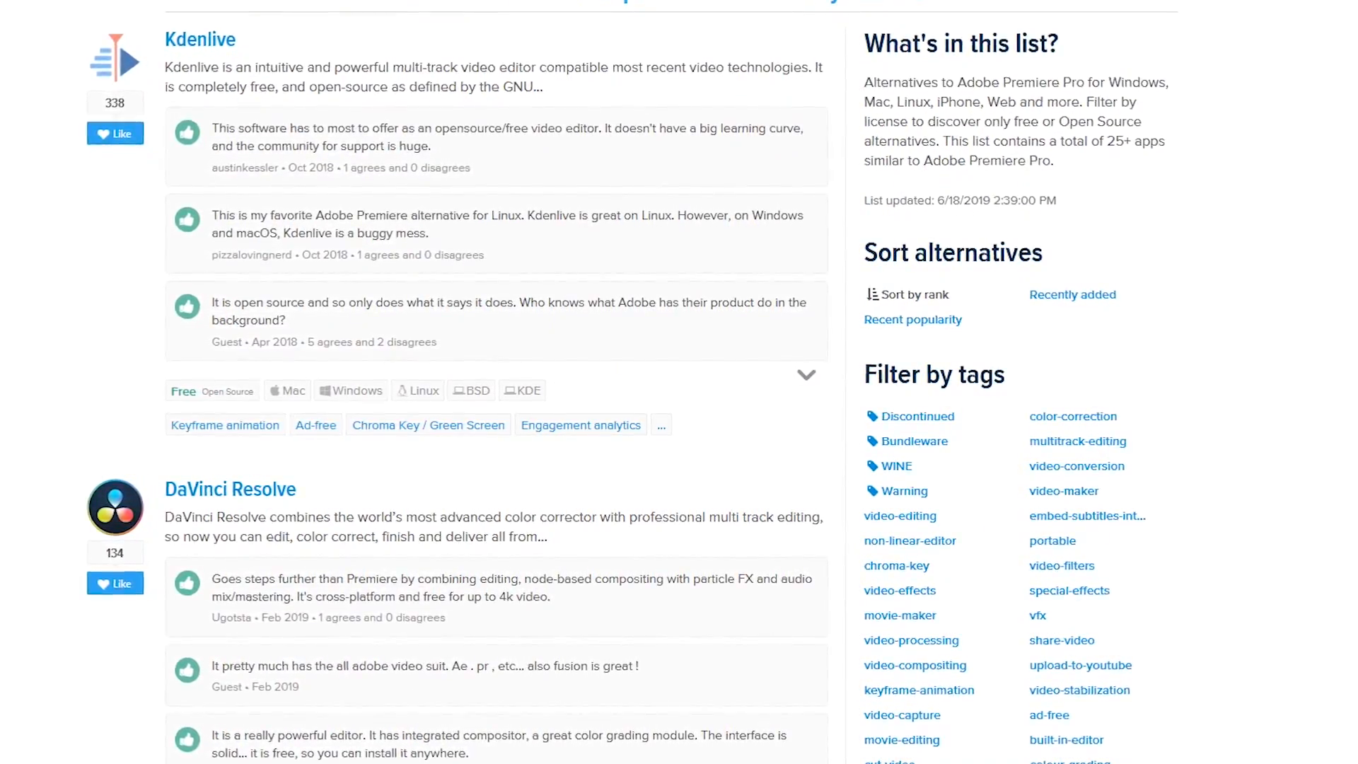
pyautogui.scroll(-3)
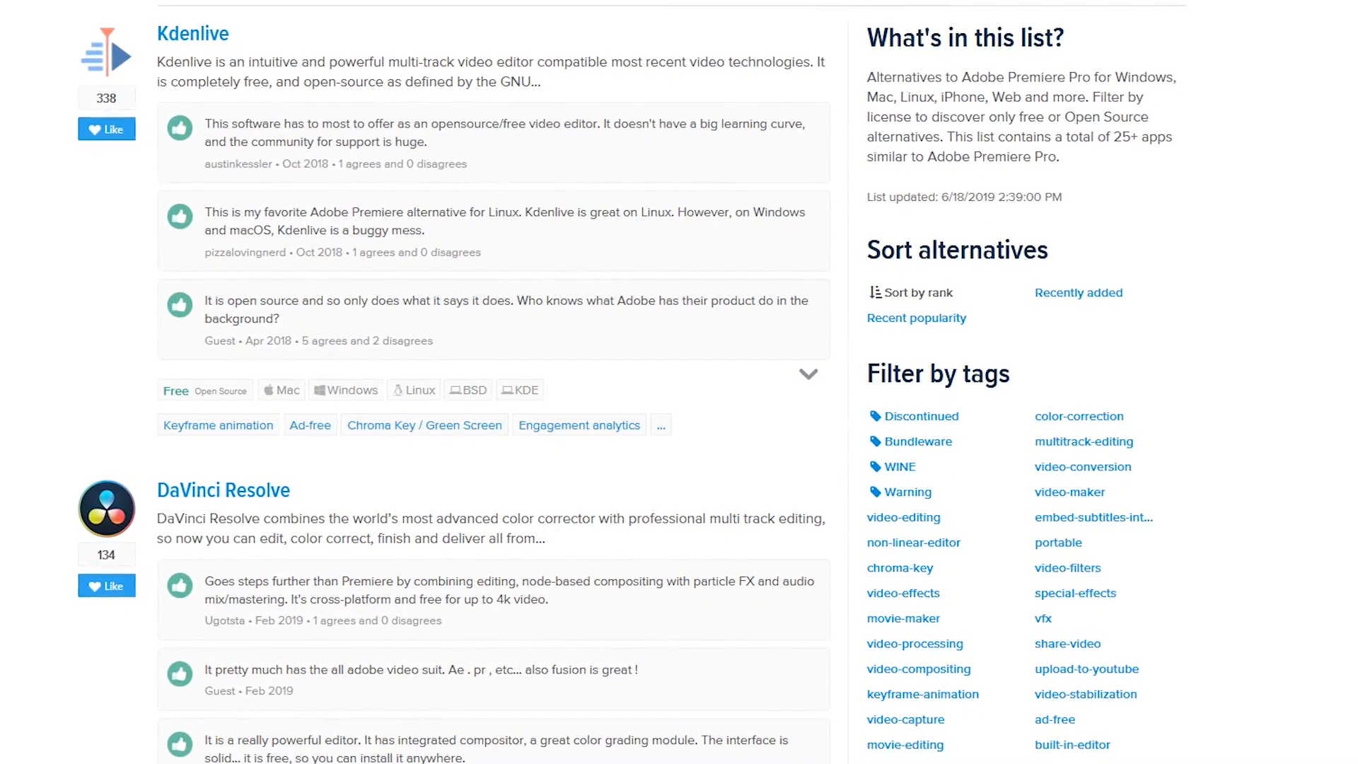
pyautogui.scroll(-3)
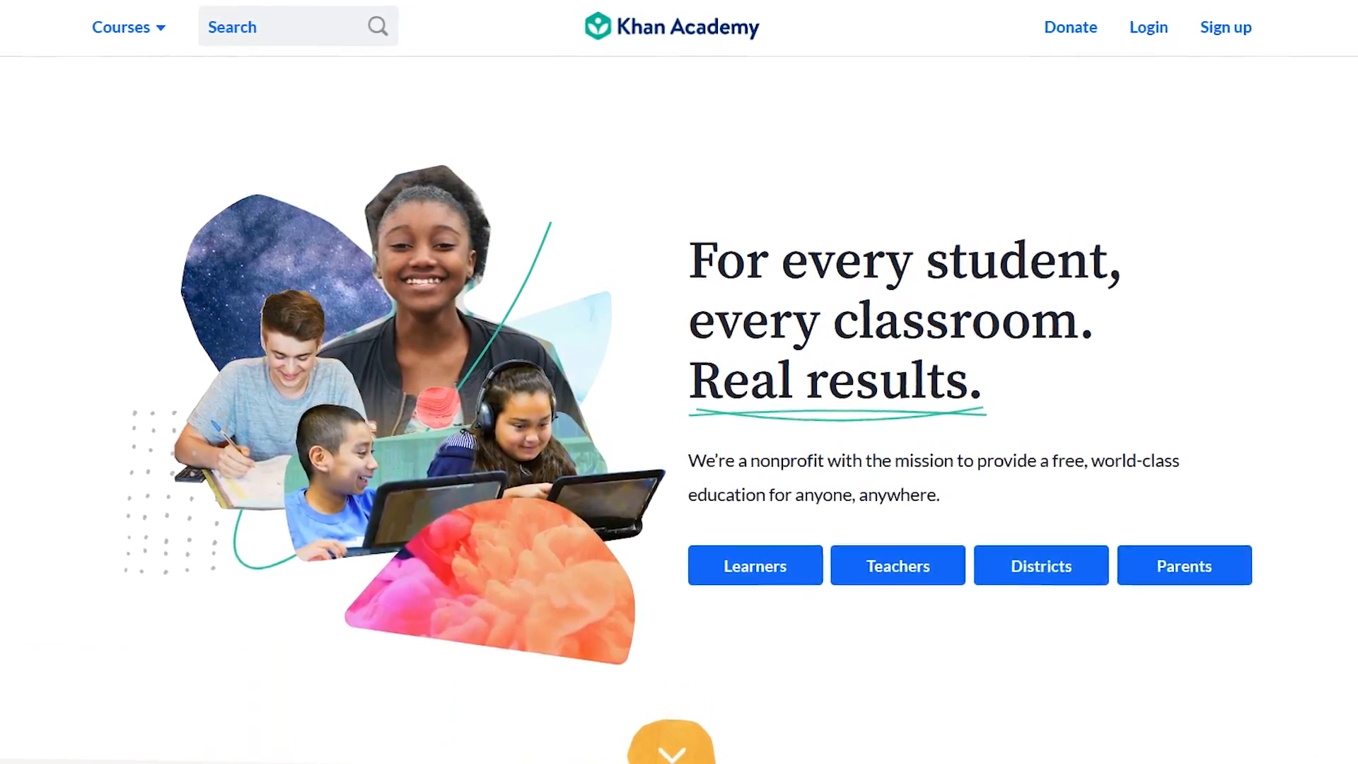
# Scroll the Khan Academy homepage past 'Why Khan Academy works' to the Math-to-Test-prep subject list.
pyautogui.scroll(-3)
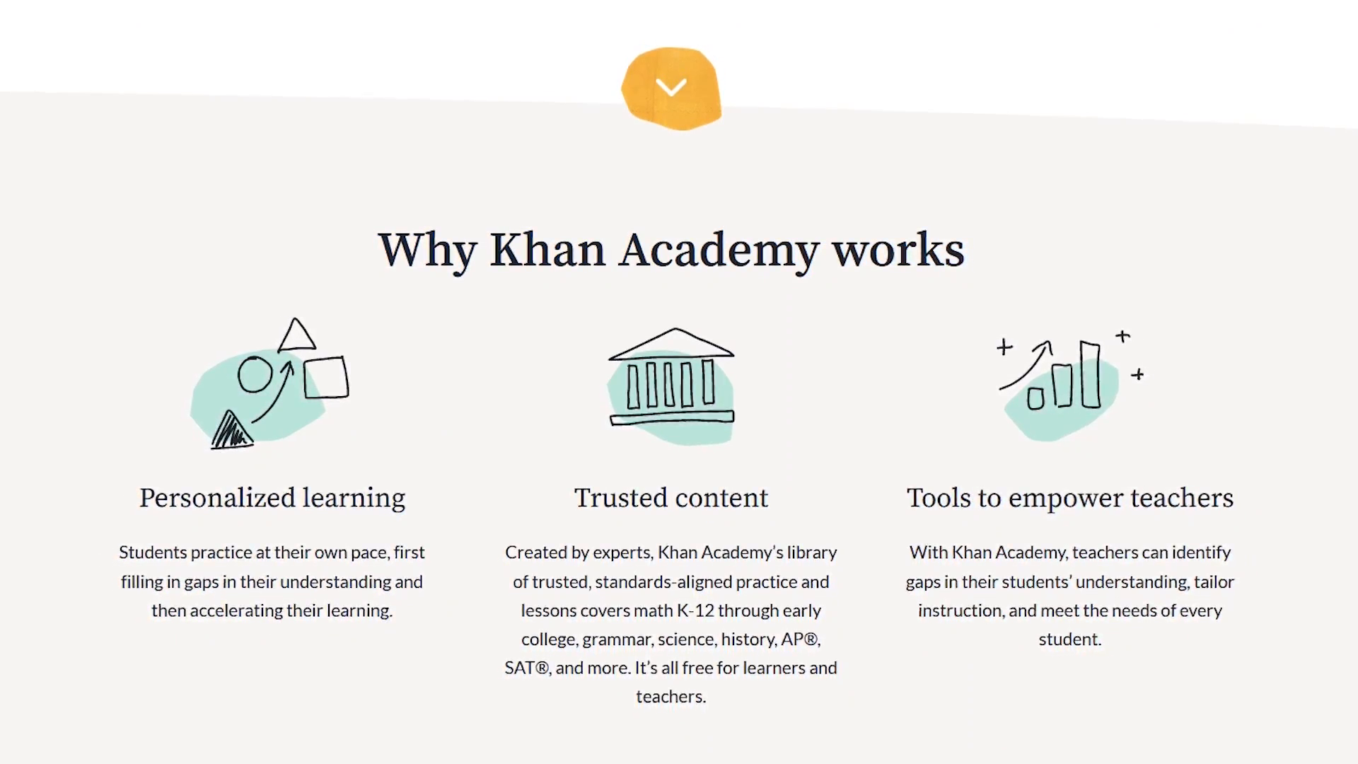
pyautogui.scroll(-3)
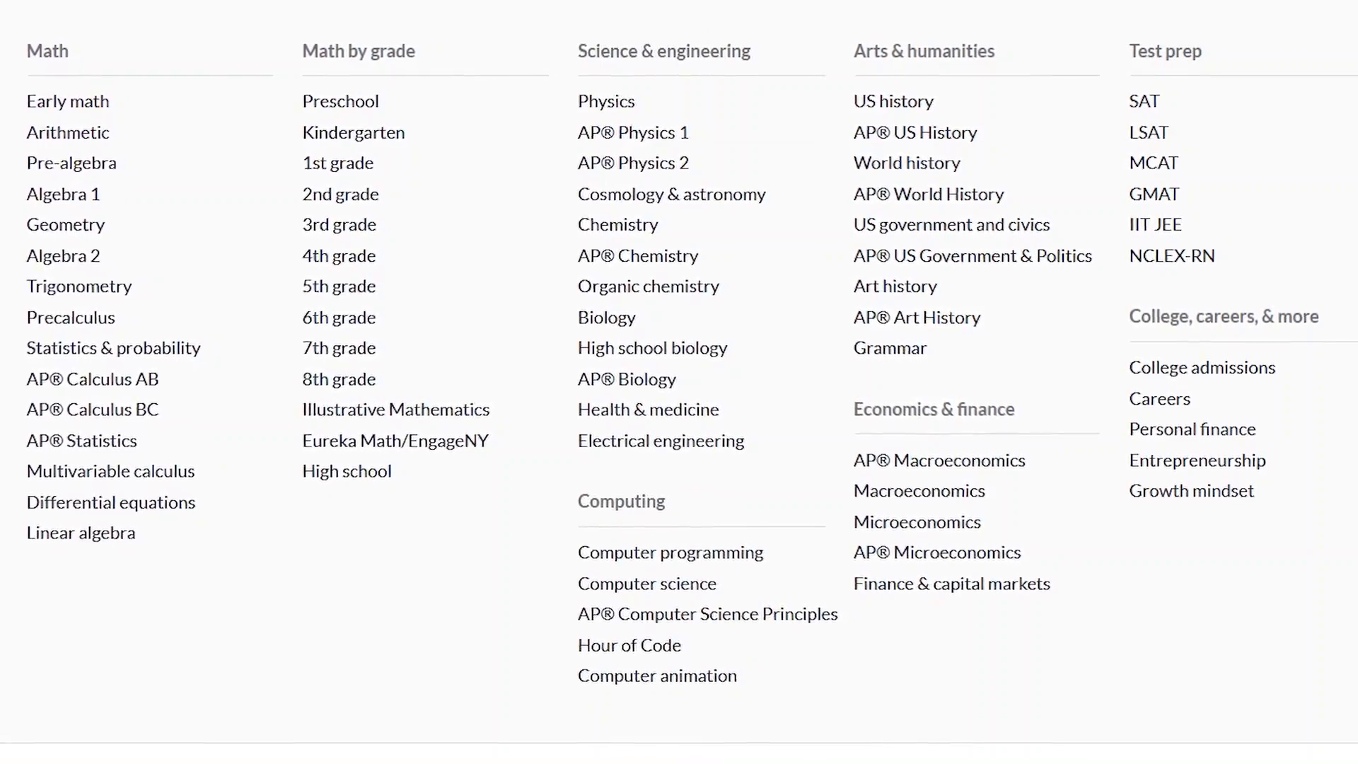
pyautogui.scroll(-3)
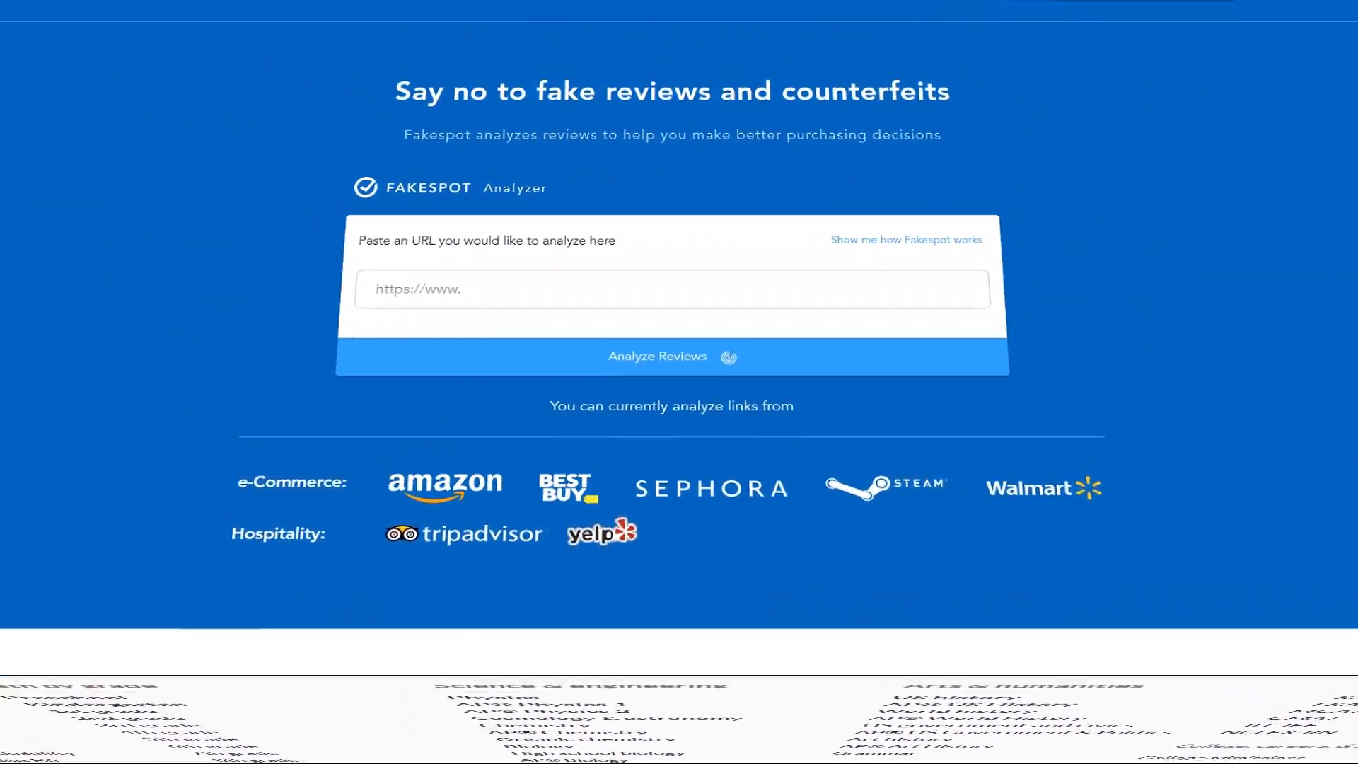
# Analyze the XLeader Bluetooth speaker's Amazon URL in Fakespot, getting a C grade with about 78.7% reliable reviews.
pyautogui.scroll(-3)
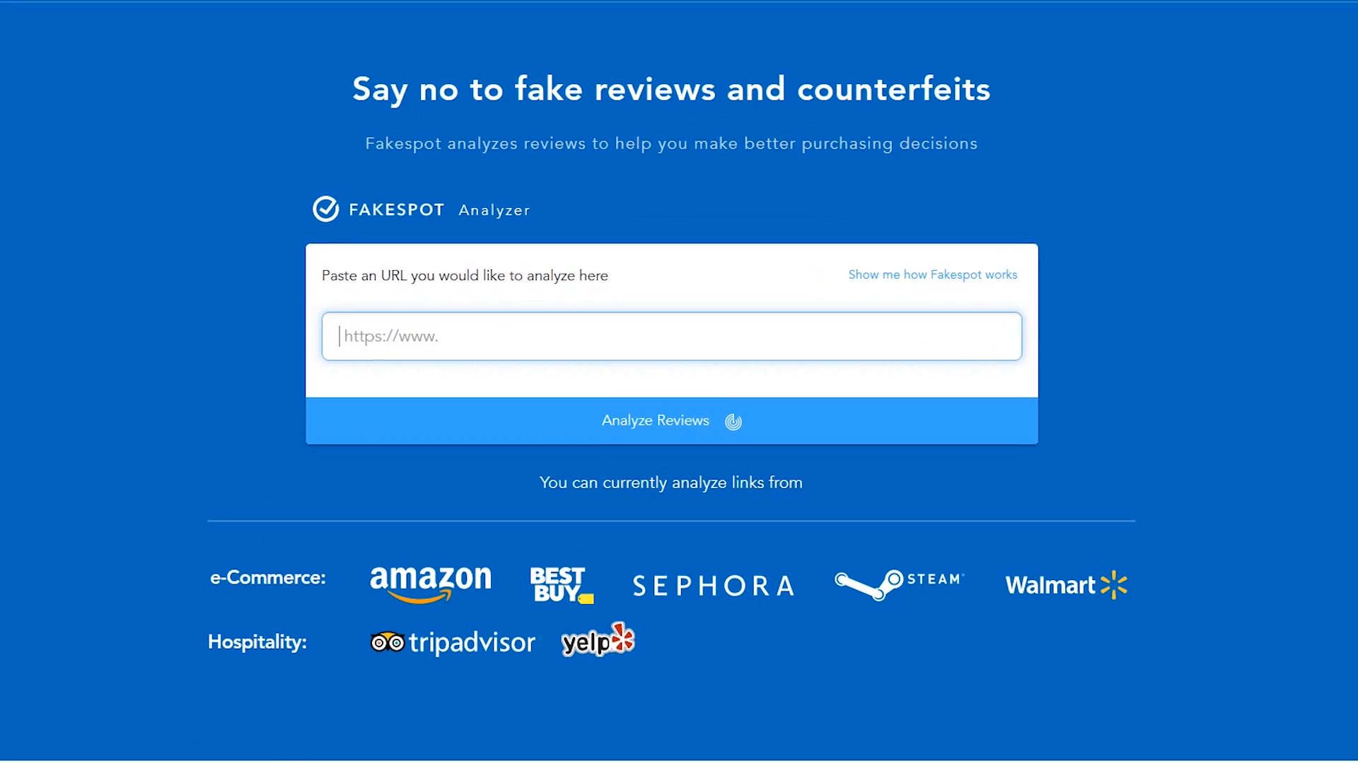
pyautogui.write('p/B0773J4PDV/ref=lp_172572_1_20?s=electronics&ie=UTF8&qid=1561049377&sr=1-20')
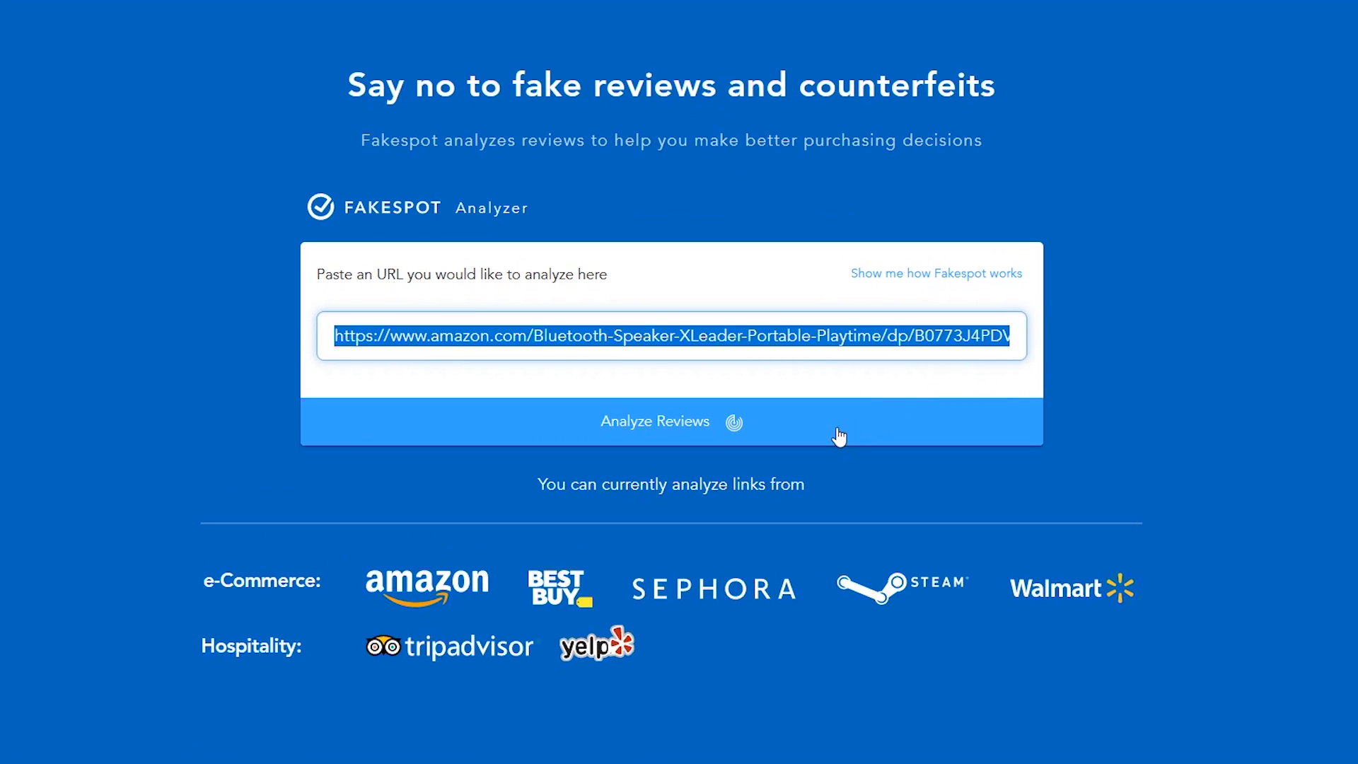
pyautogui.click(671, 422)
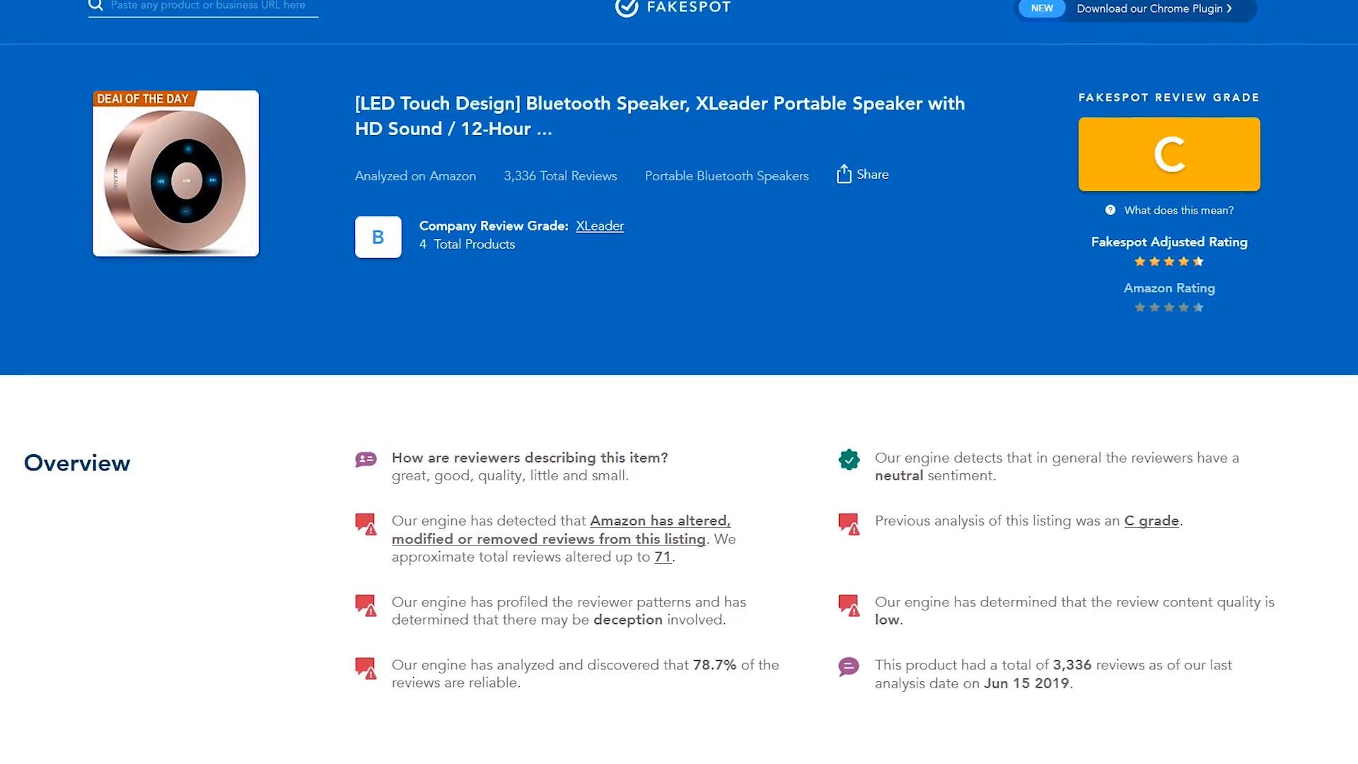
pyautogui.scroll(-3)
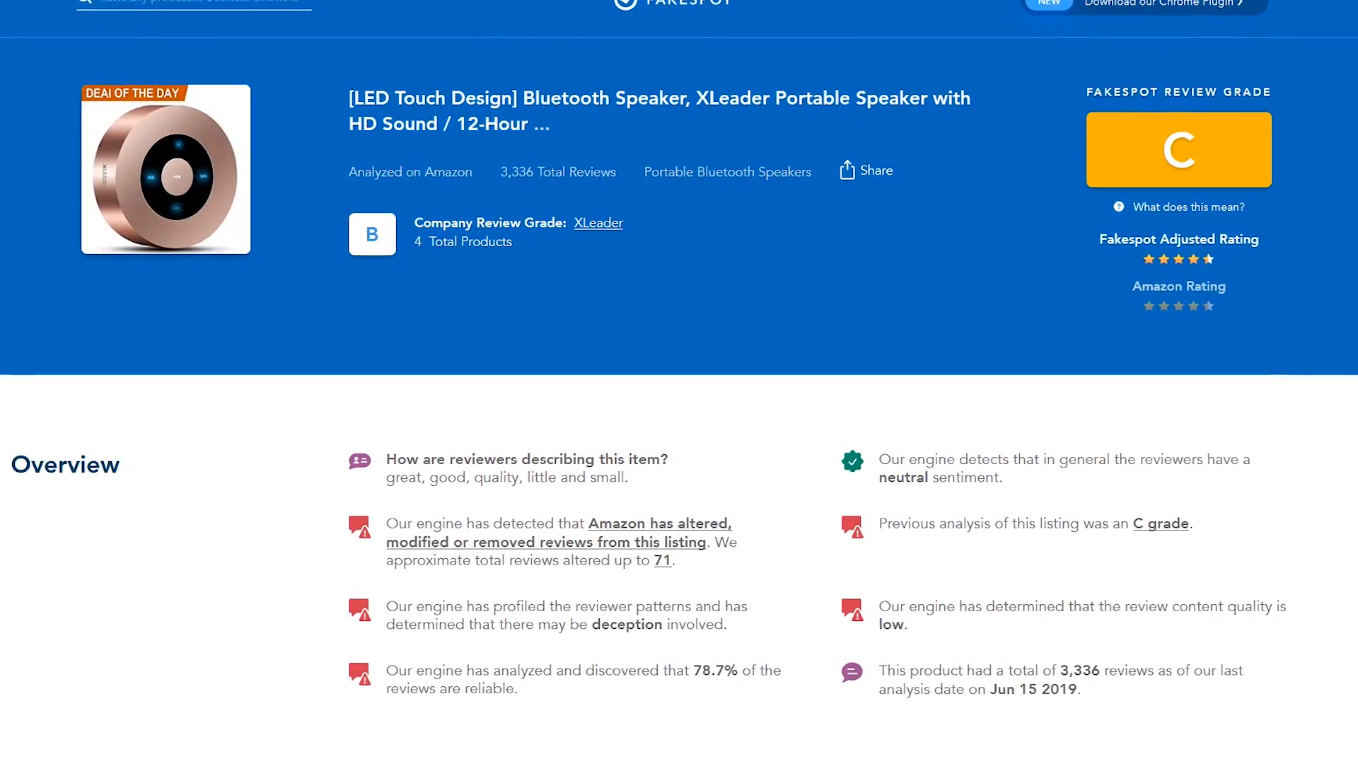
pyautogui.scroll(-3)
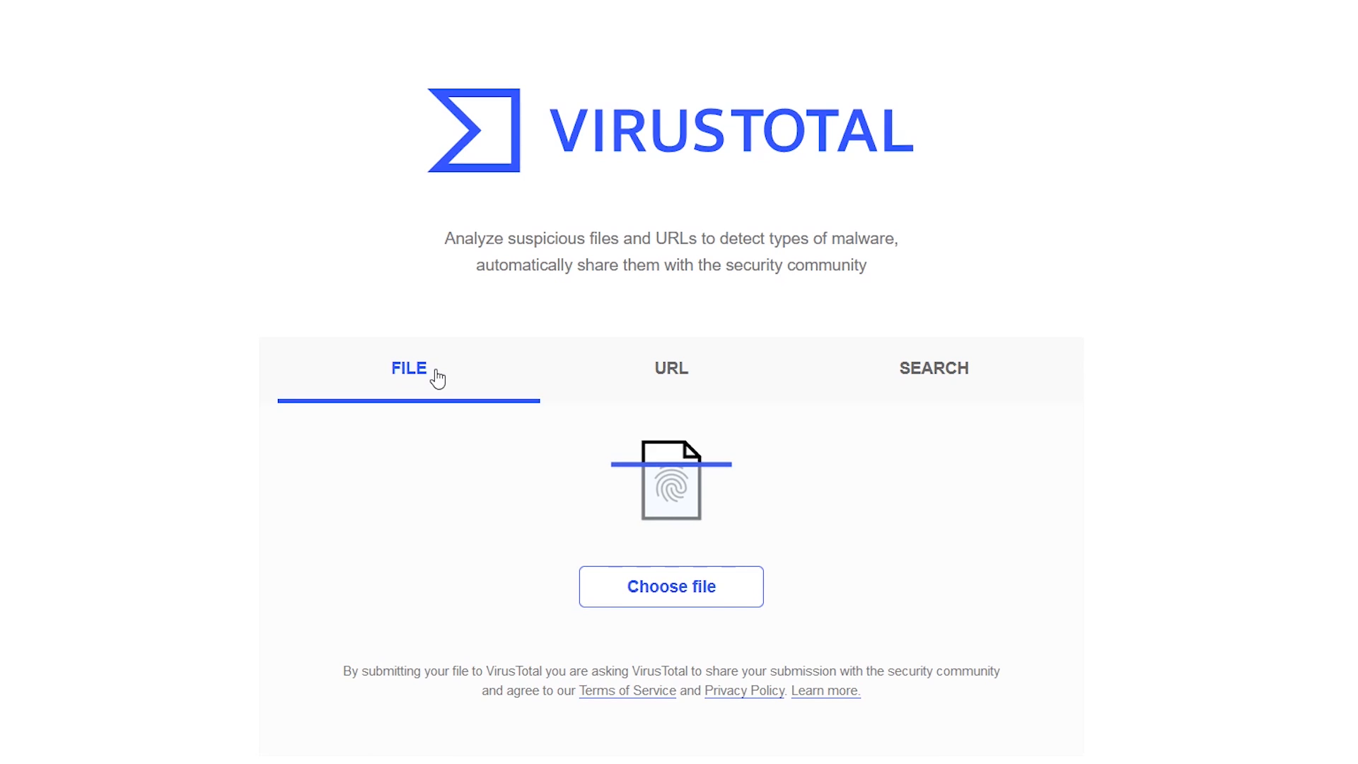
# Submit the ShareX setup .exe for a VirusTotal scan, then enter amazon.co.uk.security-check.ga for a URL check.
pyautogui.click(933, 368)
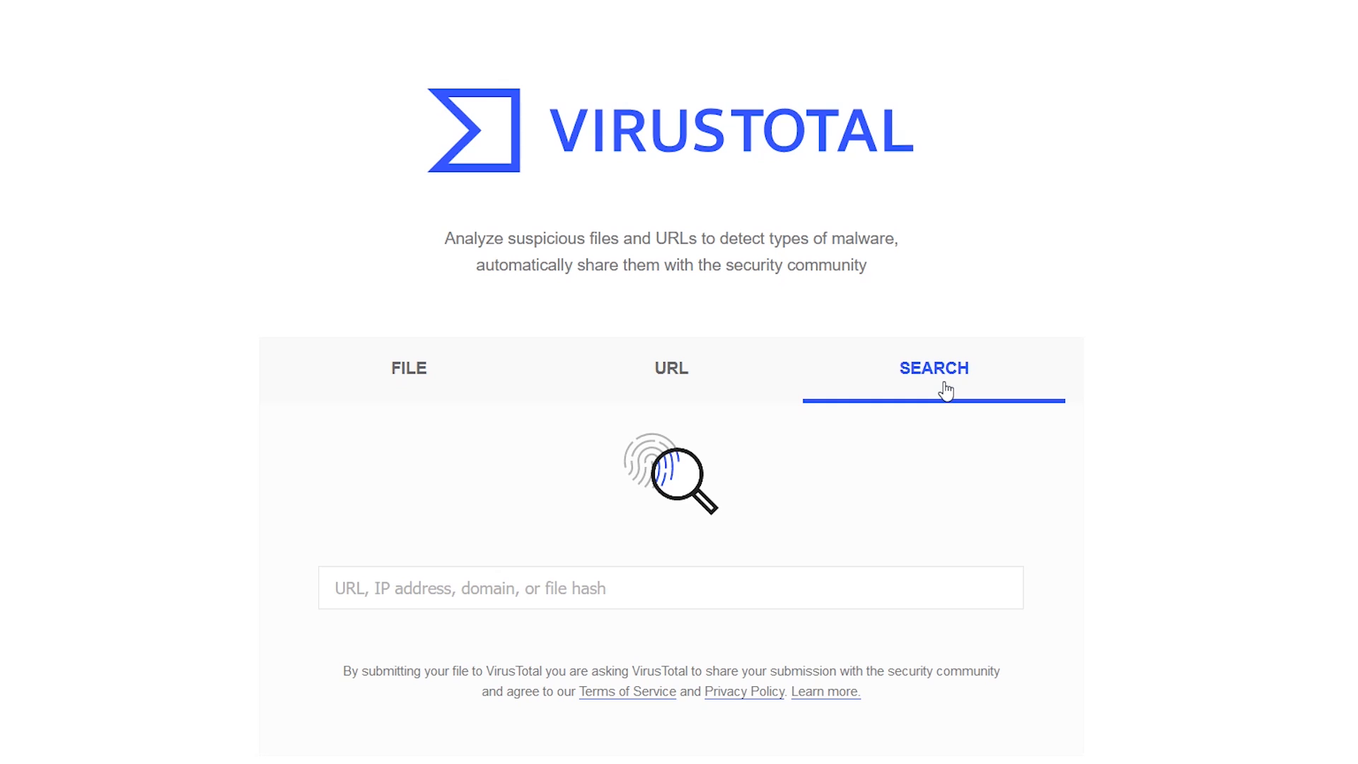
pyautogui.click(408, 367)
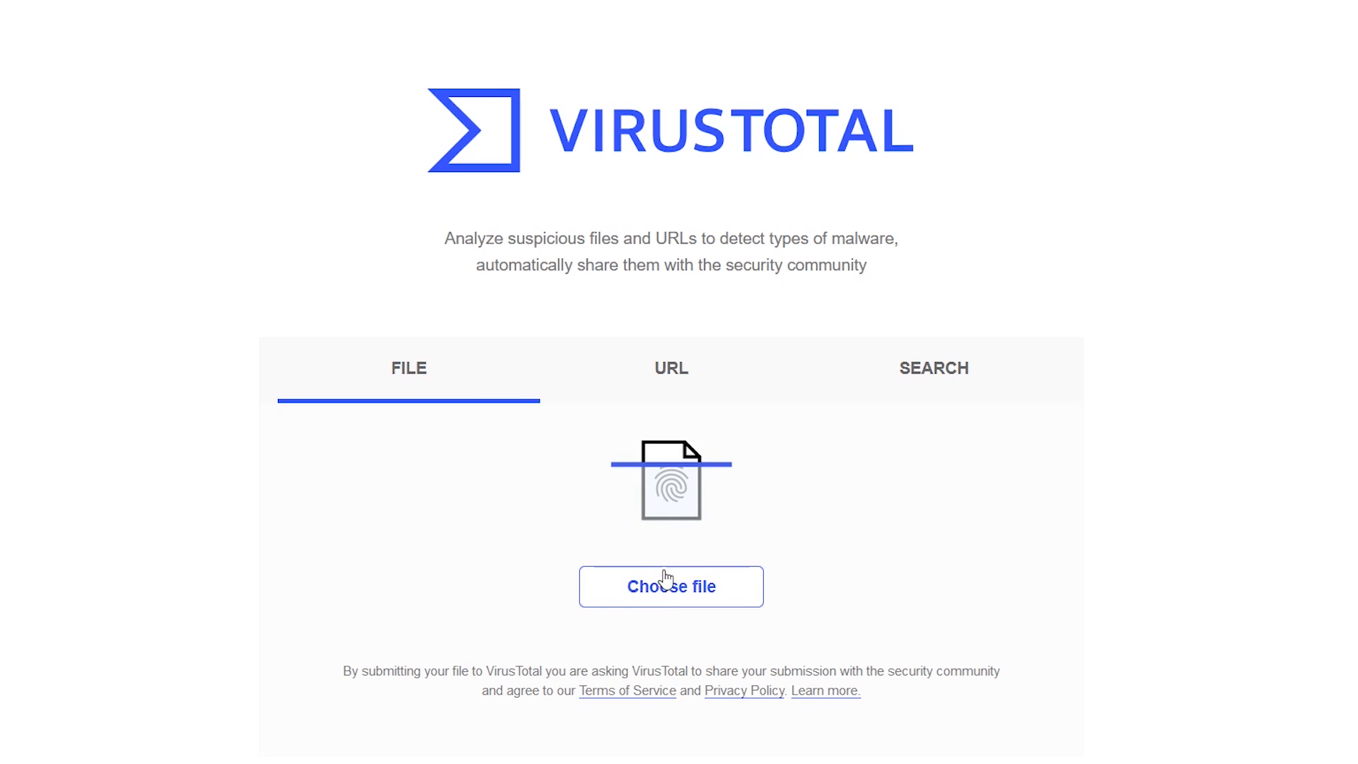
pyautogui.click(671, 586)
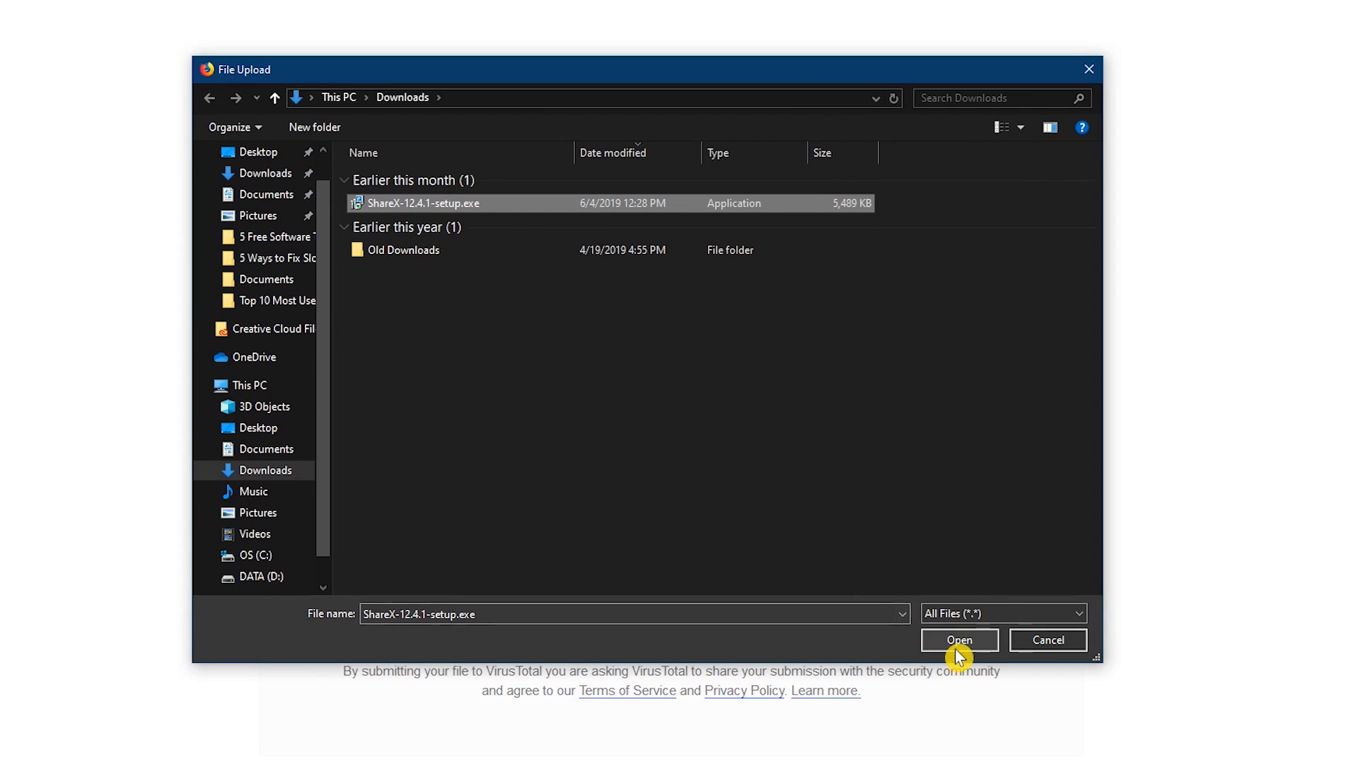
pyautogui.click(960, 640)
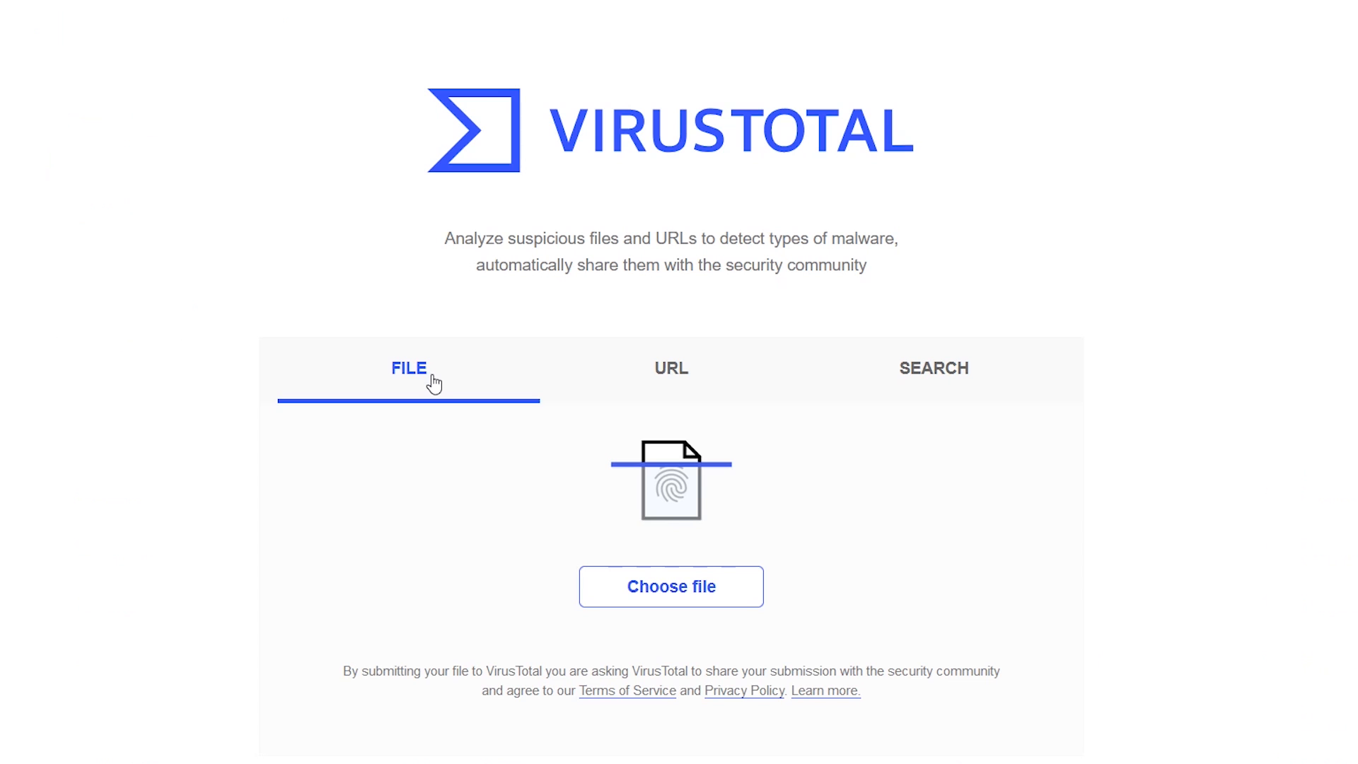
pyautogui.moveTo(489, 376)
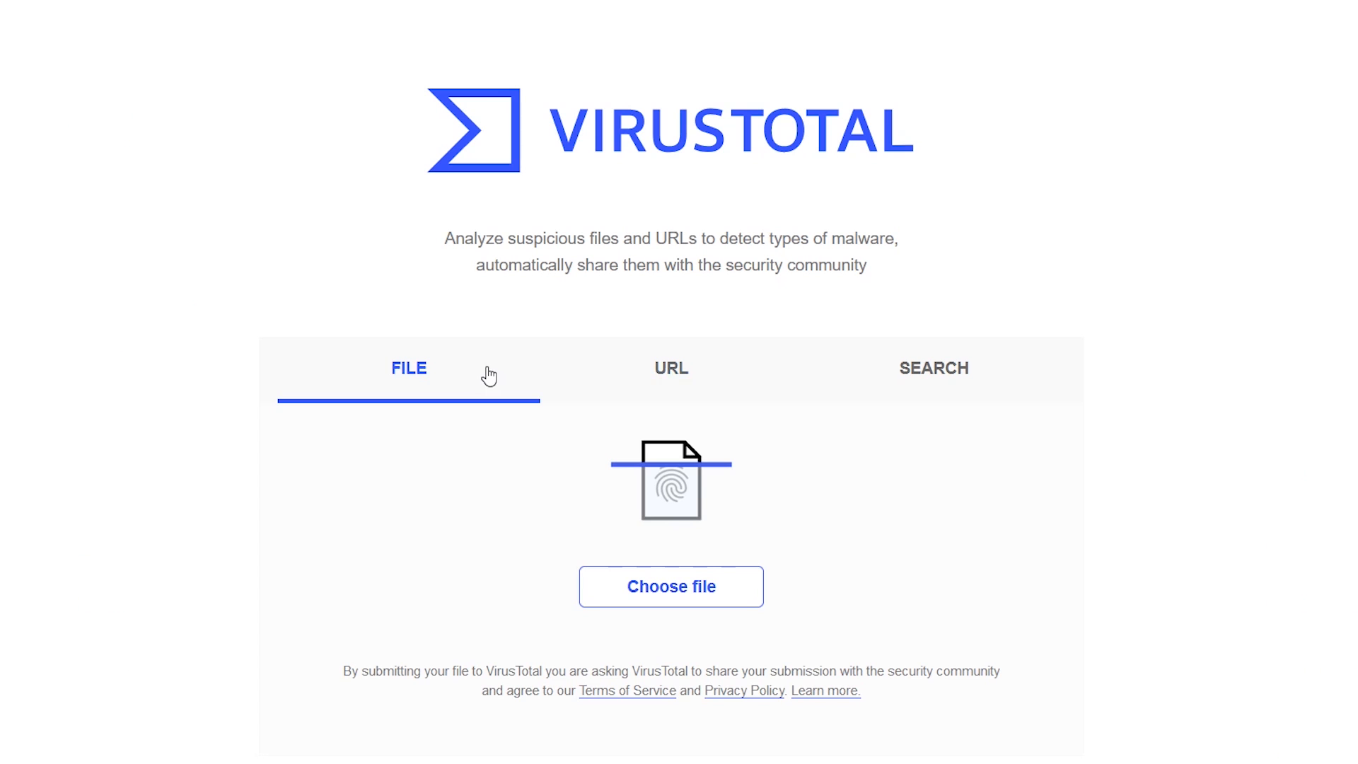
pyautogui.click(671, 368)
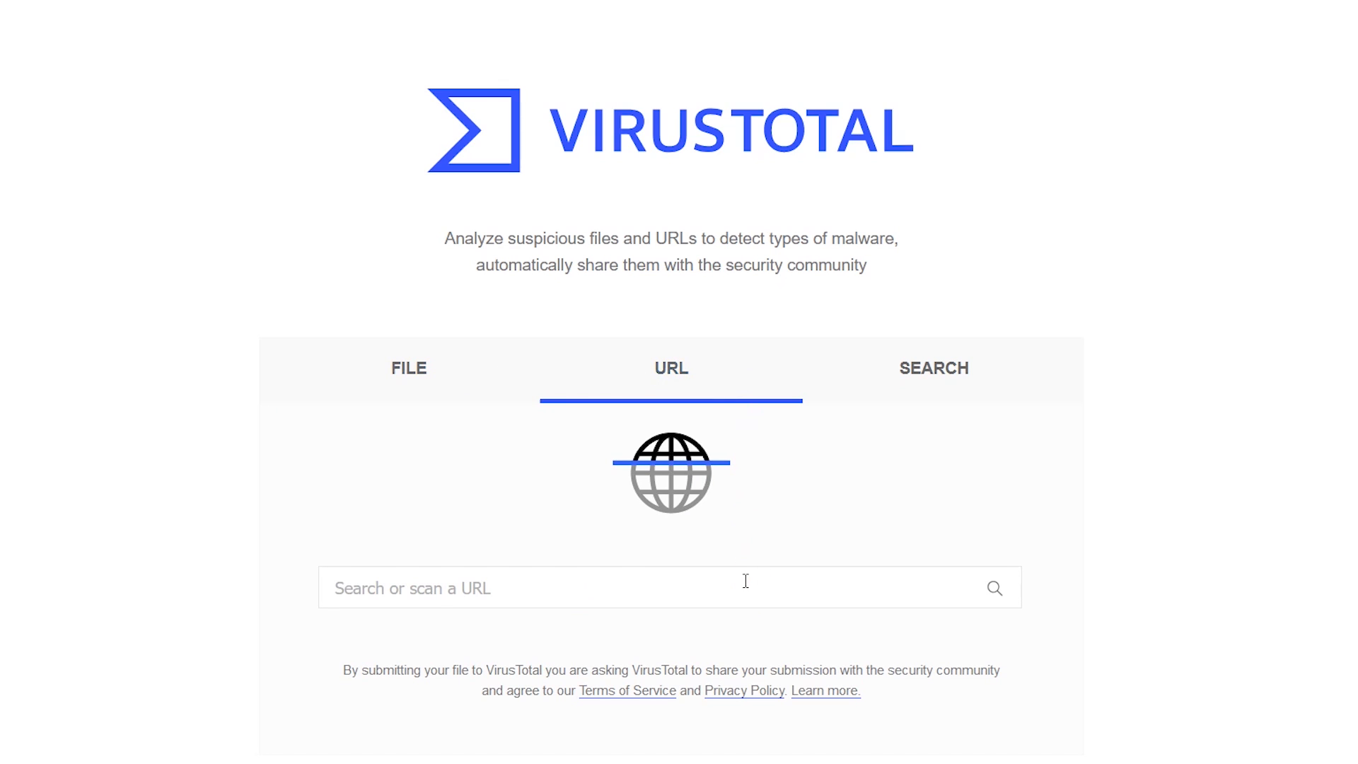
pyautogui.write('amazon.co.uk.security-check.ga')
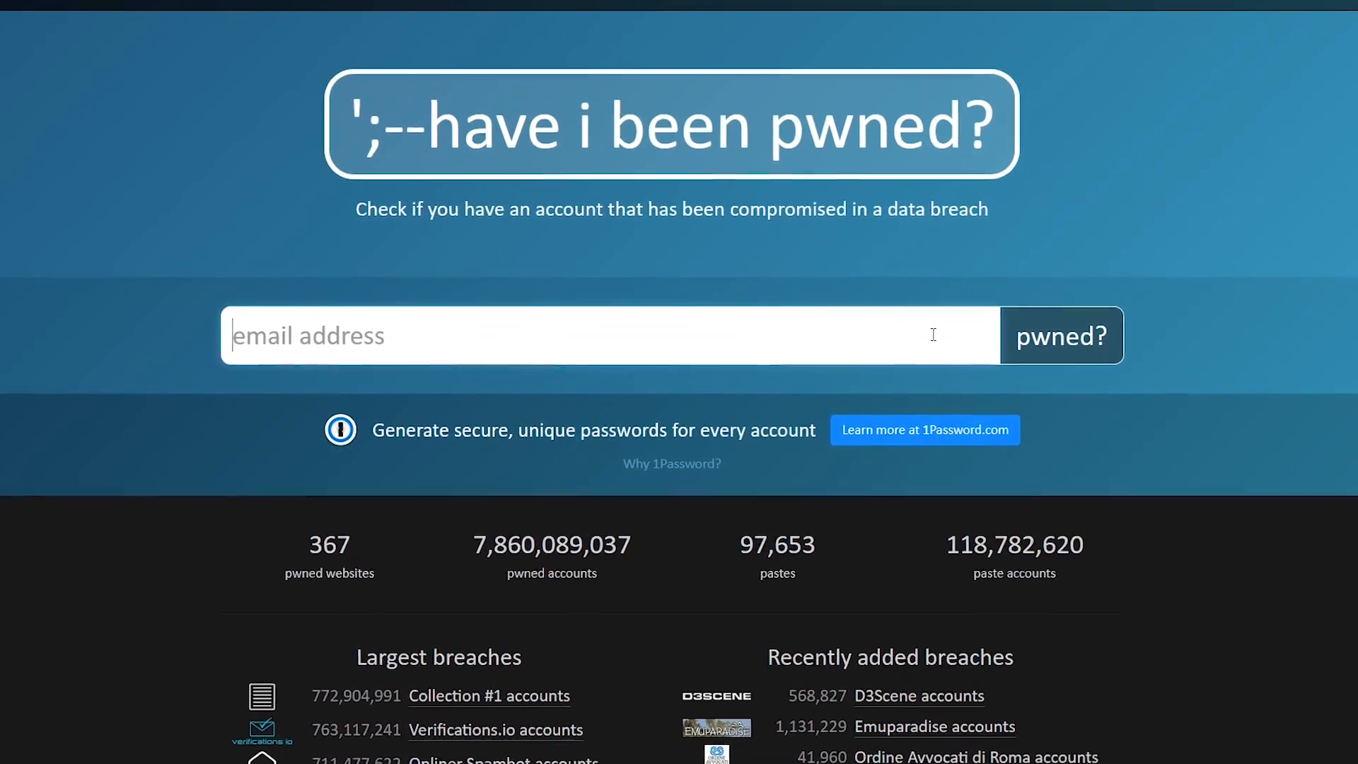
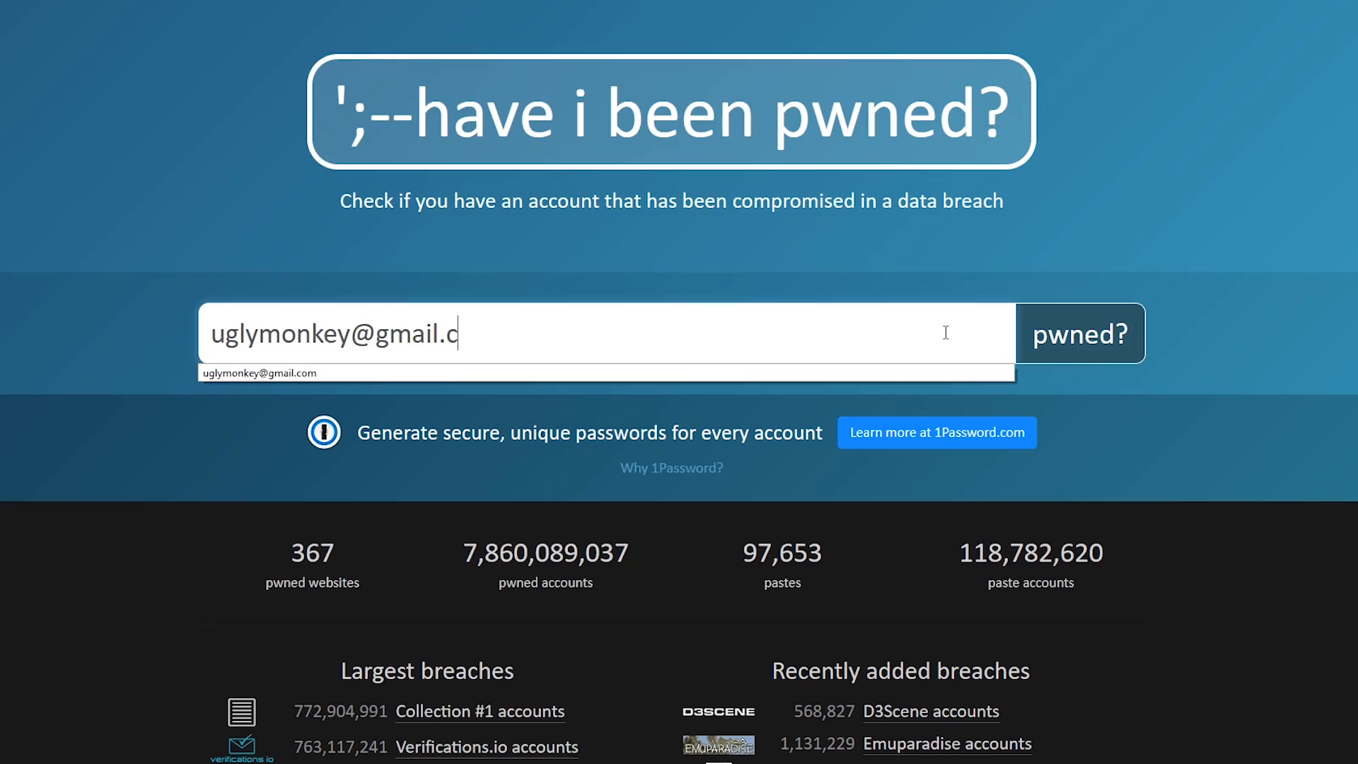
pyautogui.click(1079, 334)
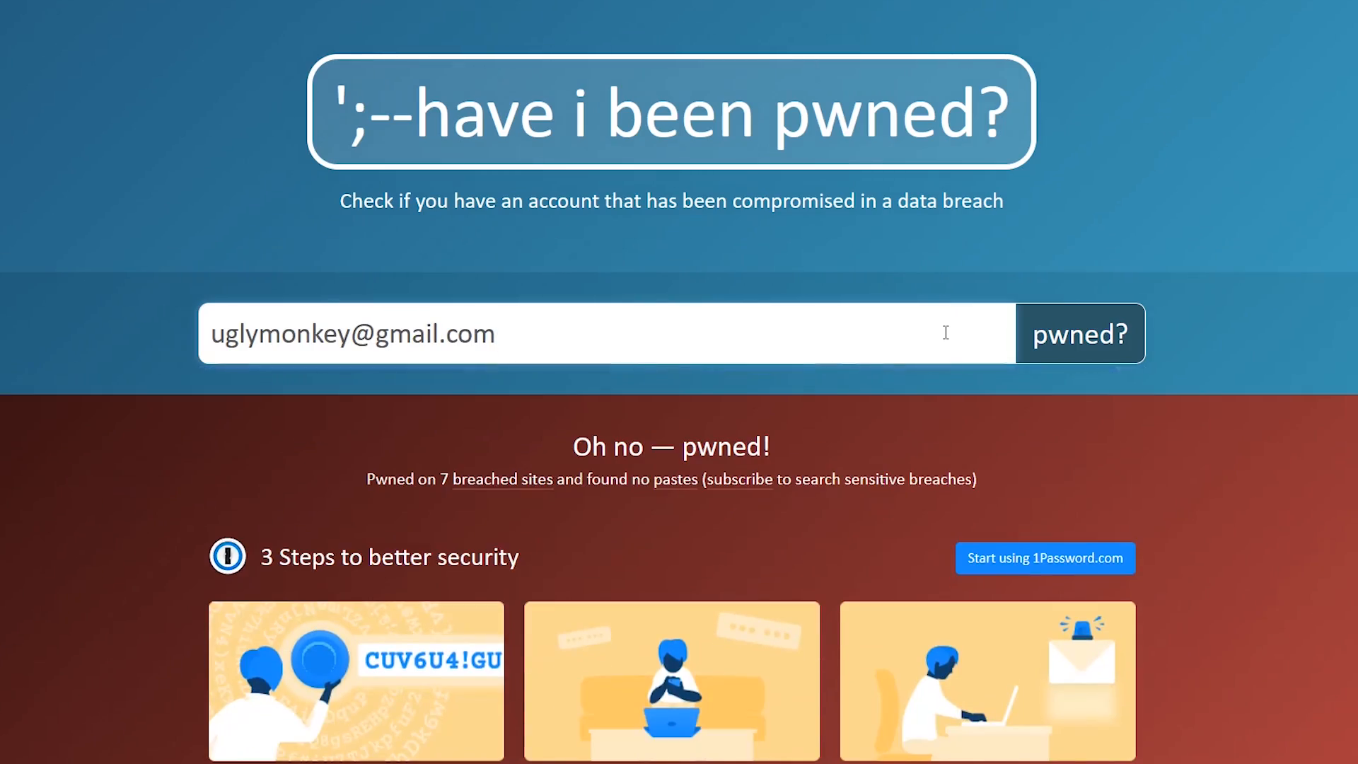
pyautogui.scroll(-3)
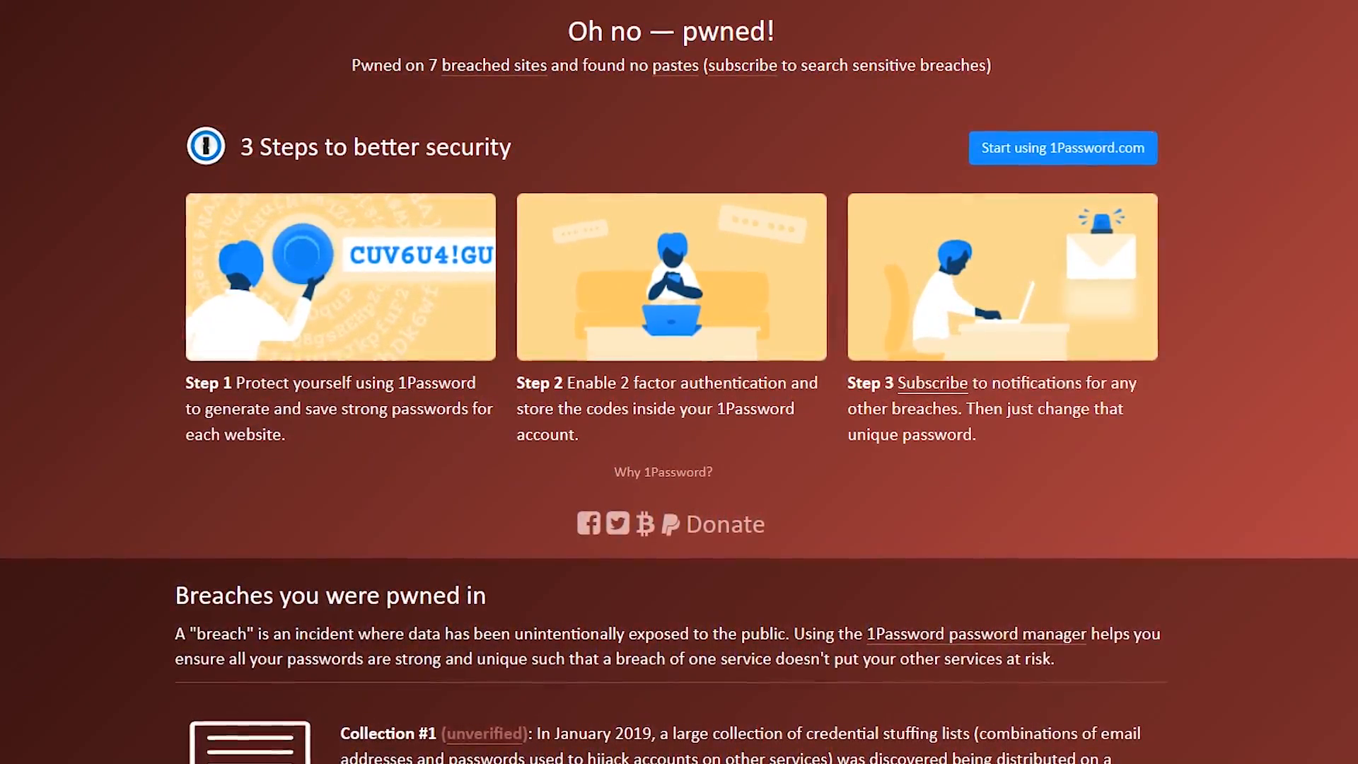
pyautogui.scroll(-3)
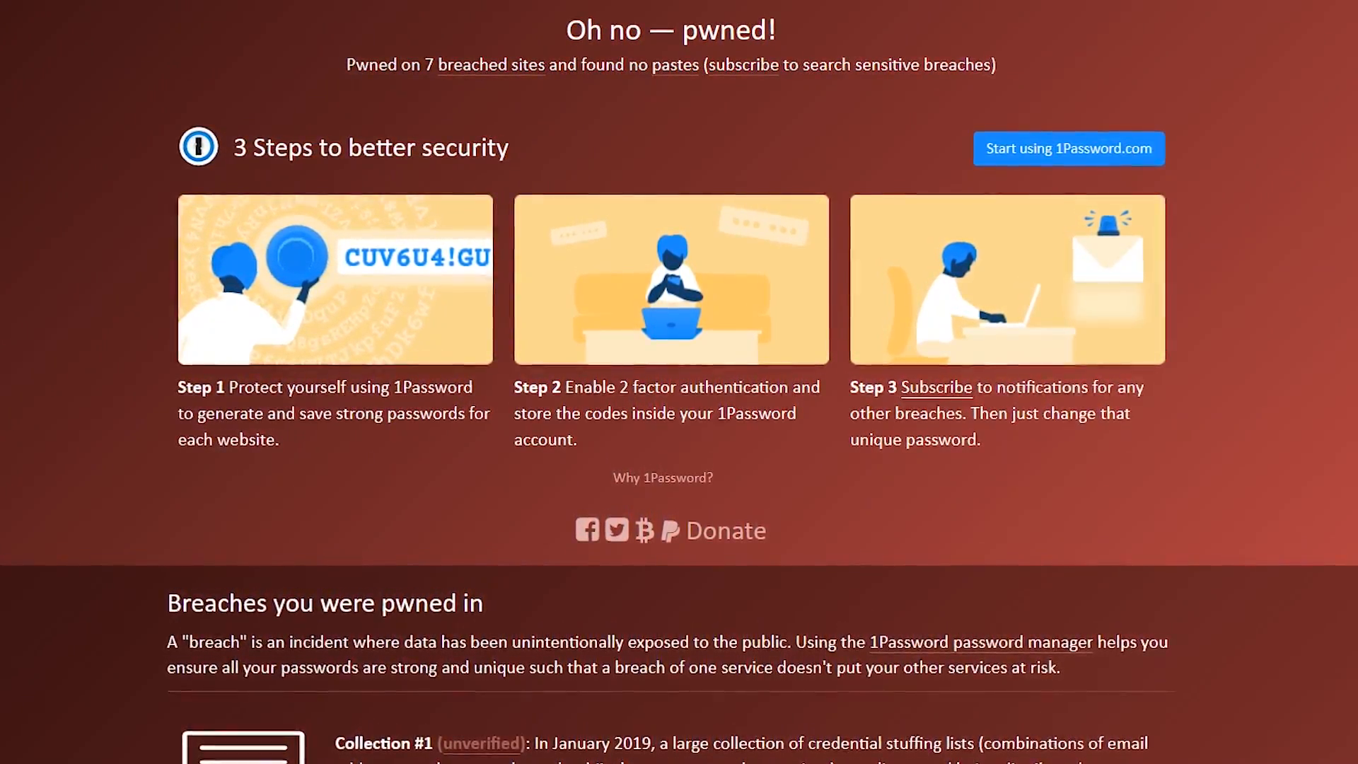
pyautogui.scroll(-3)
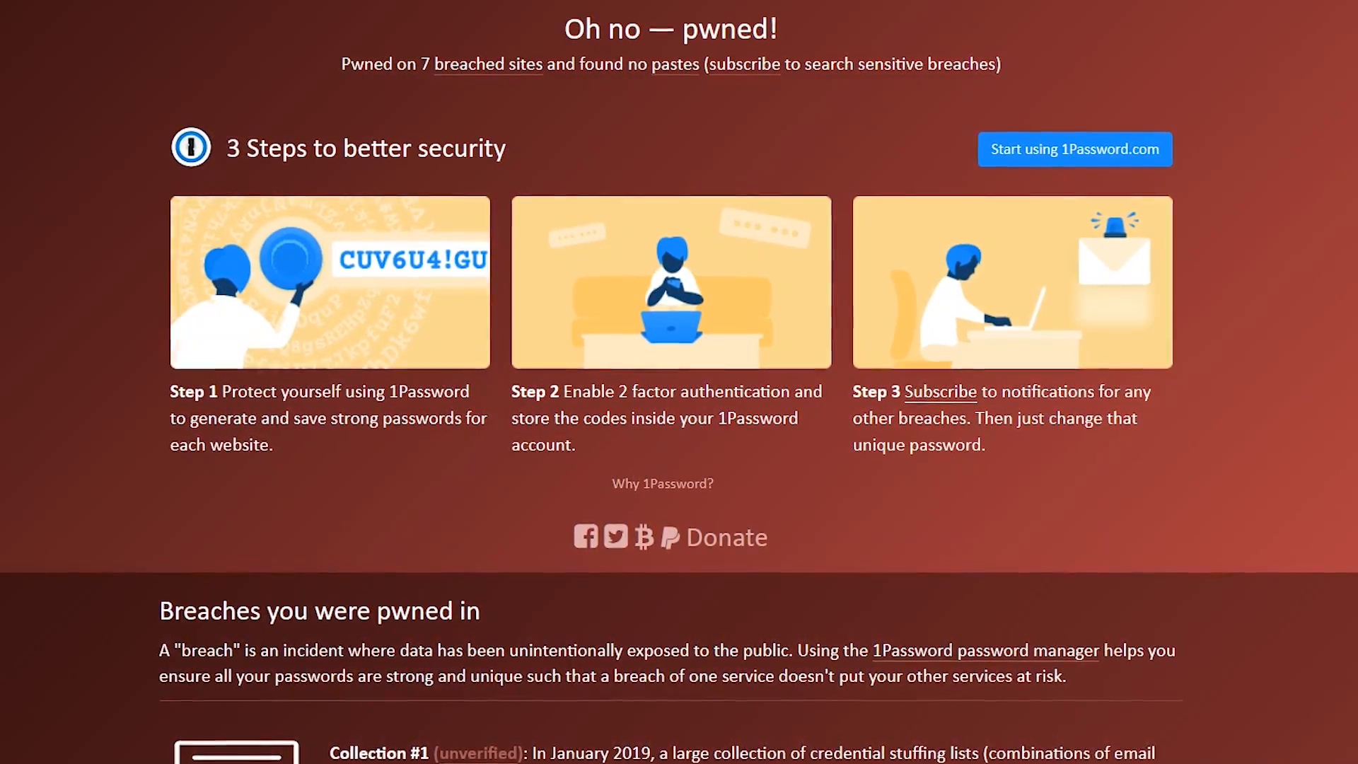
pyautogui.scroll(-3)
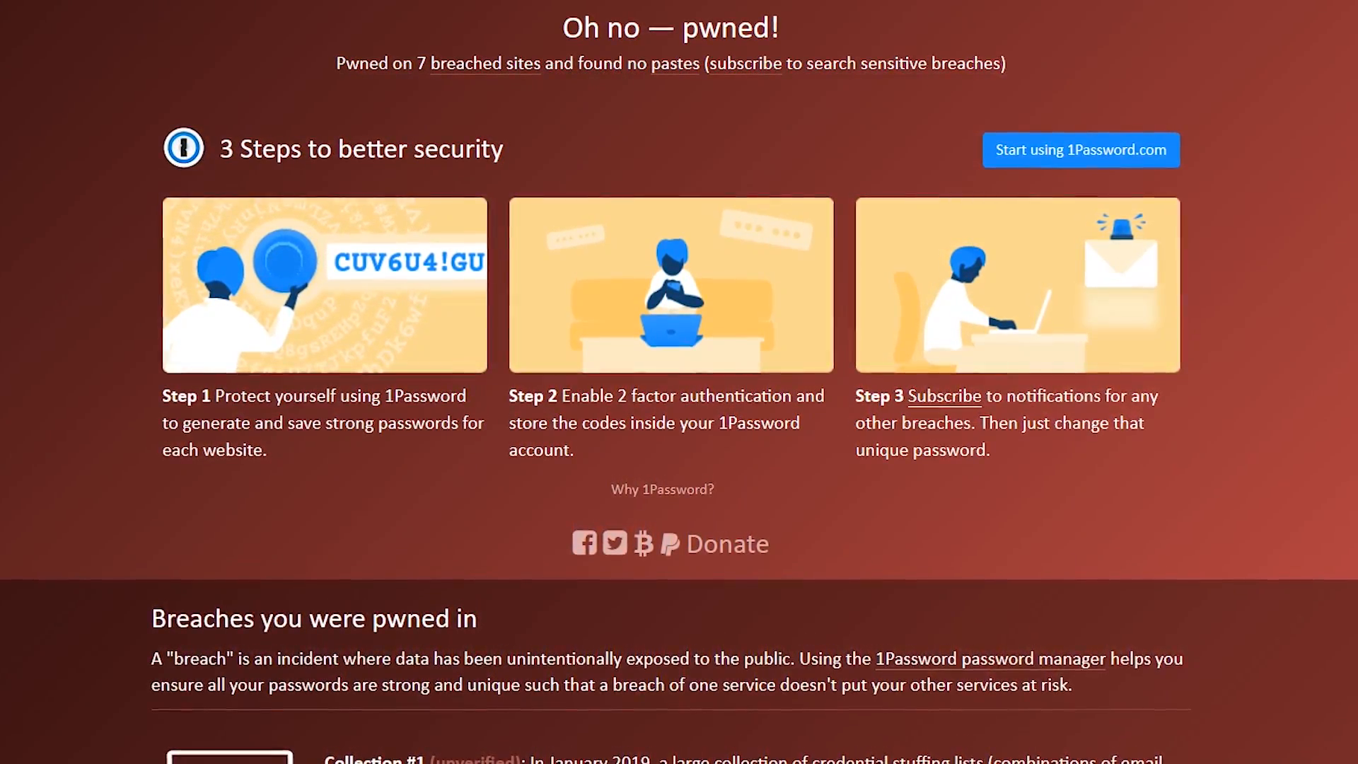
pyautogui.scroll(-3)
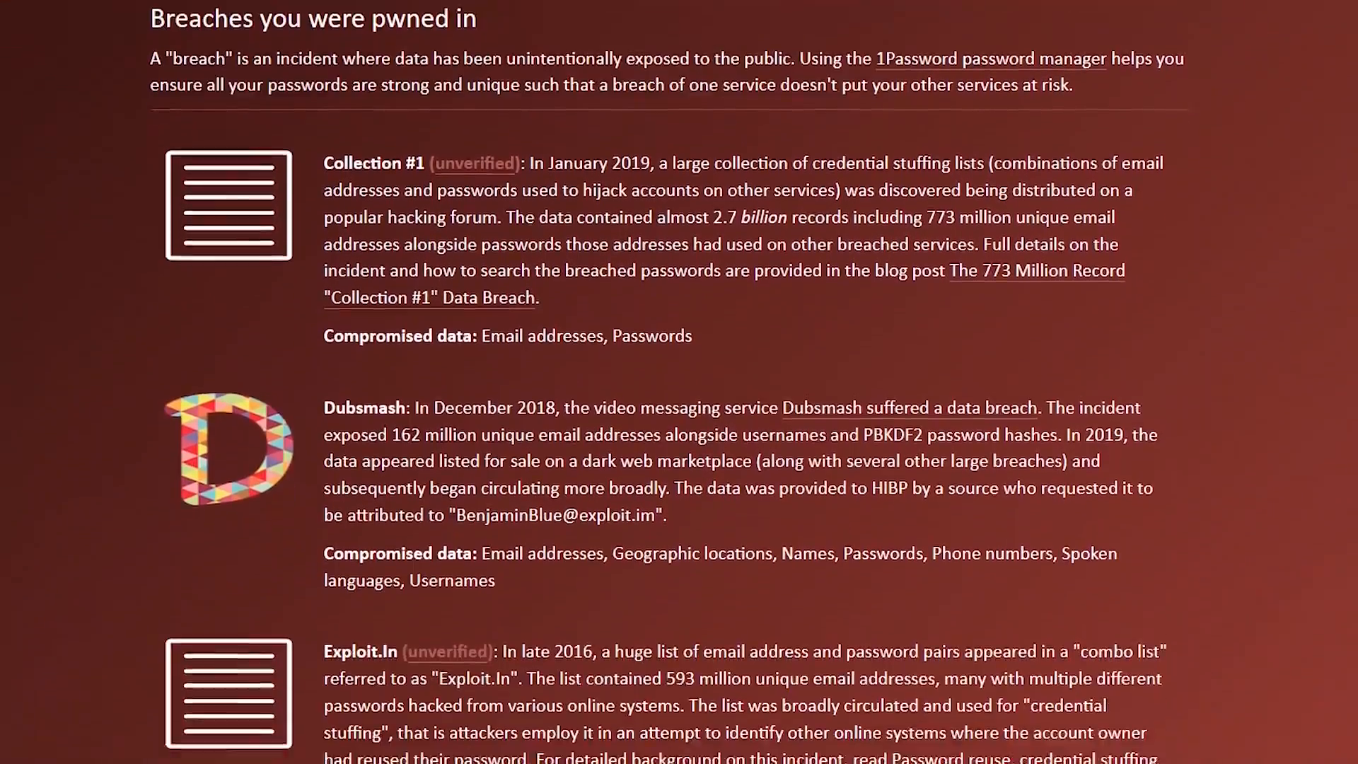
pyautogui.scroll(-3)
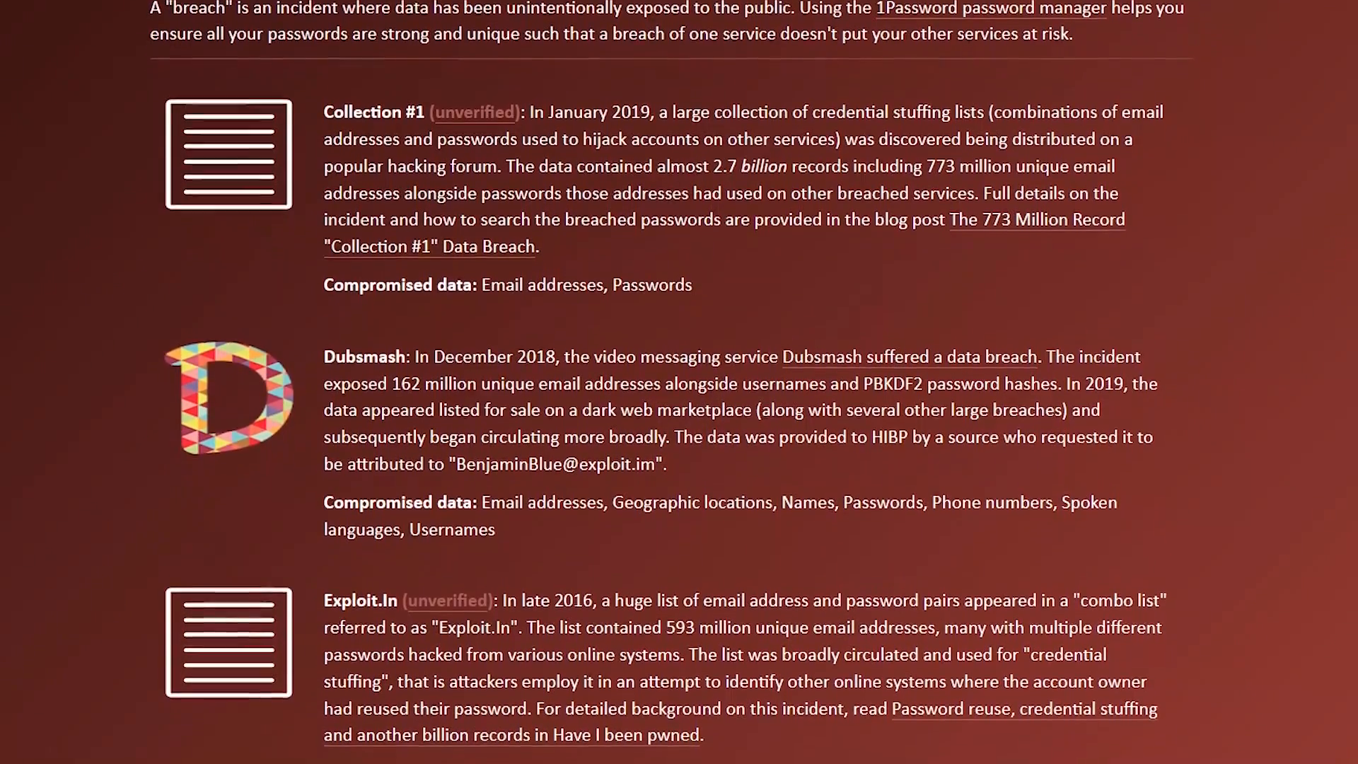
pyautogui.scroll(-3)
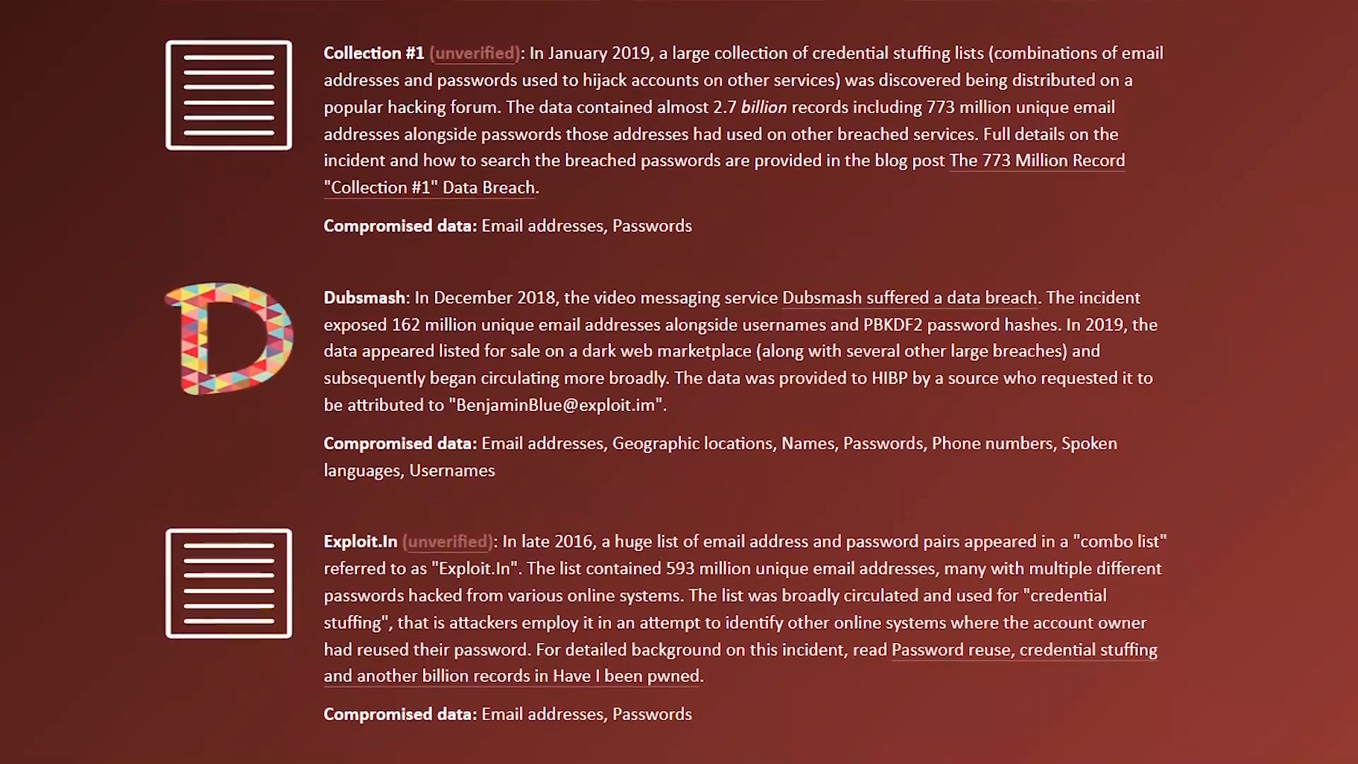
pyautogui.scroll(-3)
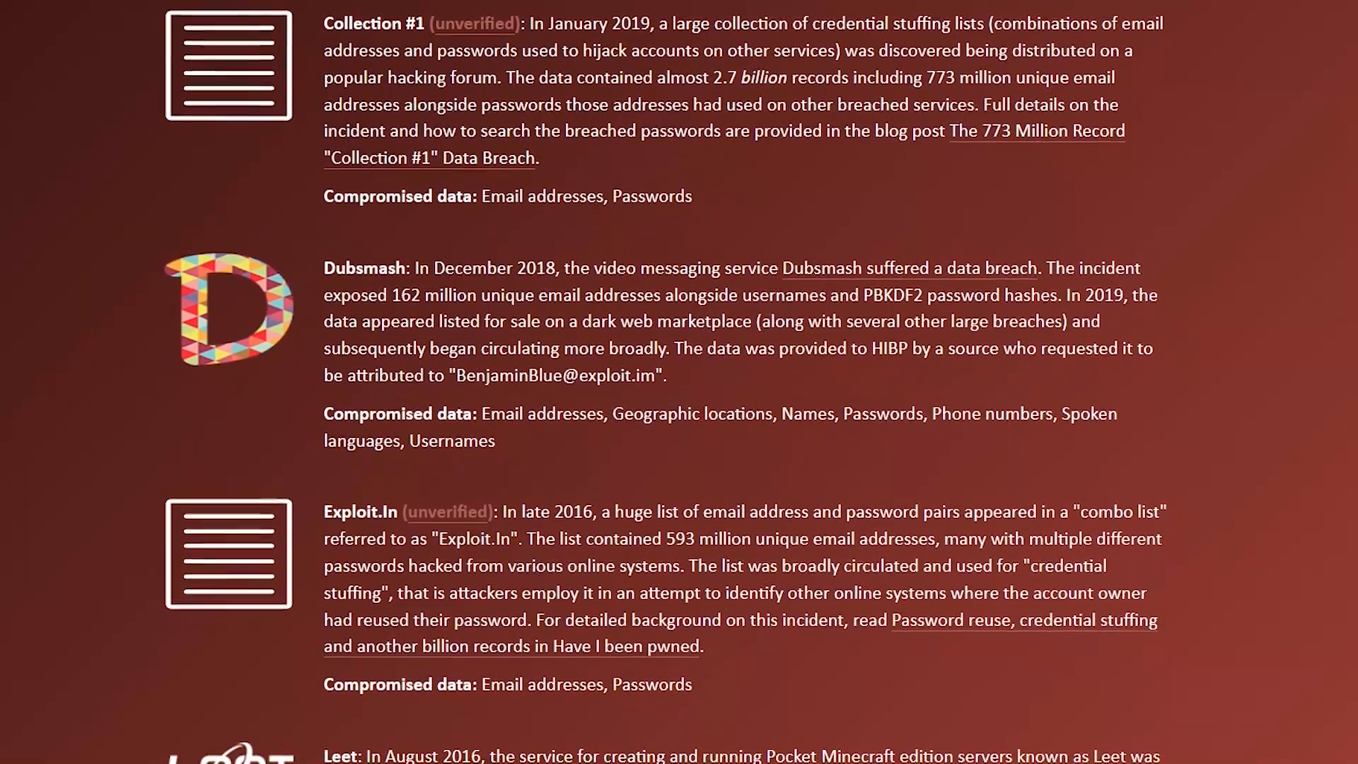
pyautogui.scroll(-3)
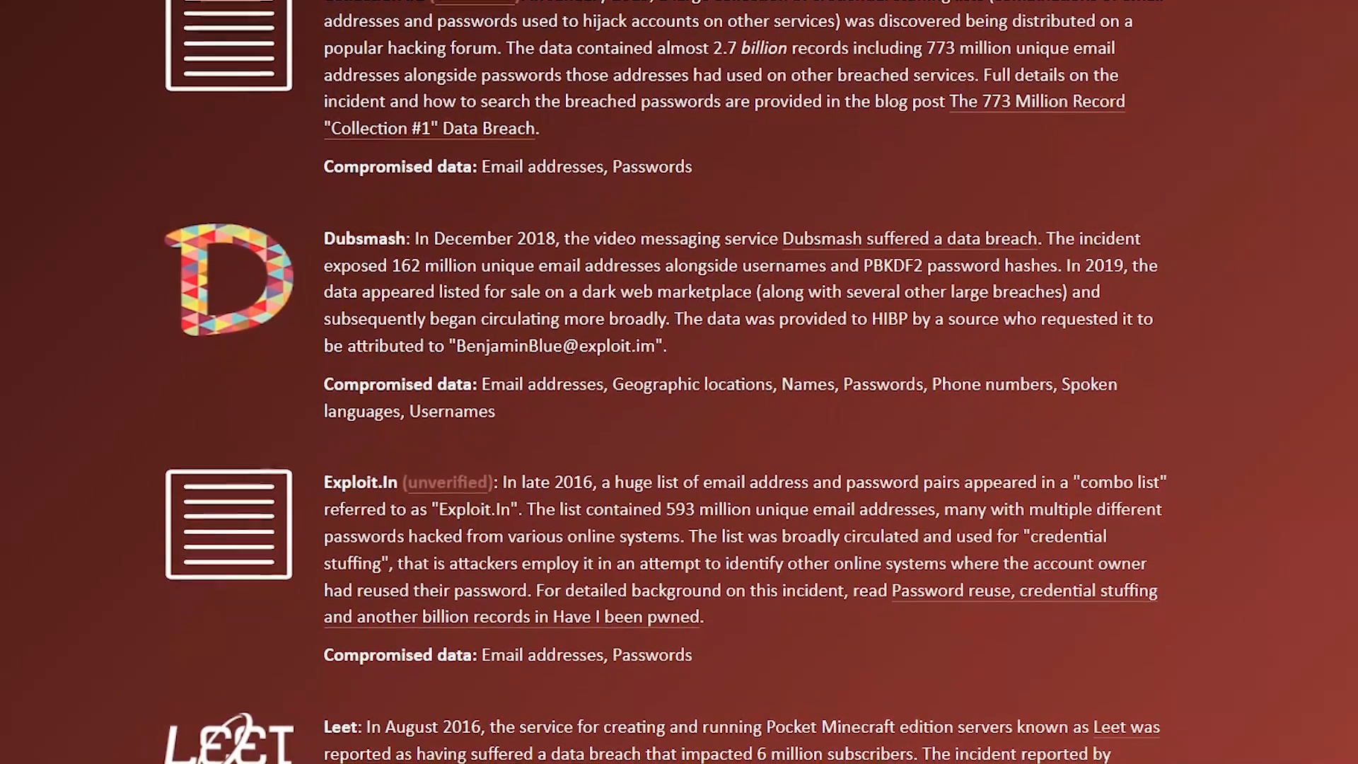
pyautogui.scroll(-3)
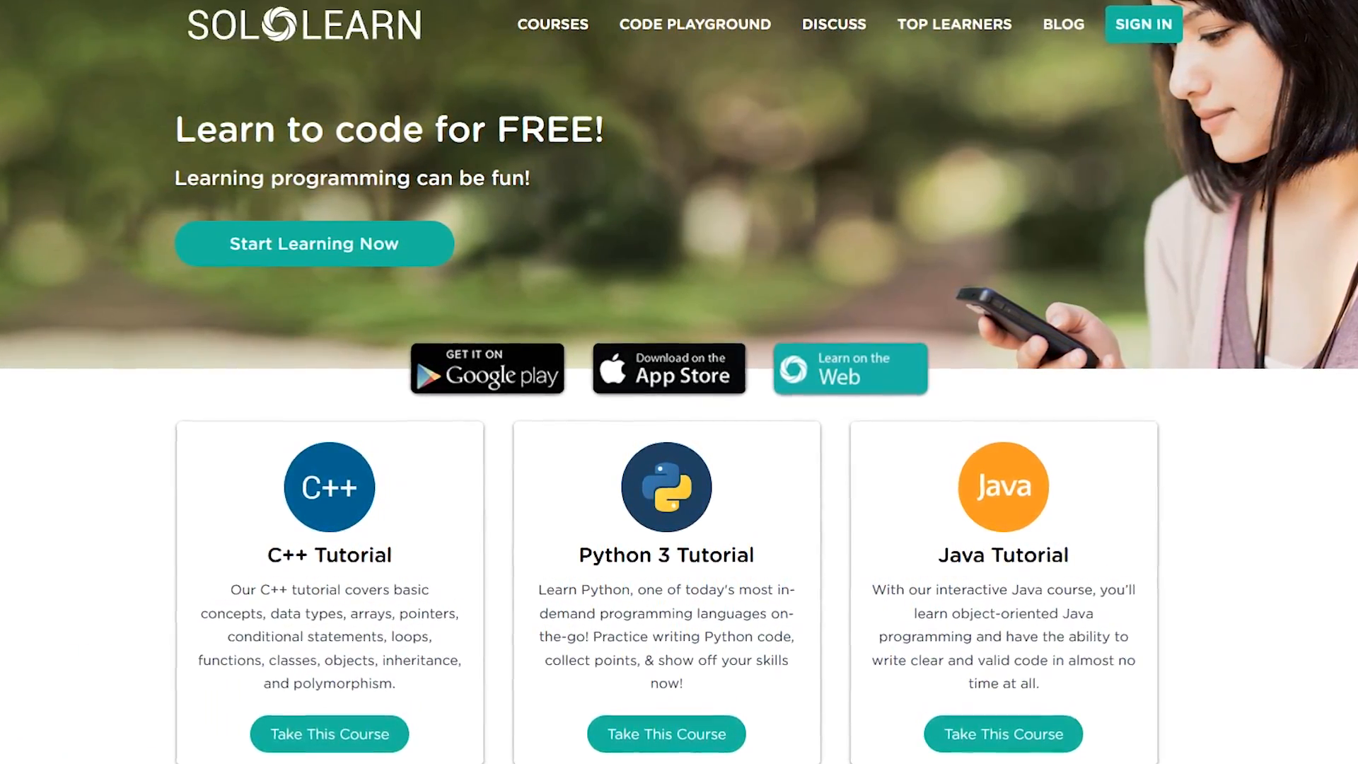
# Browse SoloLearn's course list and view the Ruby Tutorial's 57 lessons starting with Module 1: Basic Concepts.
pyautogui.scroll(-3)
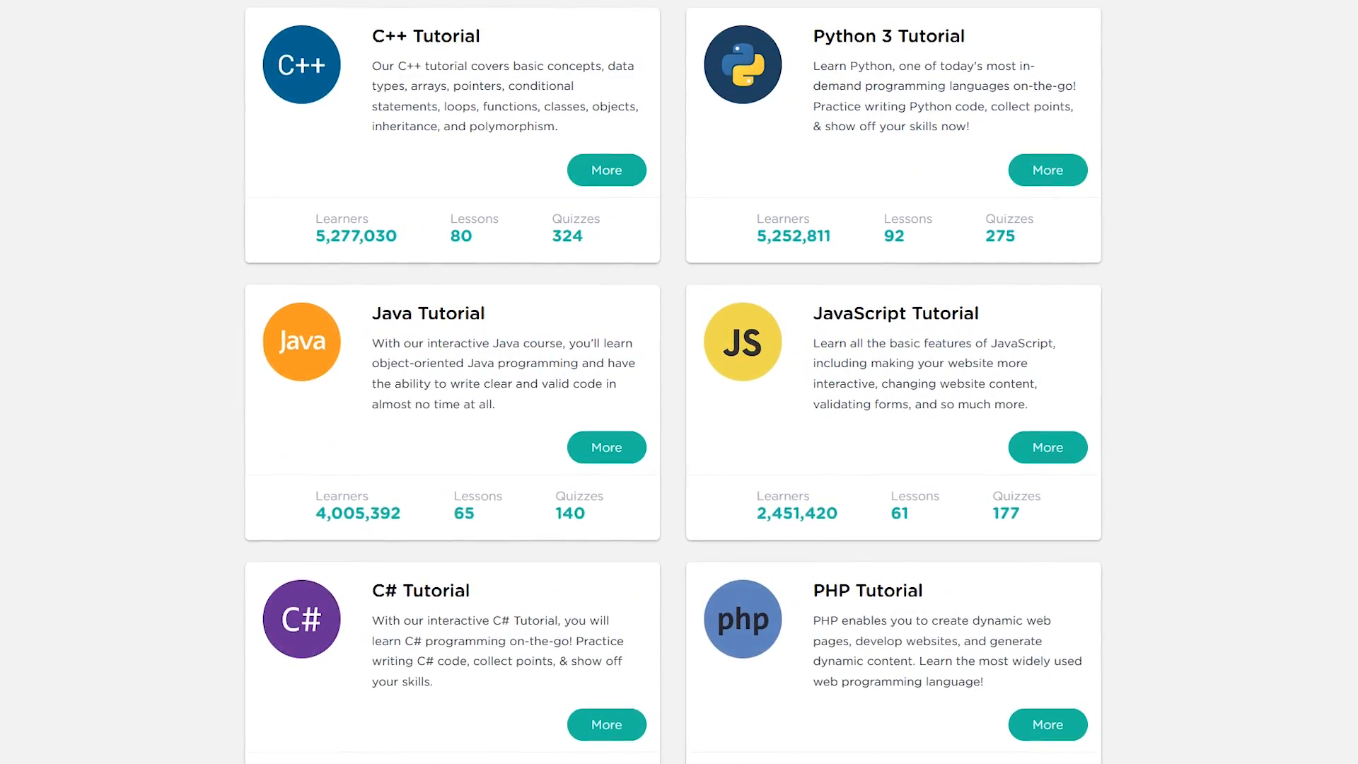
pyautogui.scroll(-3)
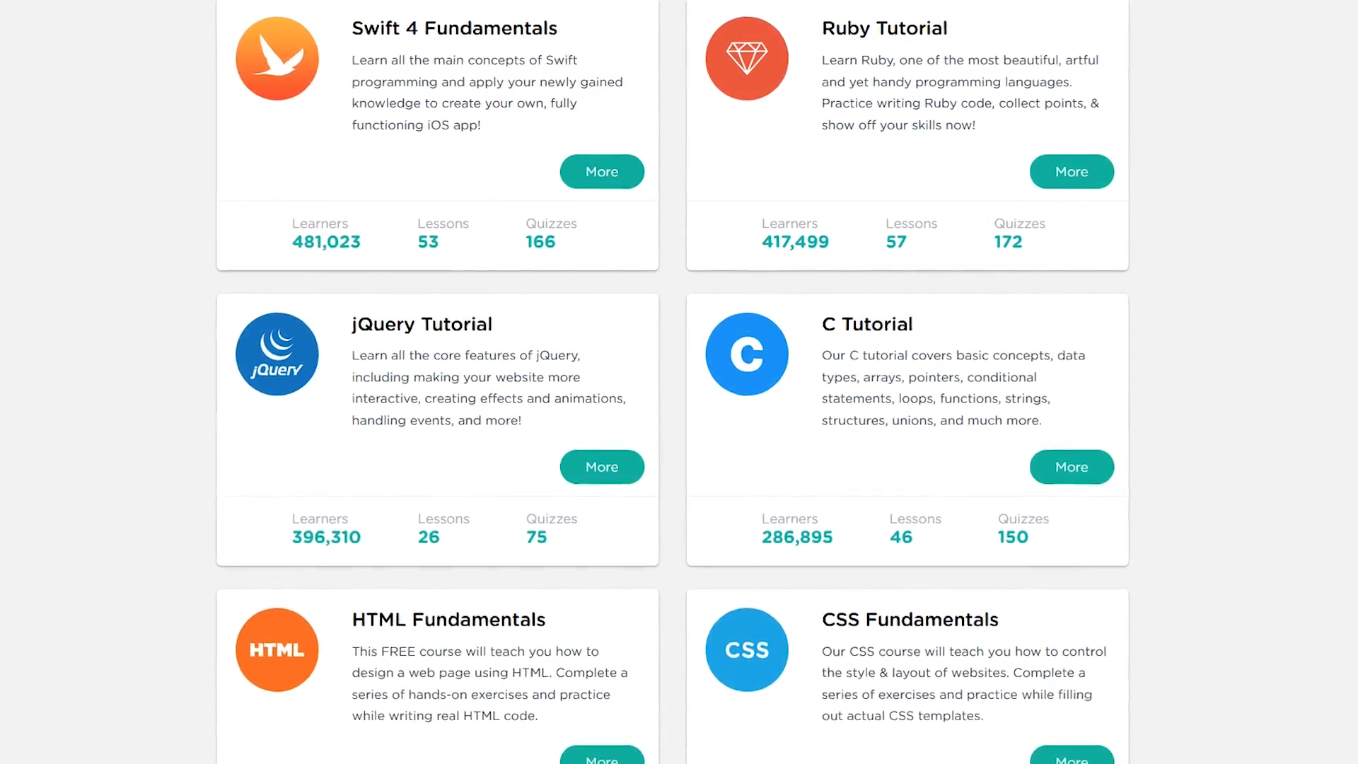
pyautogui.click(1071, 172)
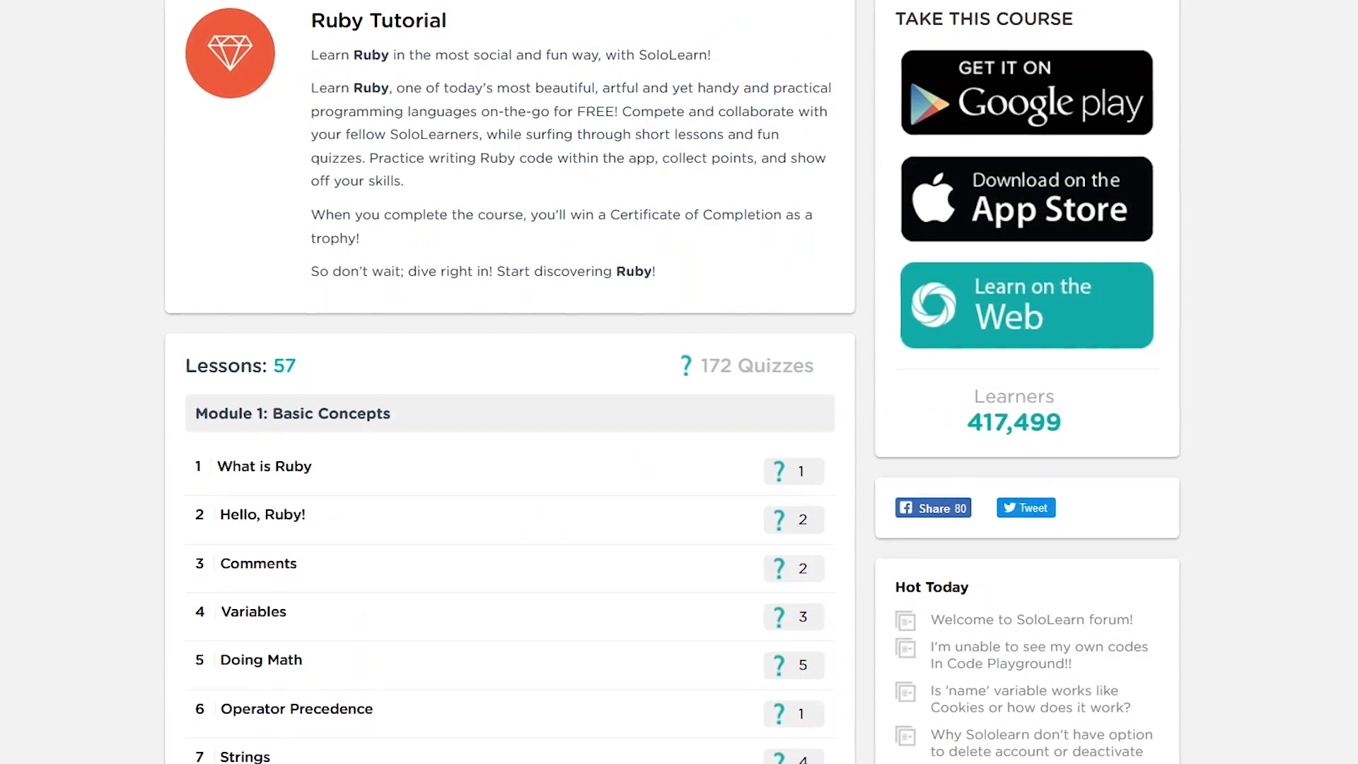
pyautogui.scroll(-3)
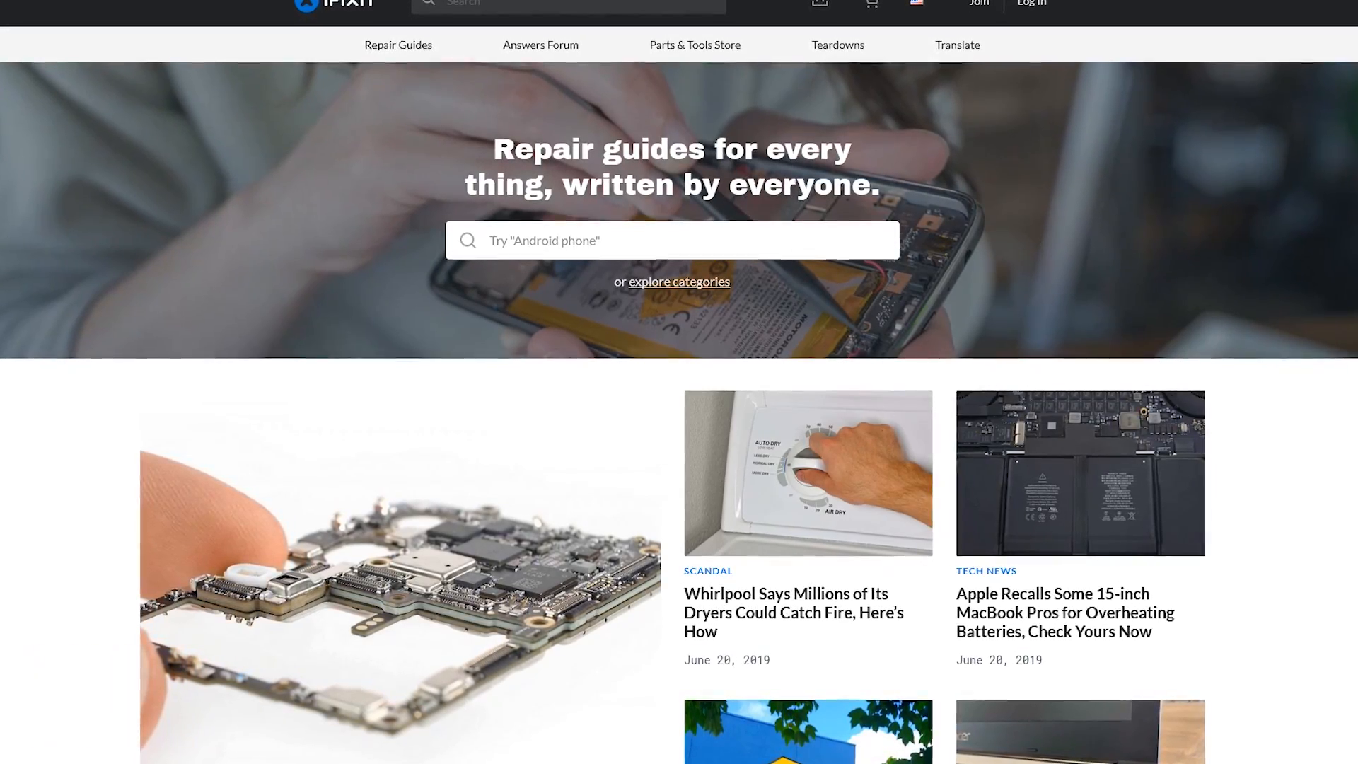
# View iFixit's MacBook Pro 17" A1151/A1212/A1229/A1261 RAM Replacement guide with its introduction, tools and parts.
pyautogui.scroll(-3)
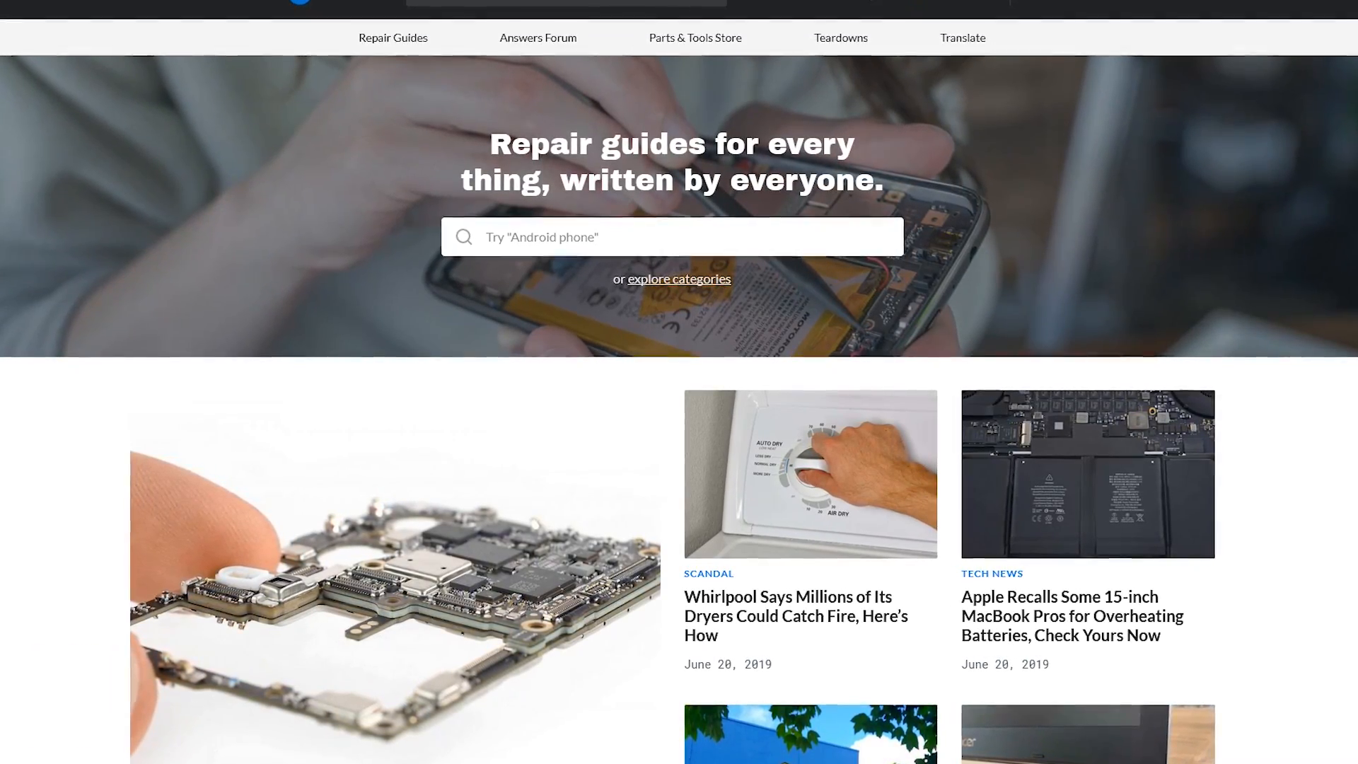
pyautogui.scroll(-3)
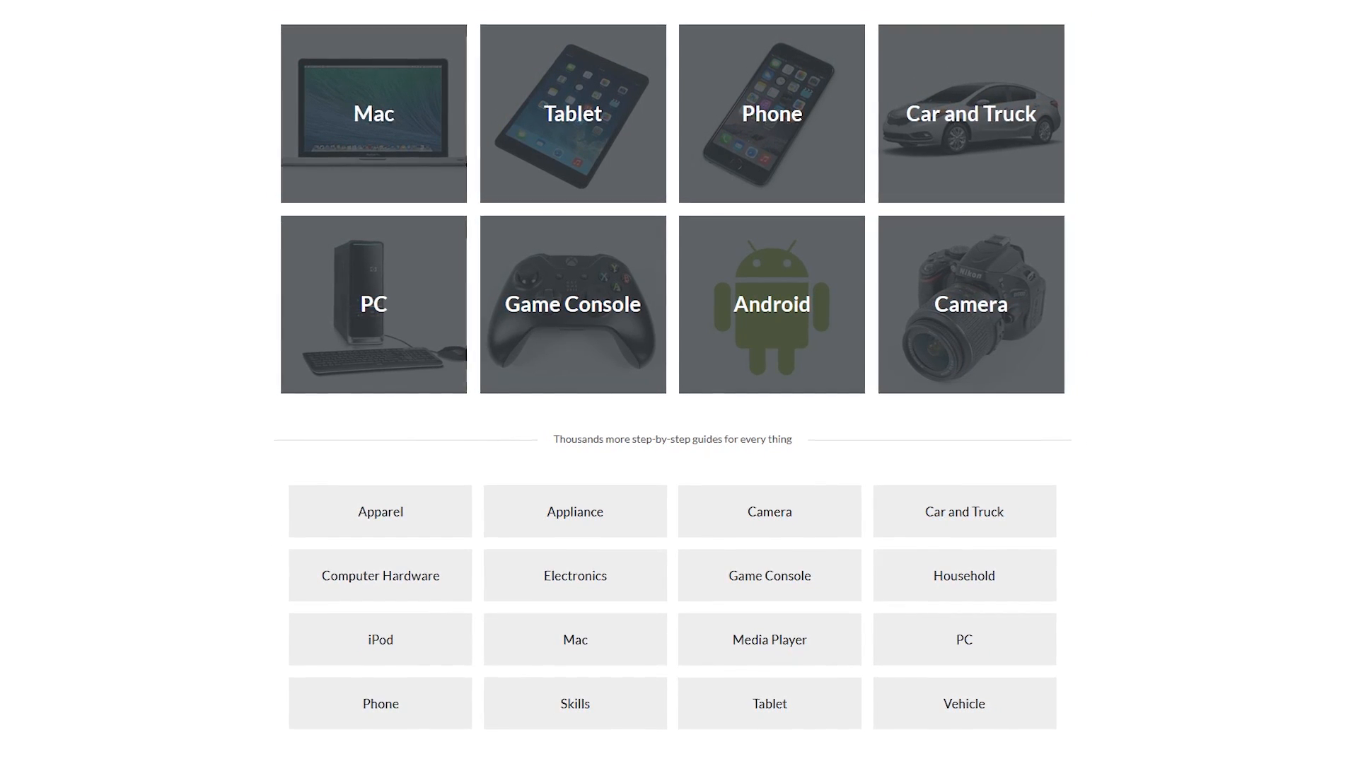
pyautogui.click(372, 114)
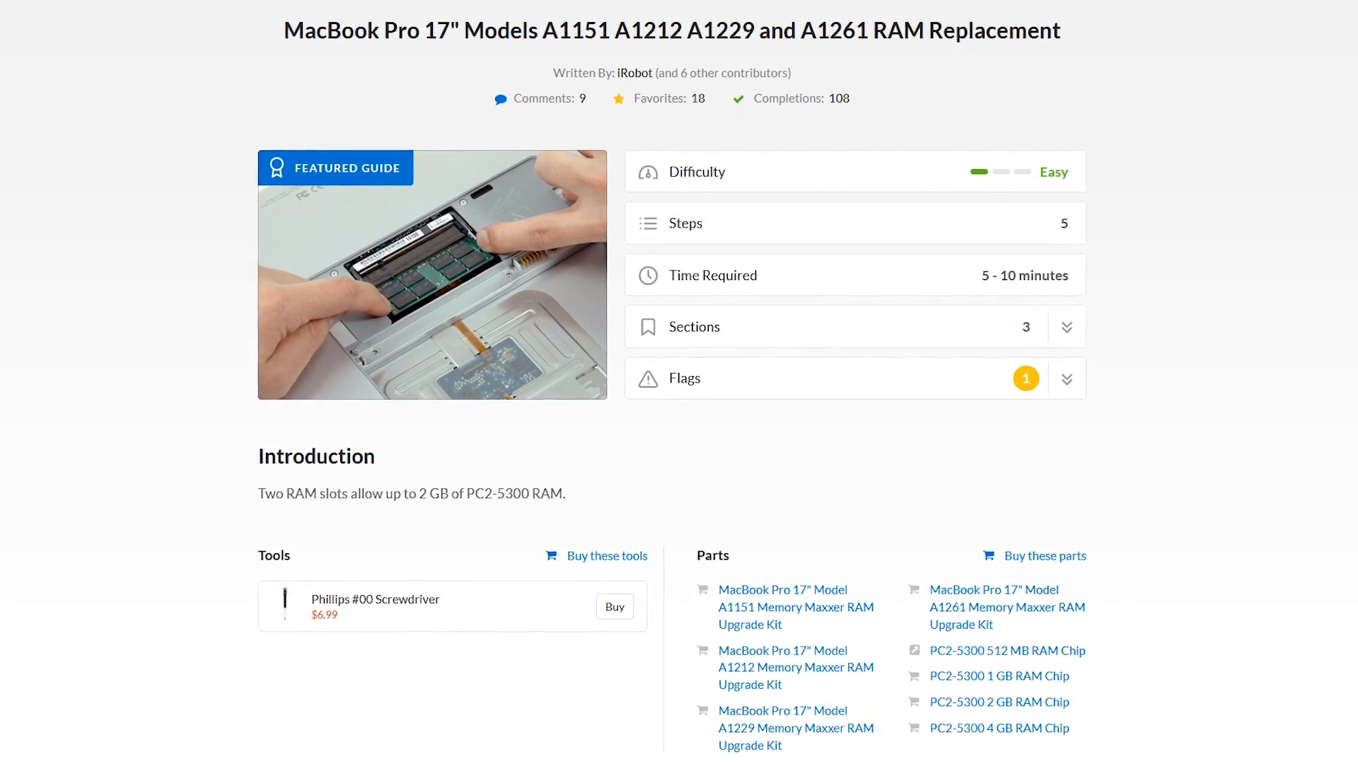
pyautogui.scroll(-3)
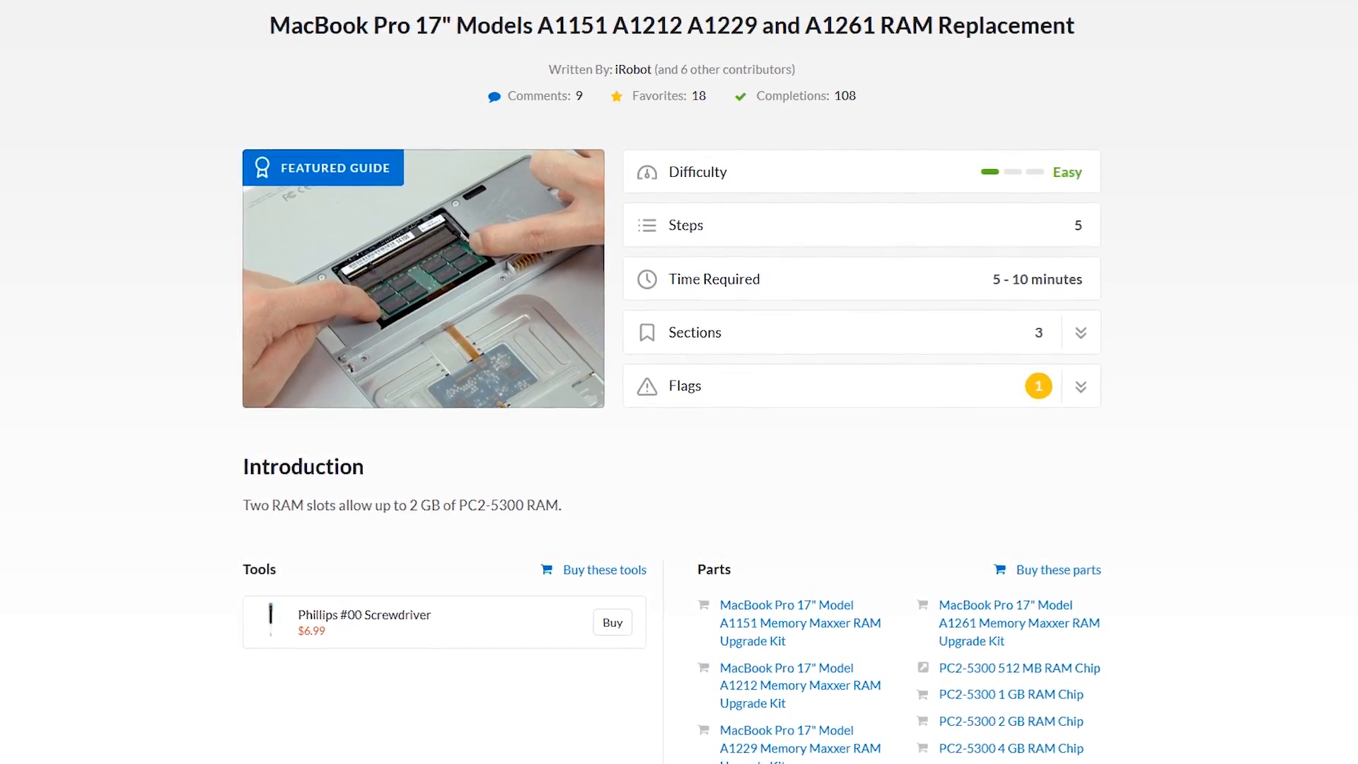
pyautogui.scroll(-3)
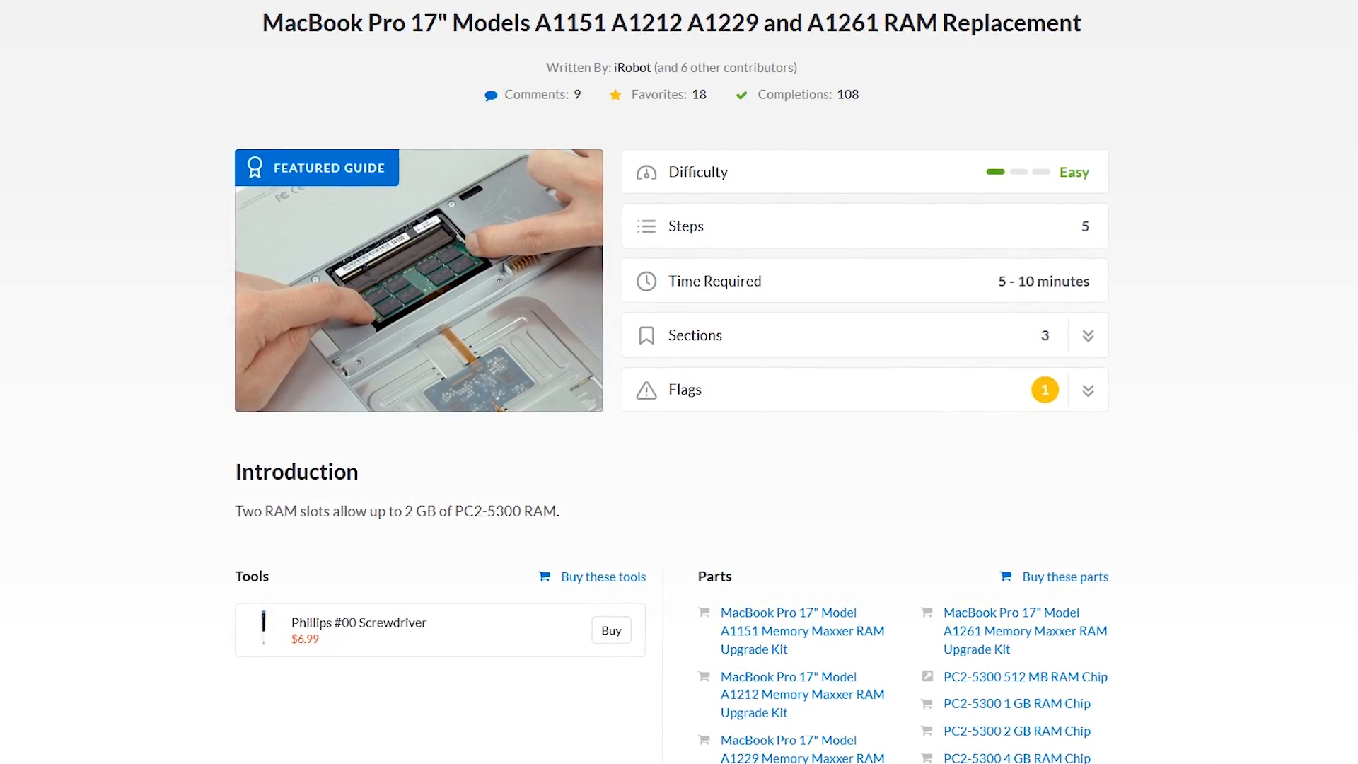
pyautogui.scroll(-3)
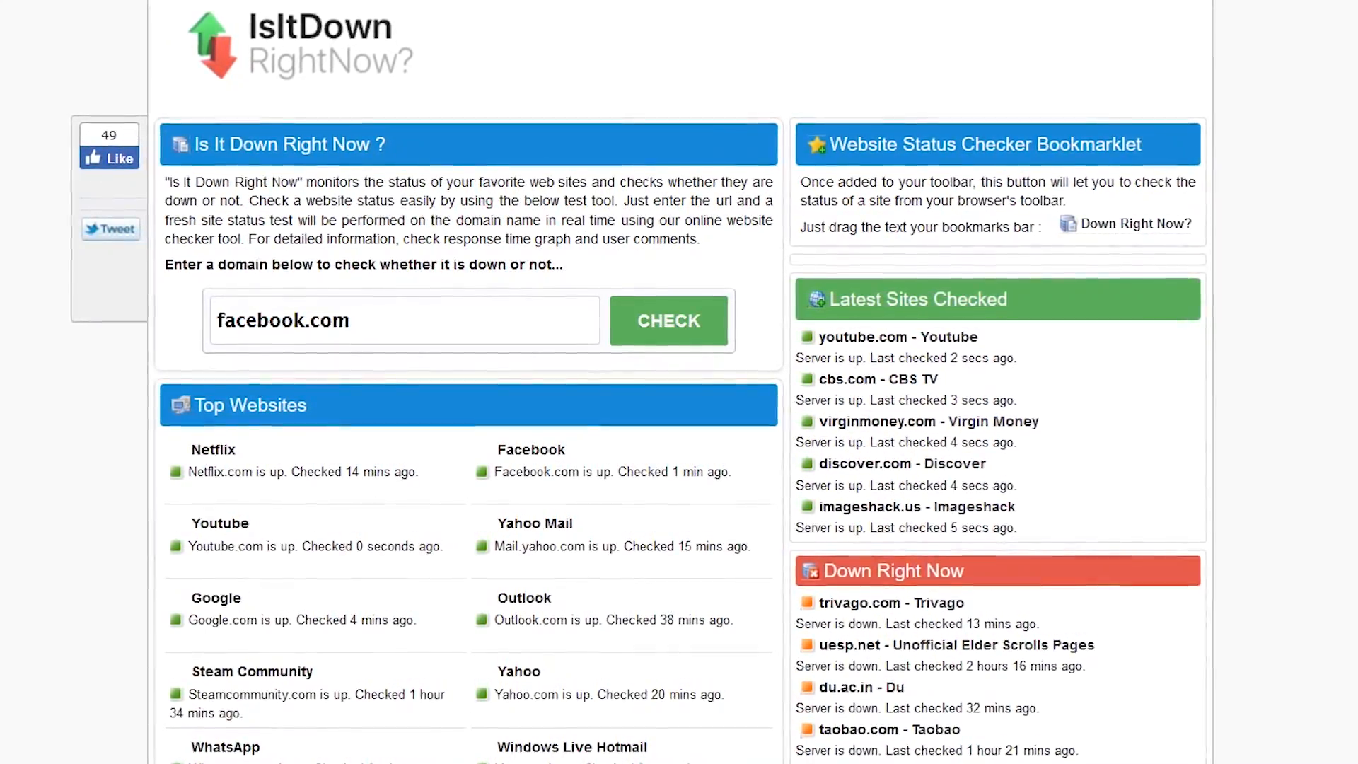
# Check twitch.tv on IsItDownRightNow, which reports the site up with a 4.8 ms response time.
pyautogui.write('t')
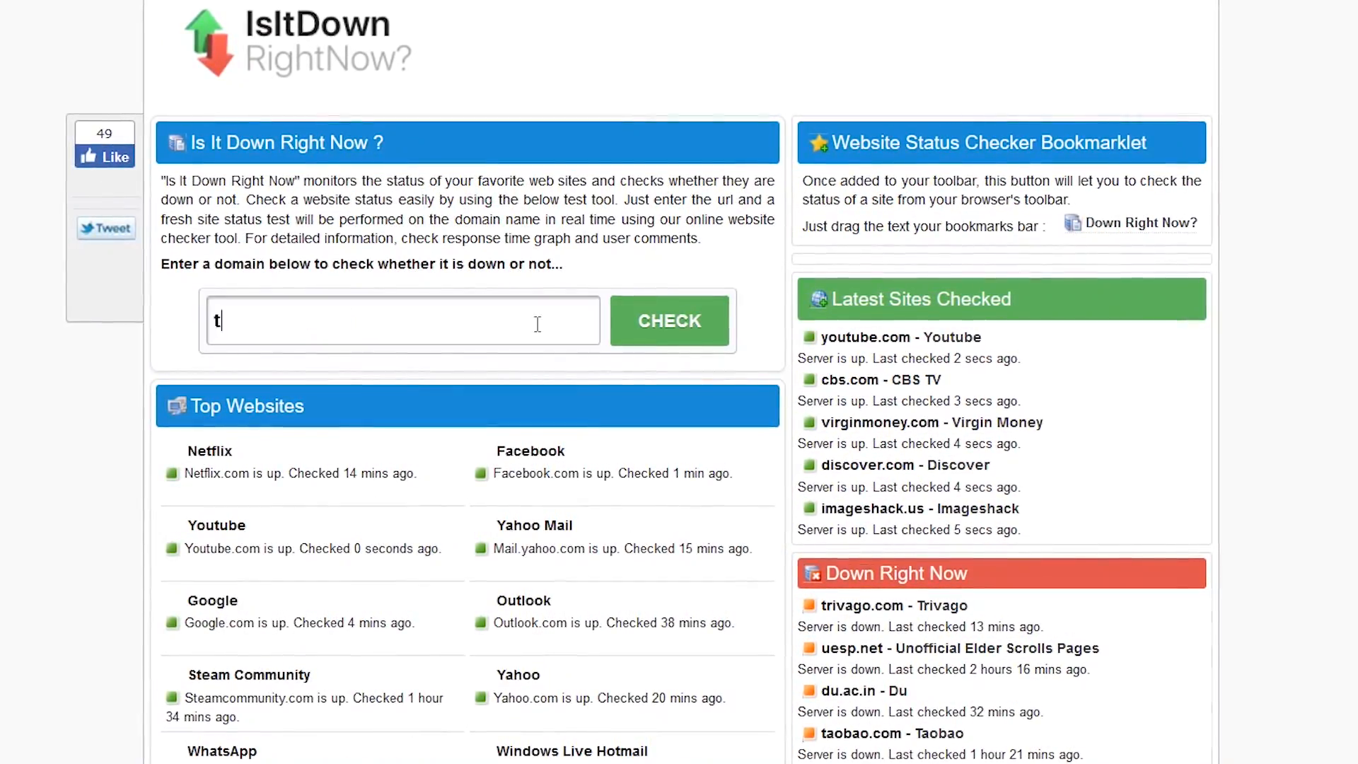
pyautogui.write('witch.tv')
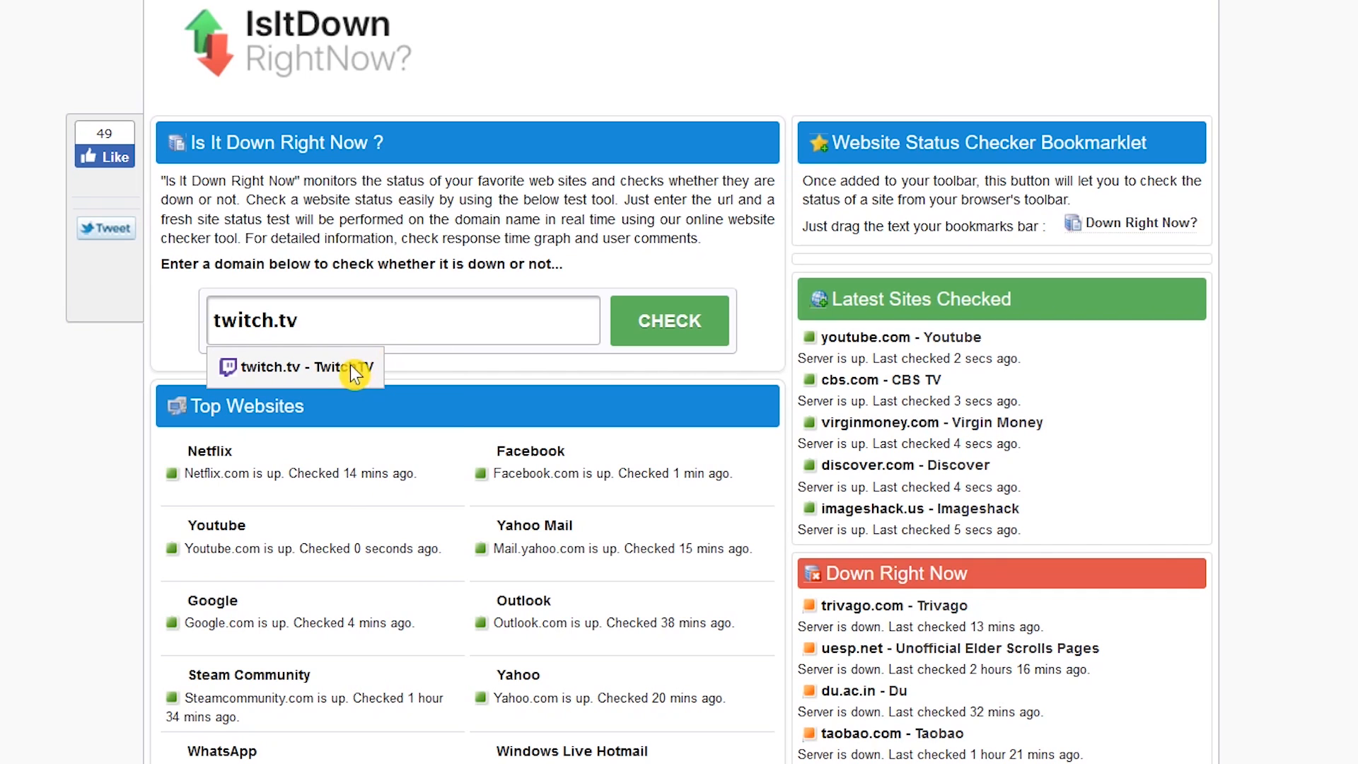
pyautogui.click(669, 321)
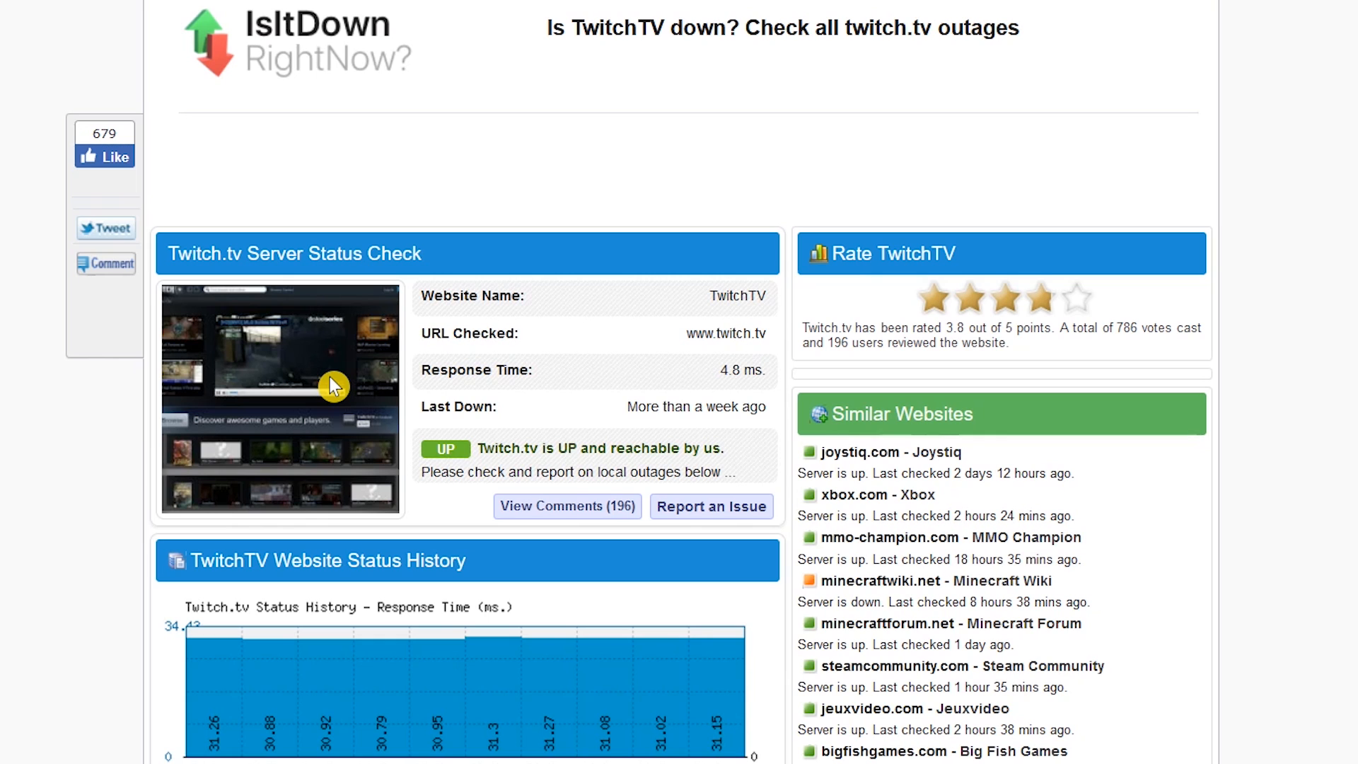
pyautogui.scroll(-3)
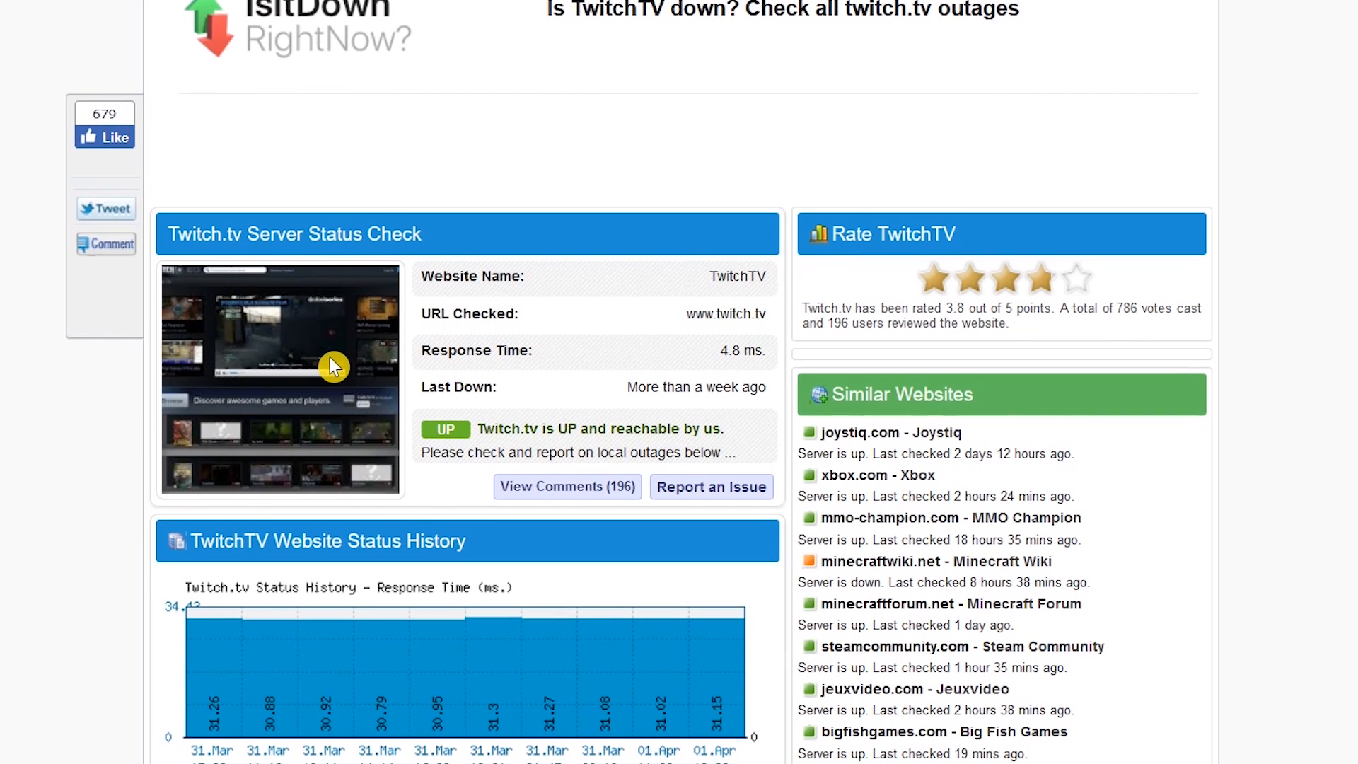
pyautogui.scroll(-3)
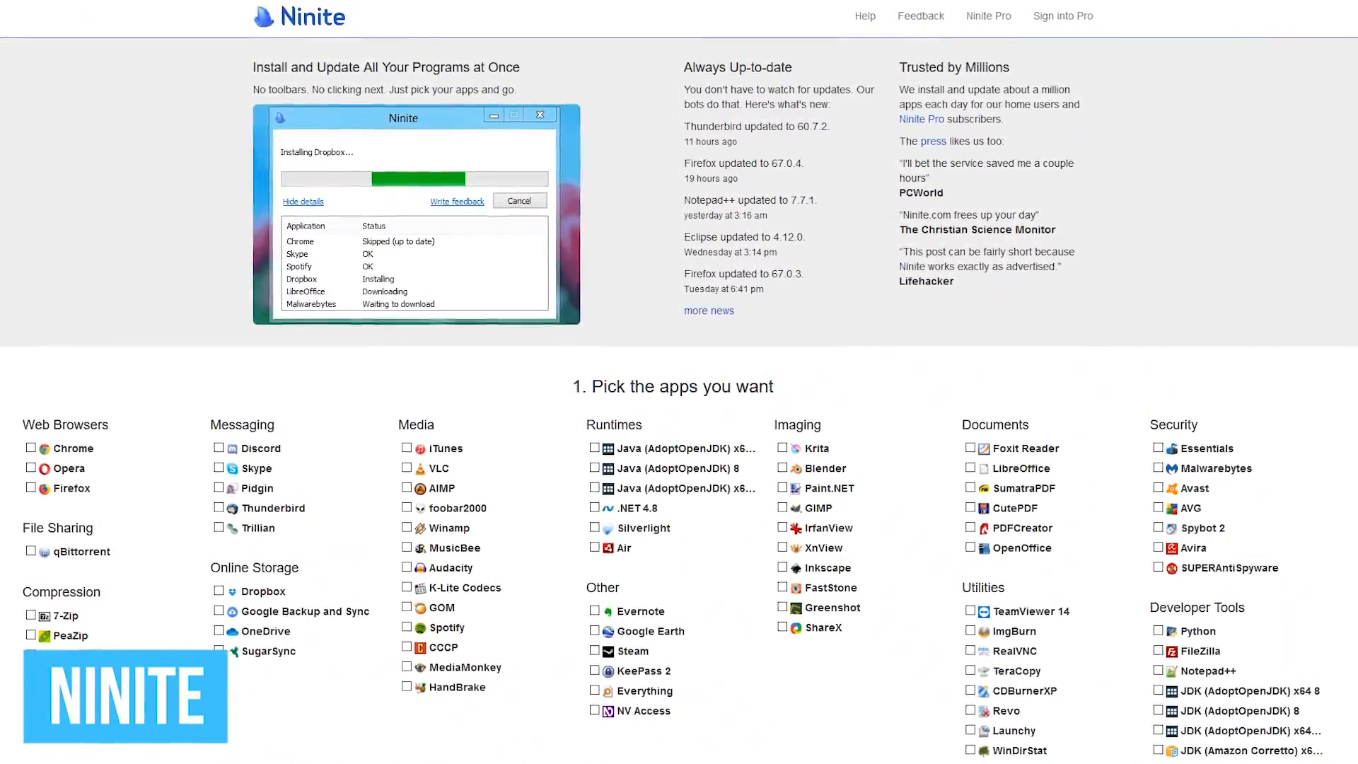
# Tick HandBrake, Blender, GIMP and ShareX in Ninite's app picker for a custom installer.
pyautogui.scroll(-3)
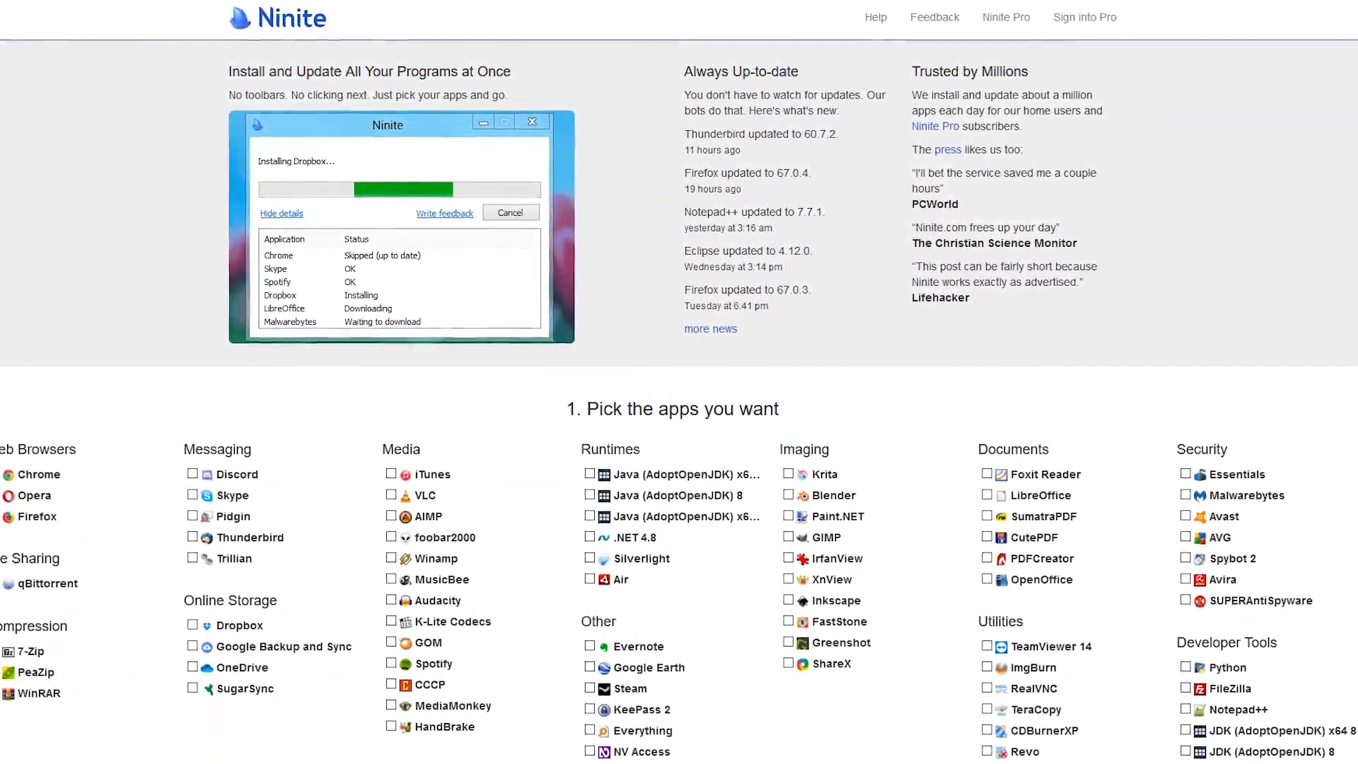
pyautogui.scroll(-3)
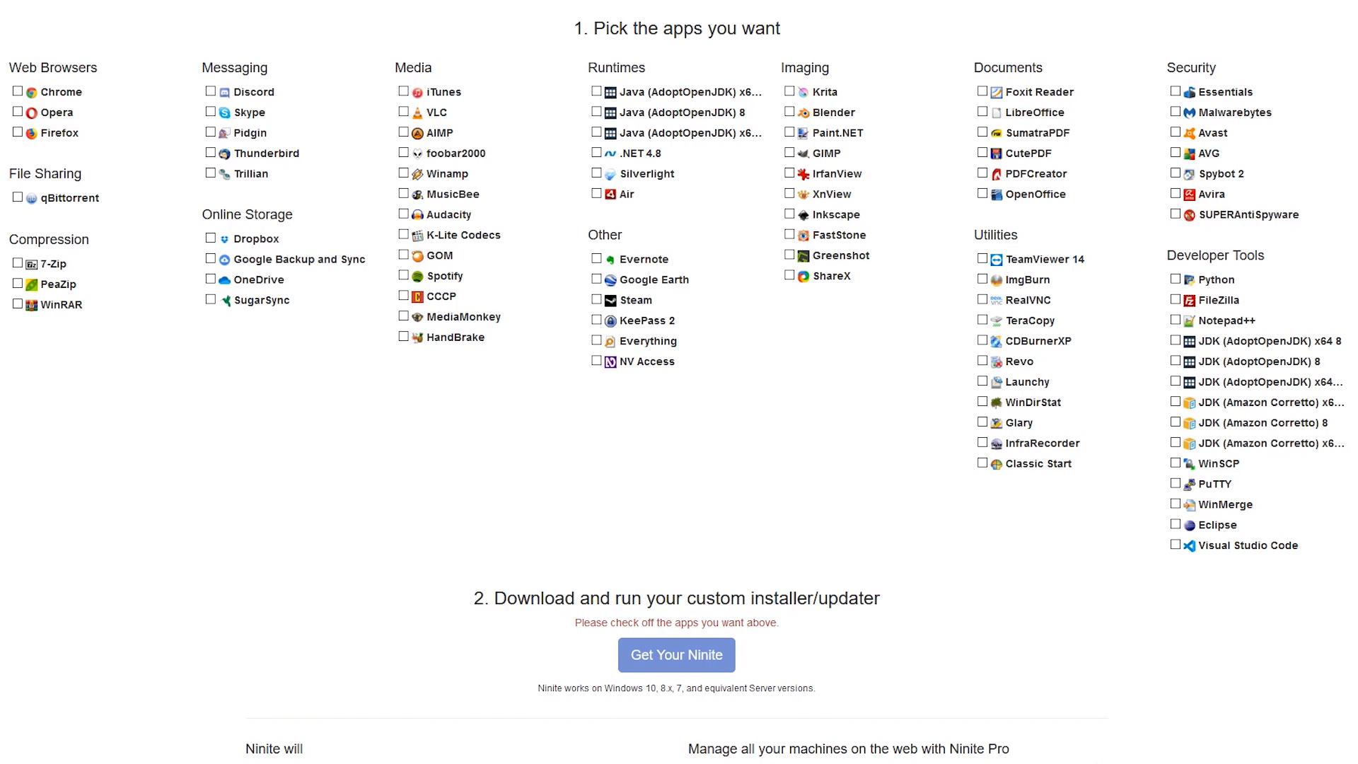
pyautogui.click(403, 337)
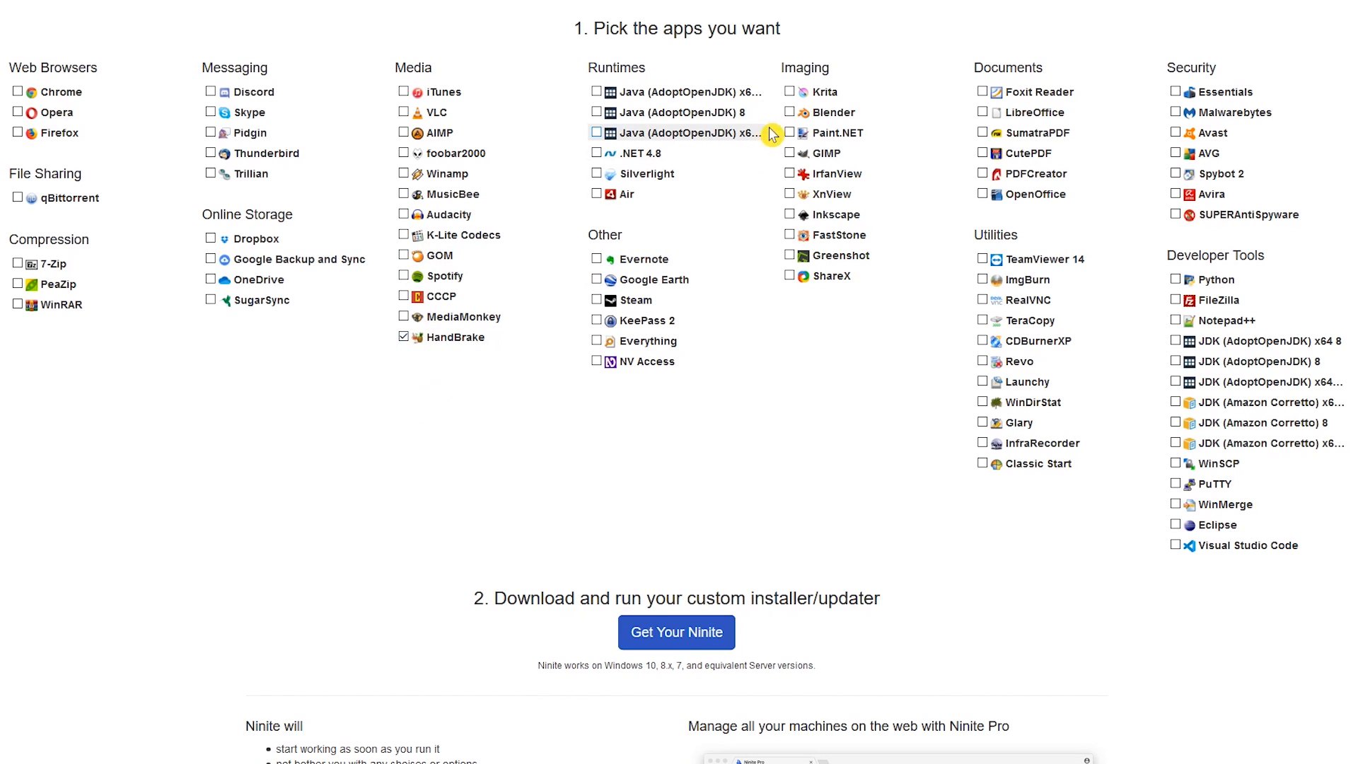
pyautogui.click(789, 112)
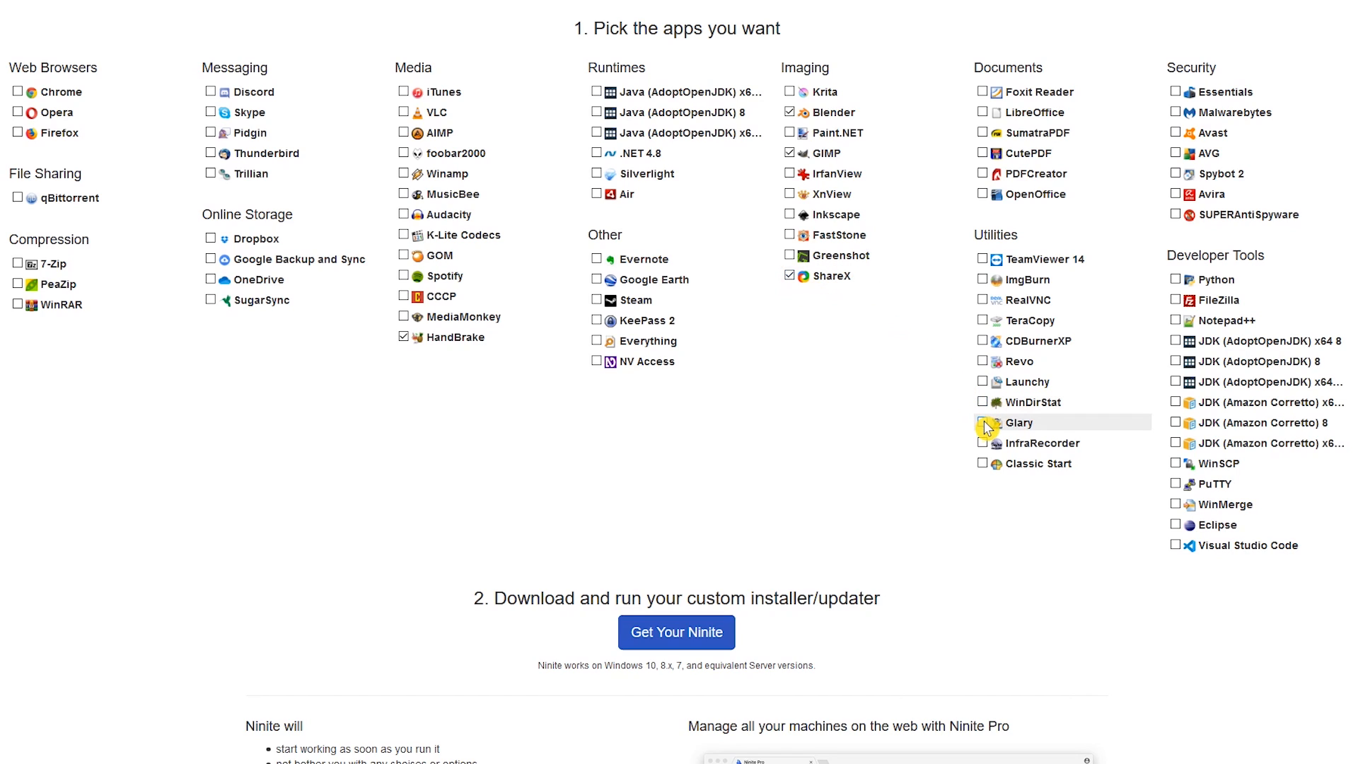
pyautogui.click(982, 423)
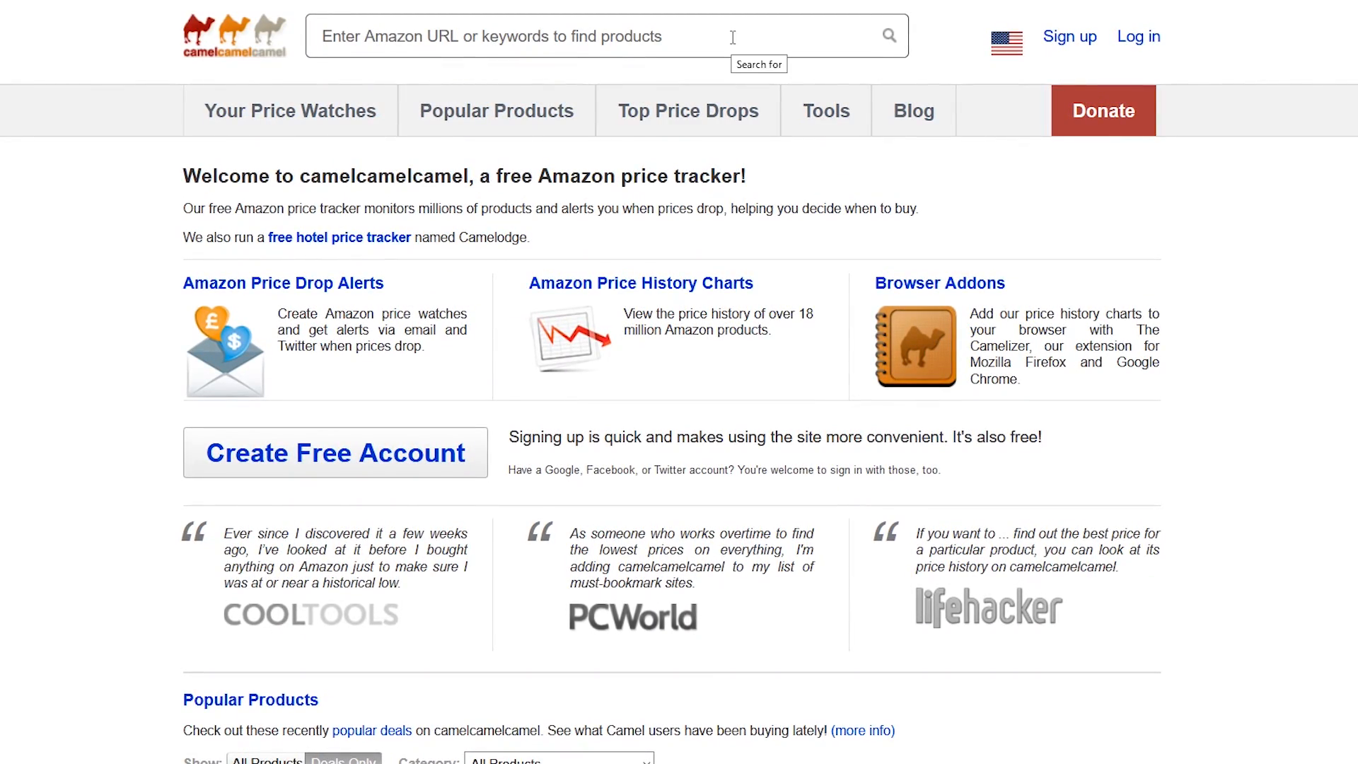
# Look up the EVGA RTX 2080 Ti Amazon URL in camelcamelcamel and review its $1,299.98 price history.
pyautogui.click(607, 37)
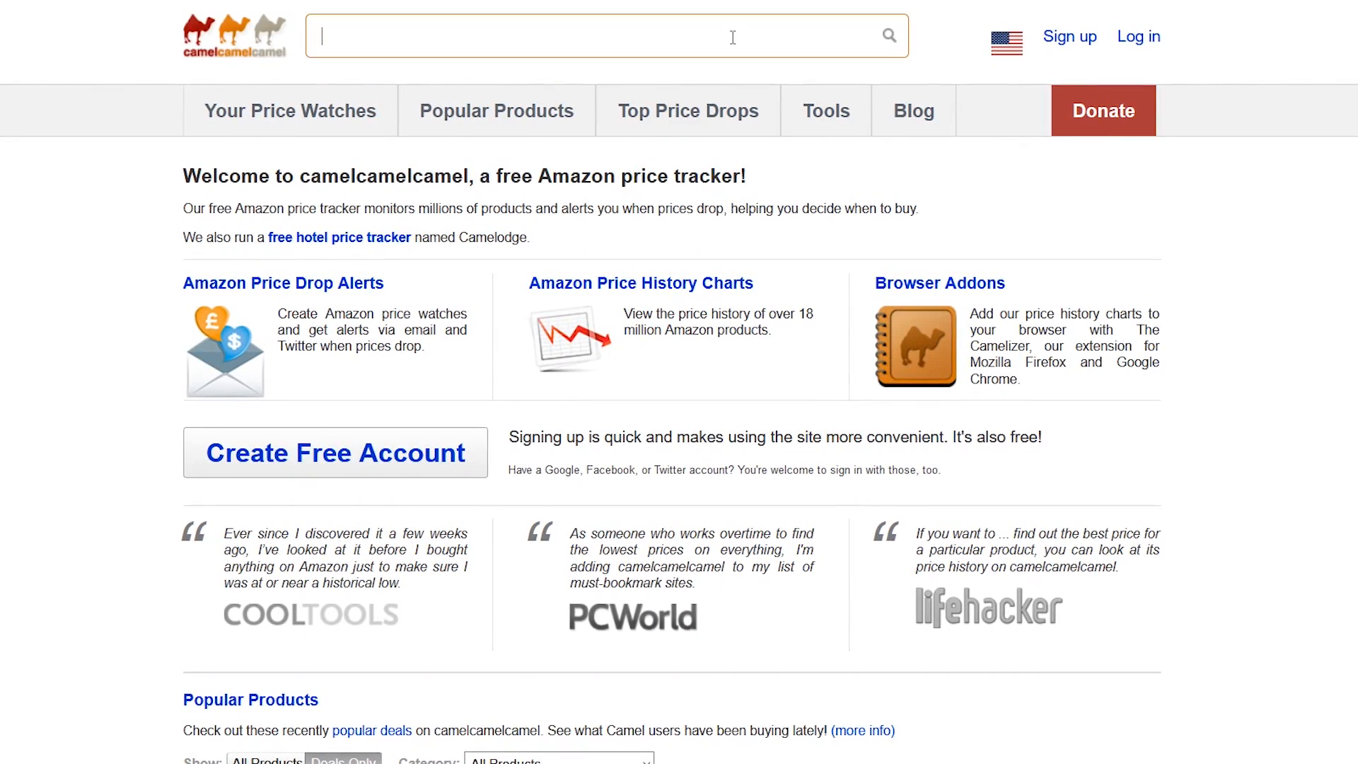
pyautogui.write('VKRLG2/ref=sr_1_3?keywords=2080ti&qid=1561127805&s=gateway&sr=8-3')
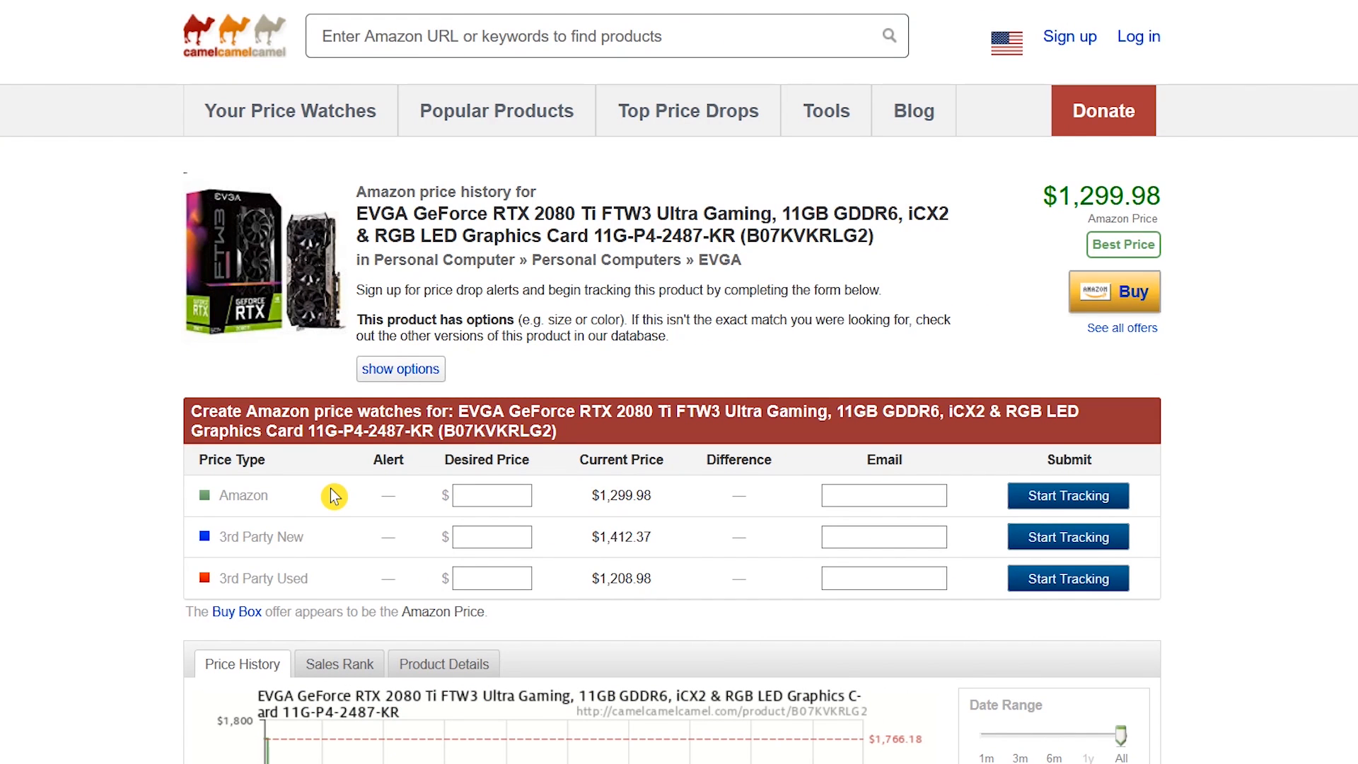
pyautogui.click(492, 495)
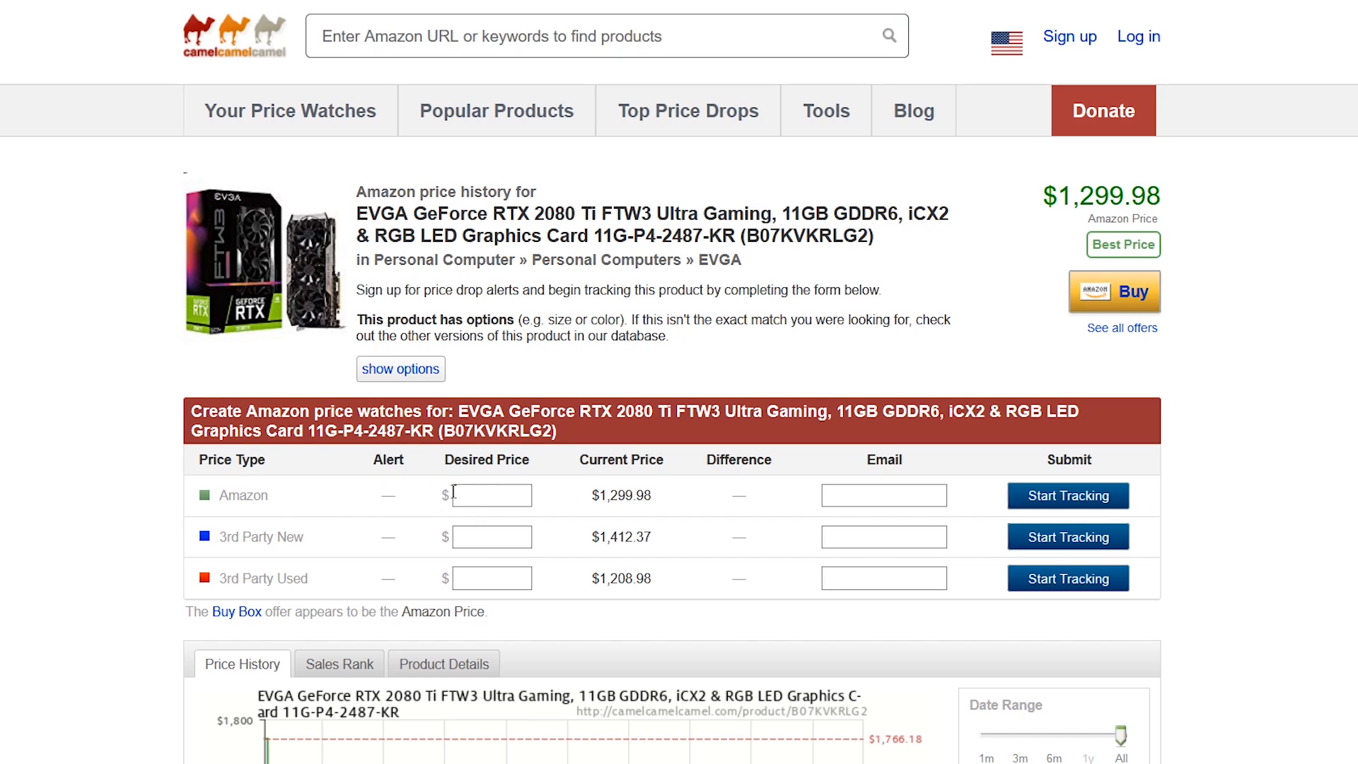
pyautogui.scroll(-3)
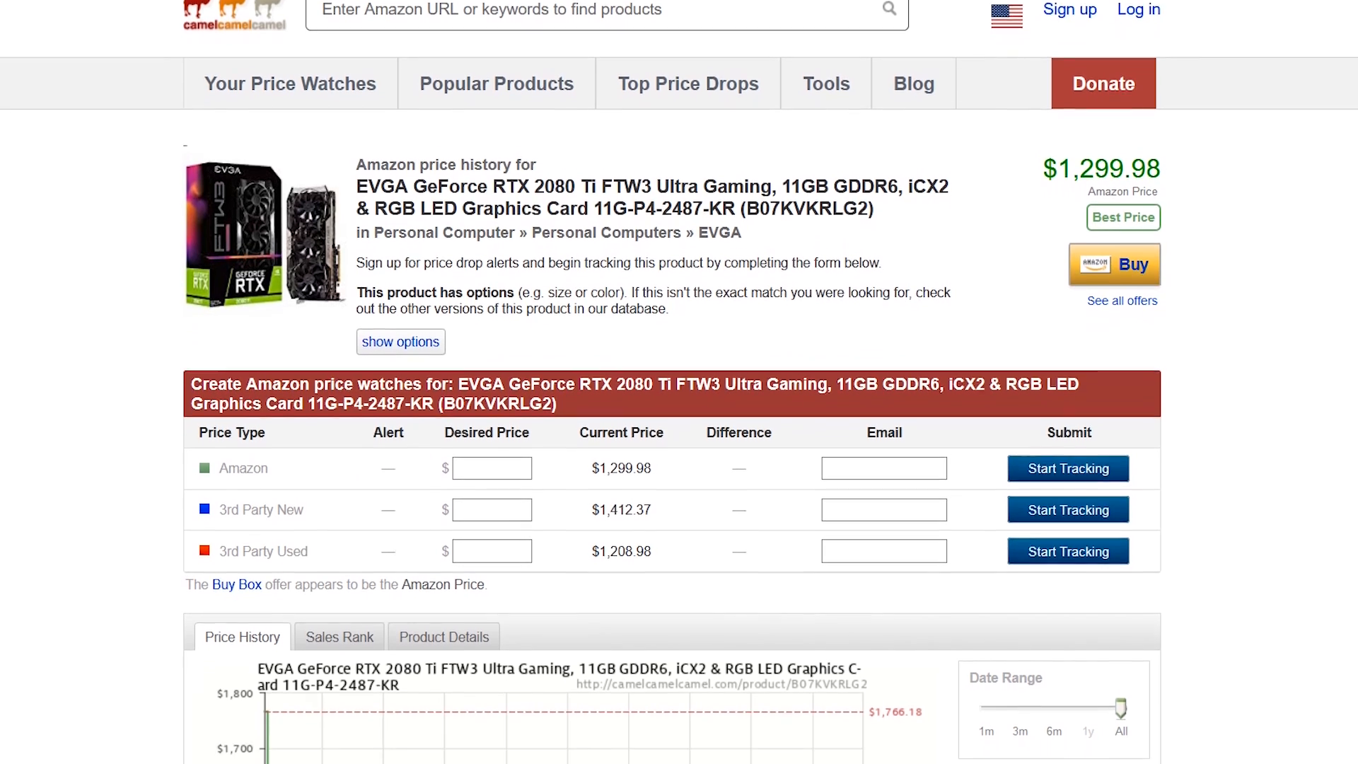
pyautogui.scroll(-3)
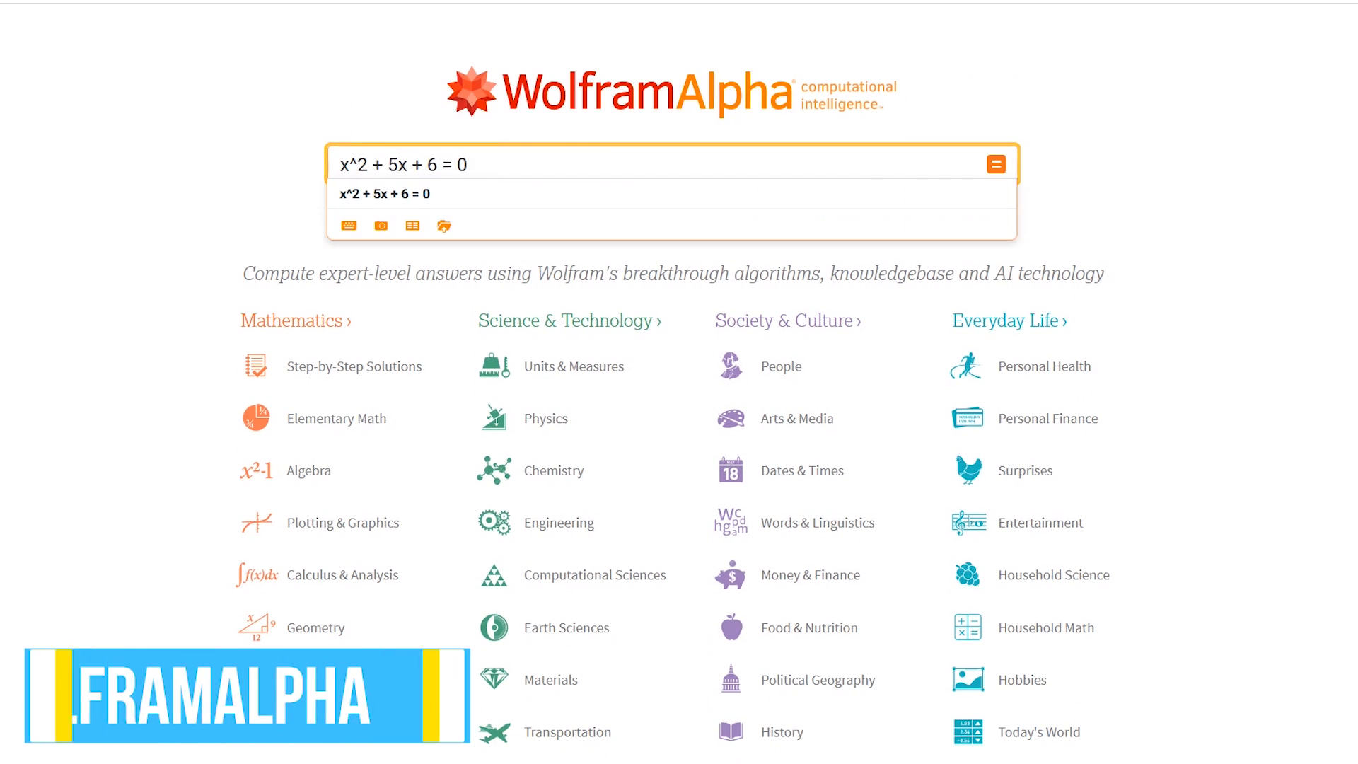
# Ask Wolfram Alpha to solve x^2+5x+6=0, the Atari 400 CPU speed, rhymes for demand, and Breaking Bad.
pyautogui.click(995, 164)
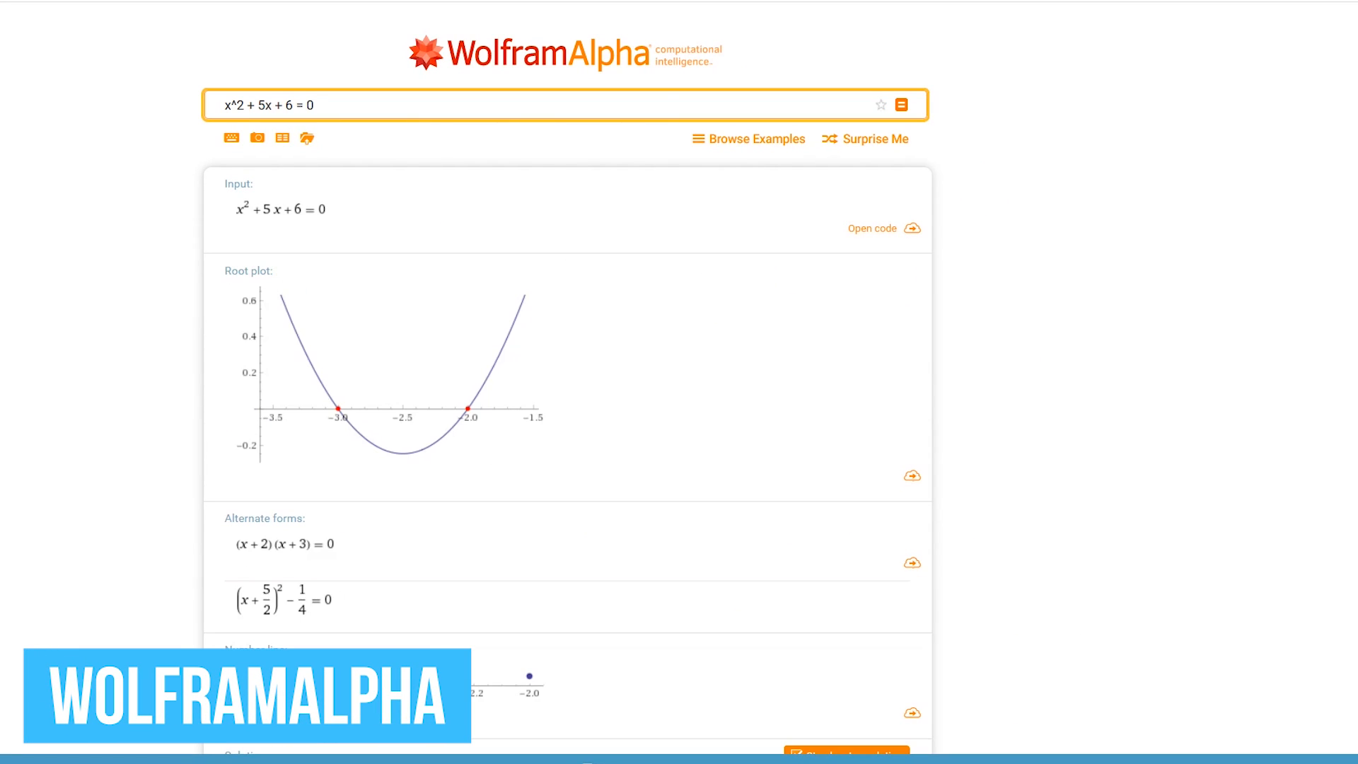
pyautogui.write('How fast was the processor on the Atari 400')
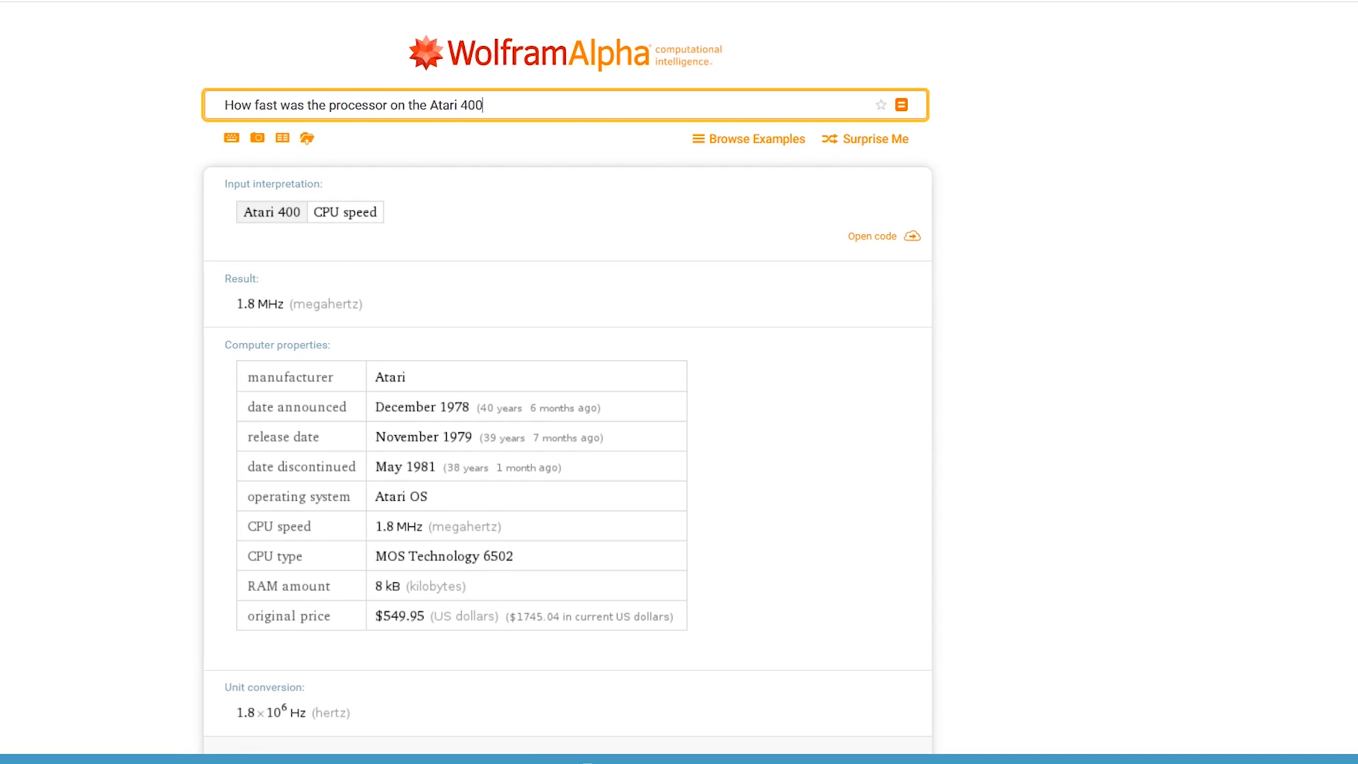
pyautogui.write('Words that rhyme with demand')
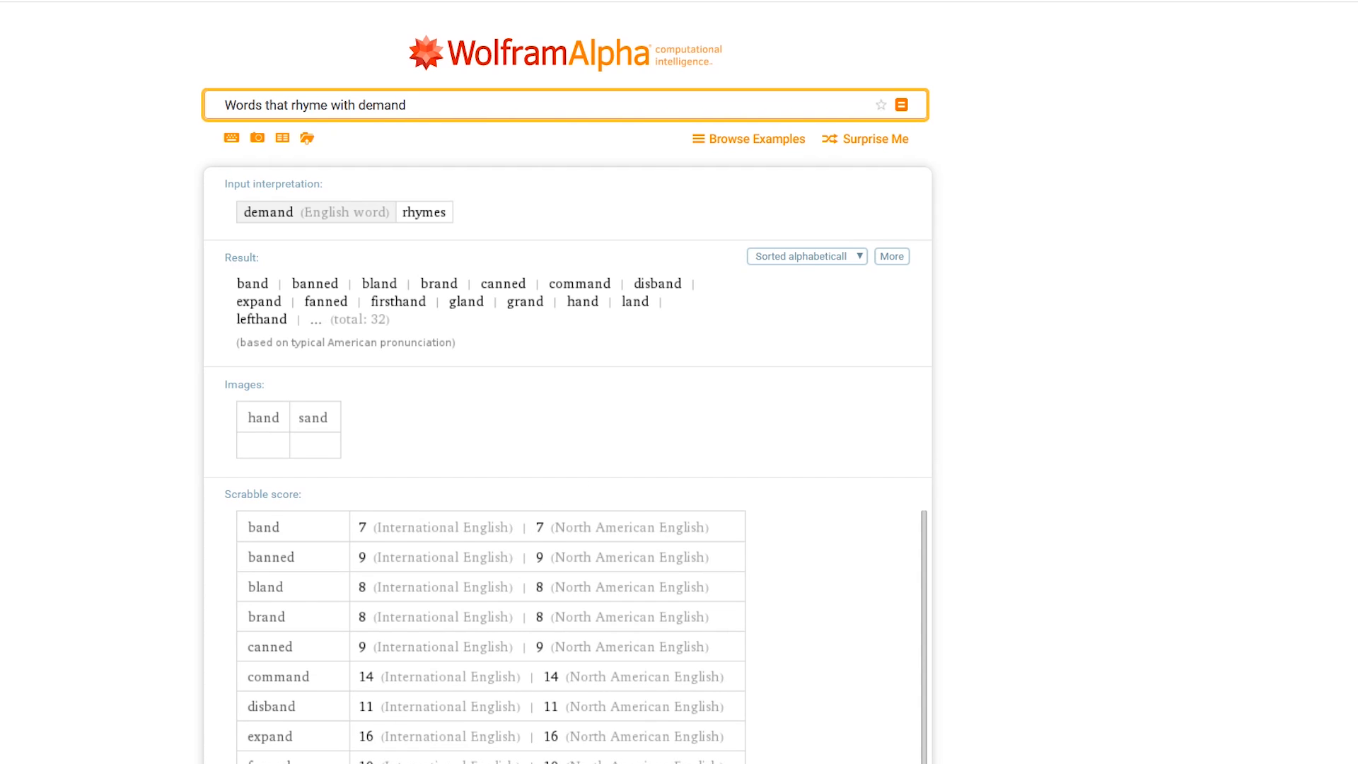
pyautogui.write('Breaking Bad')
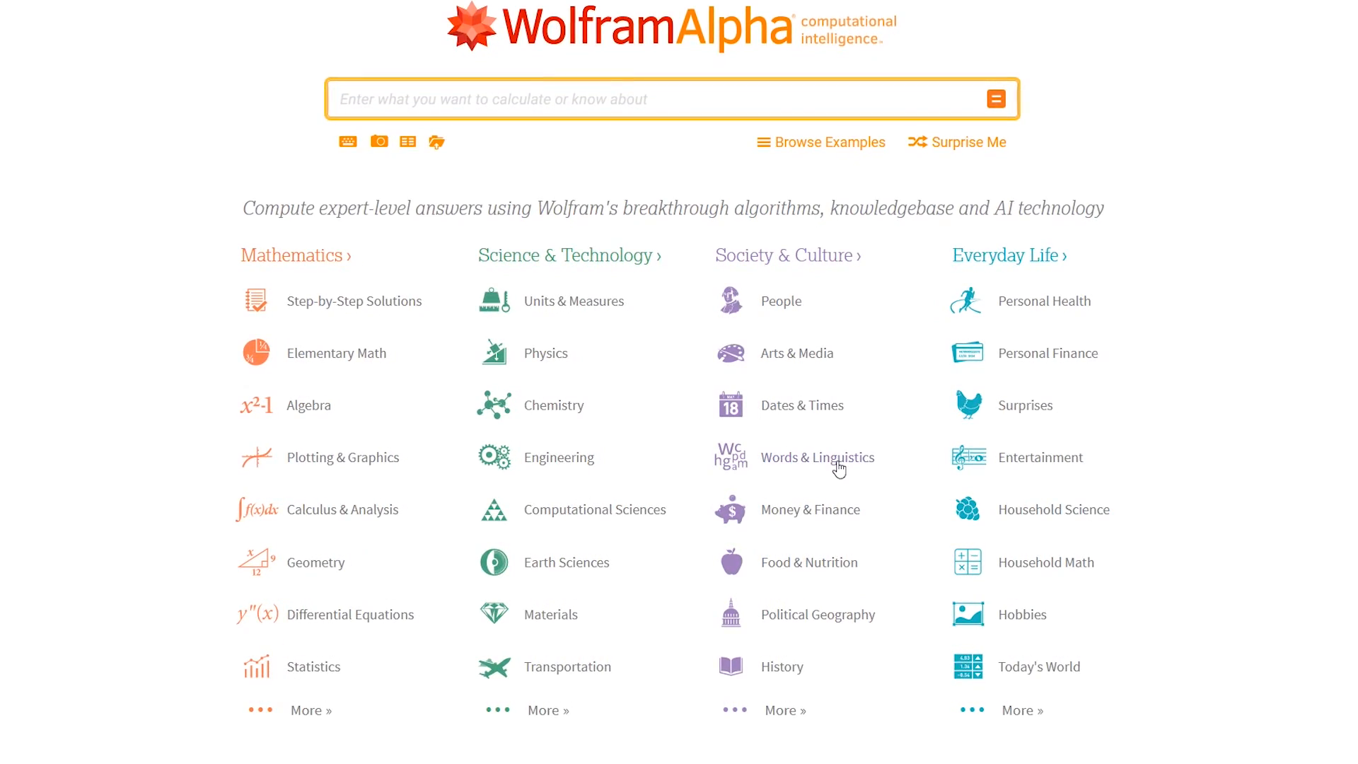
# Browse the Words & Linguistics examples under Society & Culture.
pyautogui.click(817, 457)
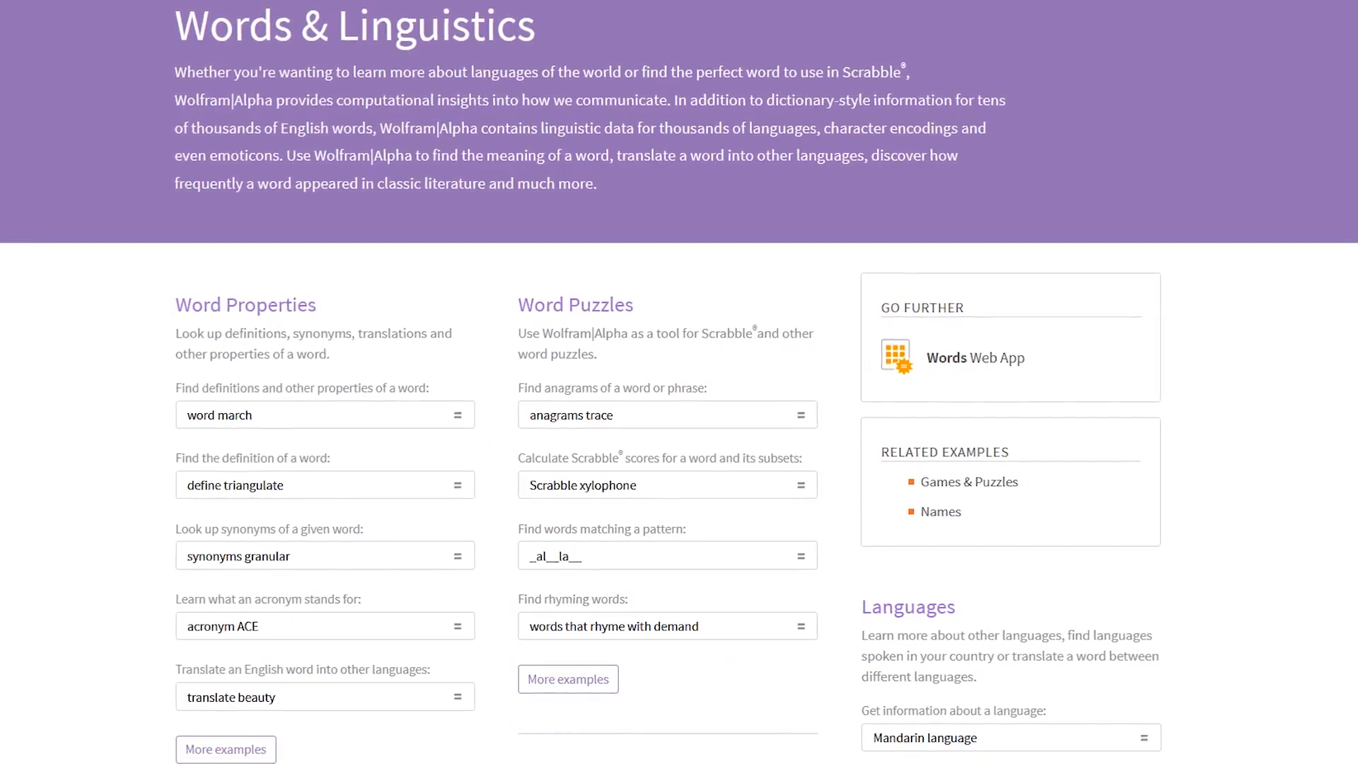
pyautogui.scroll(-3)
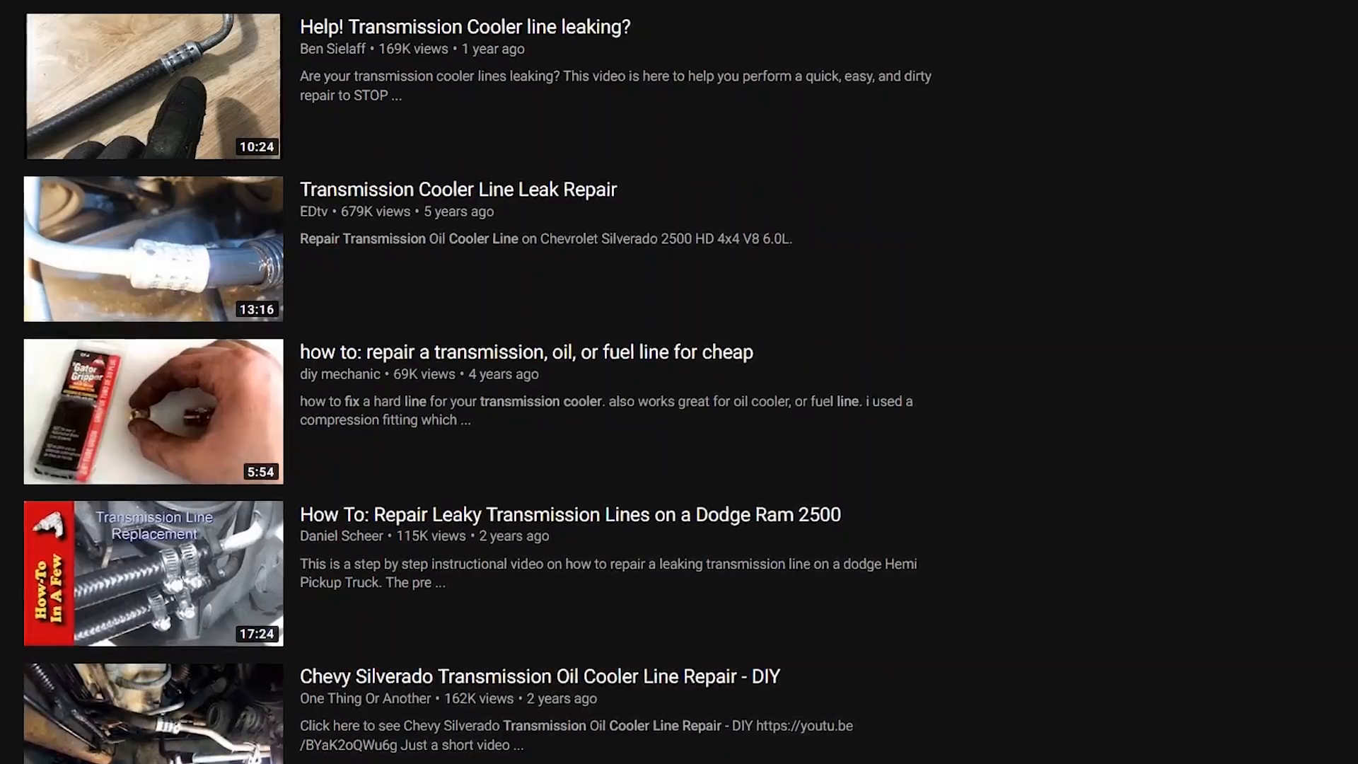
# Scroll through YouTube results for transmission cooler line repair videos.
pyautogui.scroll(-3)
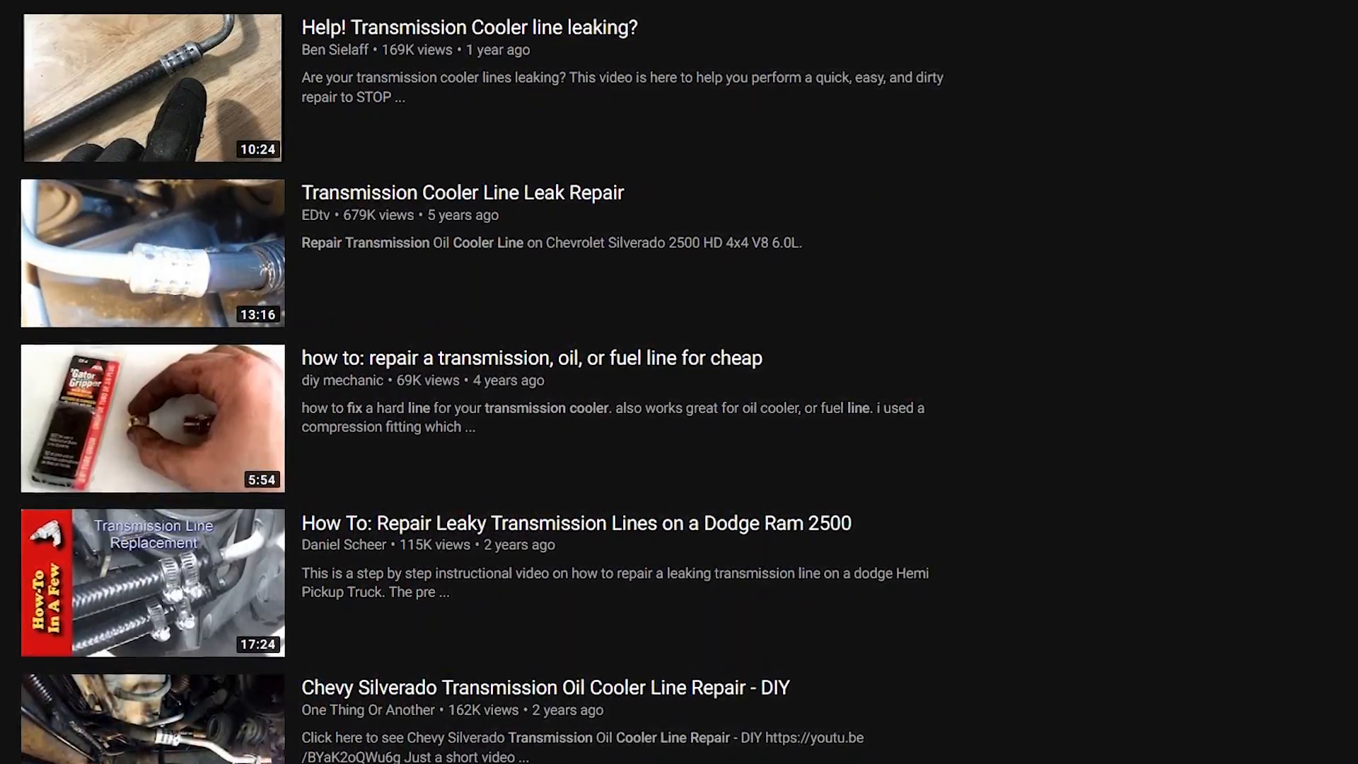